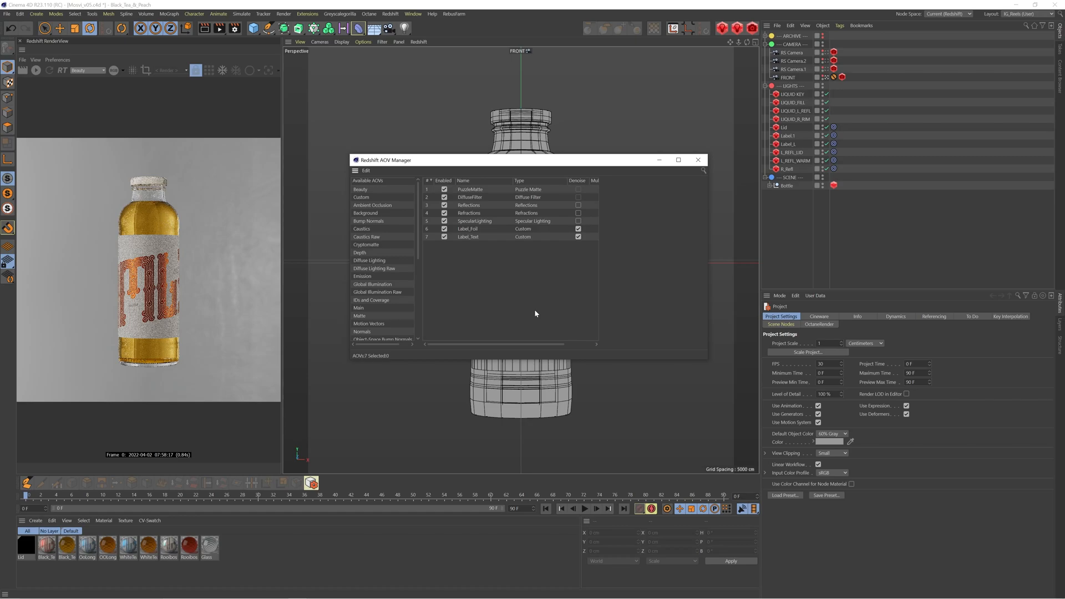
mouse_move(494, 201)
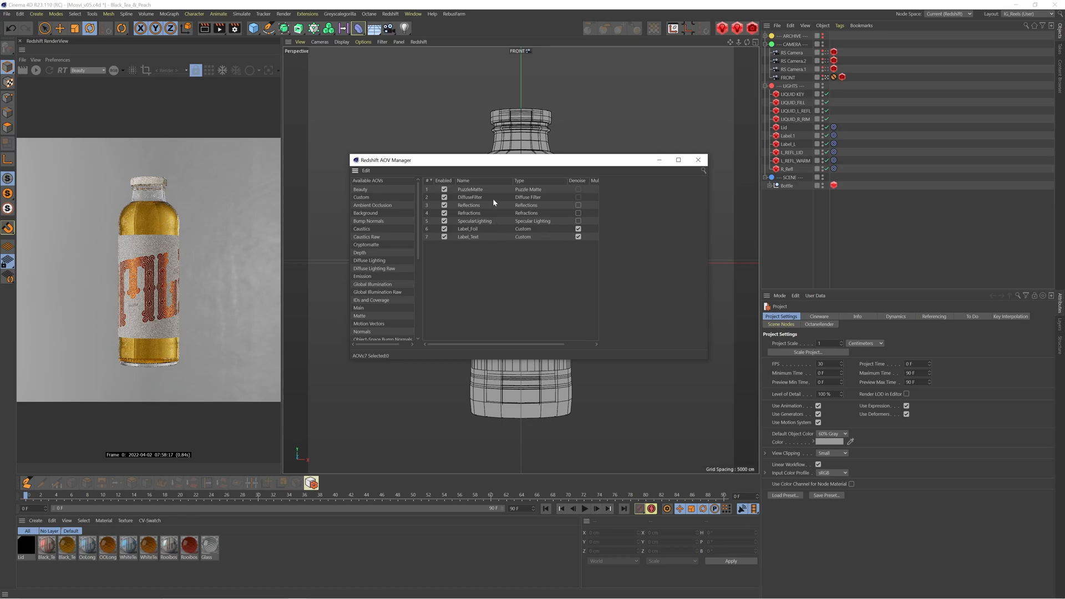
mouse_move(502, 216)
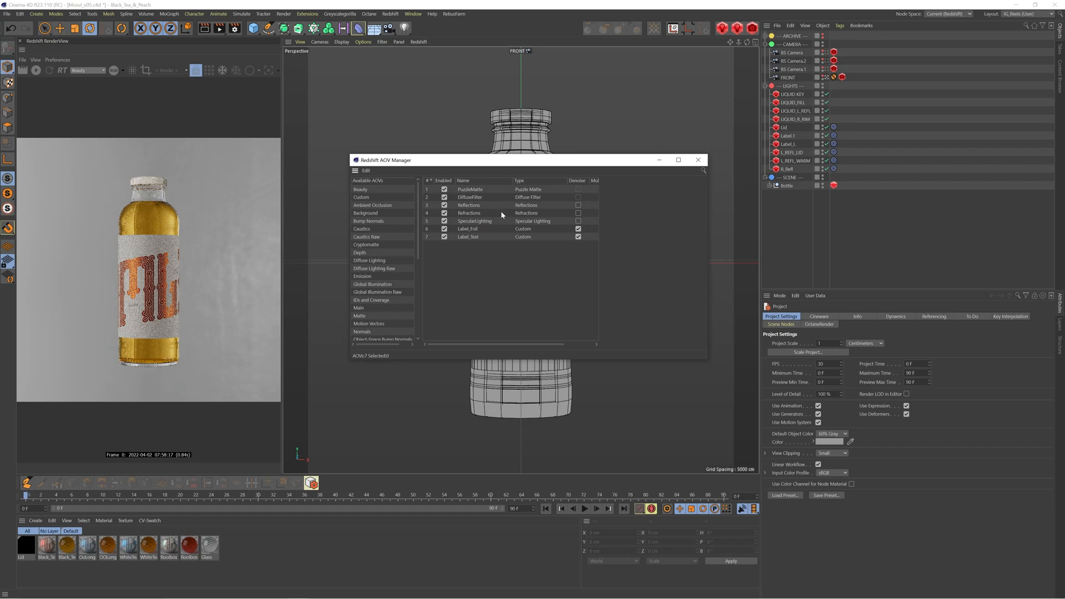
mouse_move(483, 236)
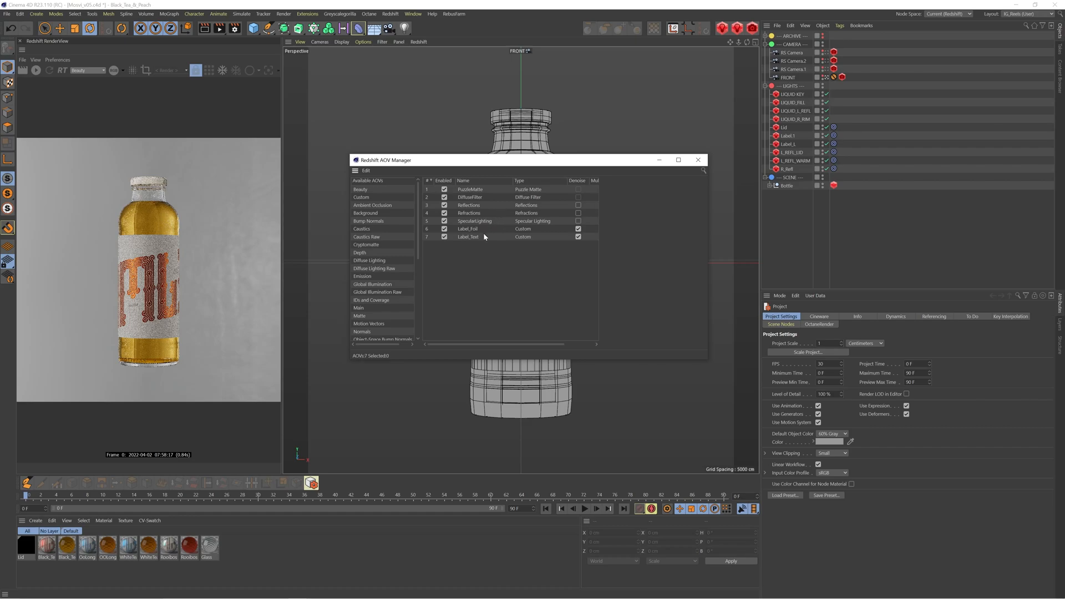
Step: Close the AOV Manager and bring up the Save options in Render Settings
click(467, 236)
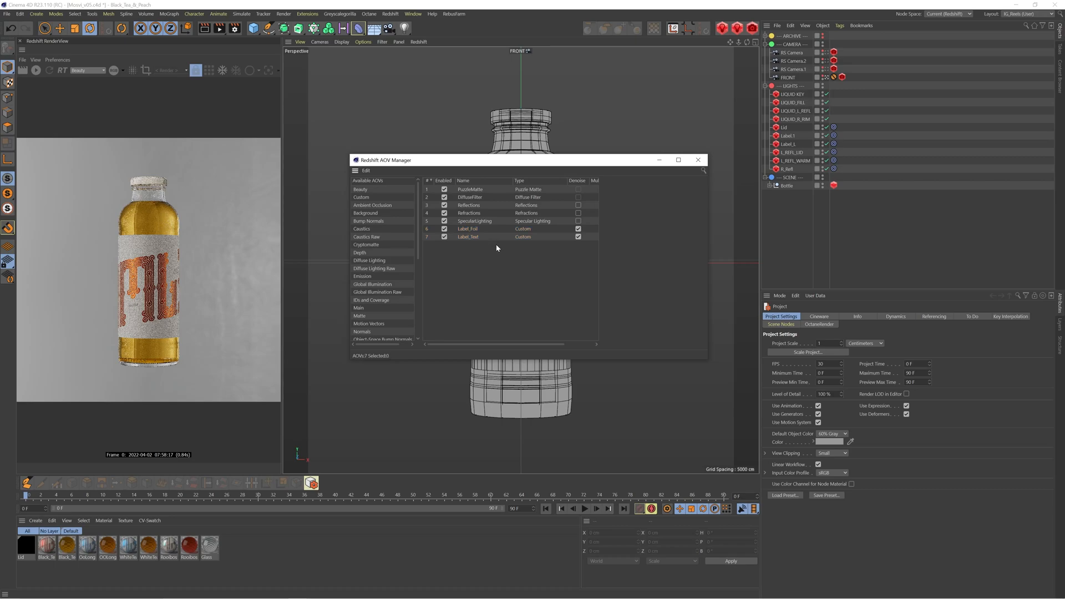
mouse_move(698, 159)
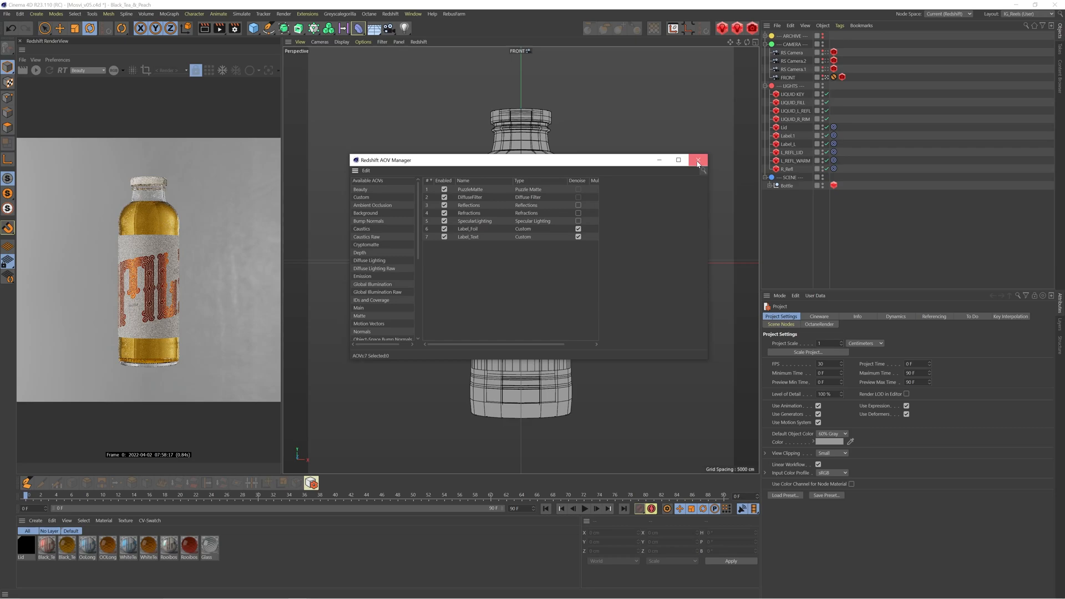
click(697, 160)
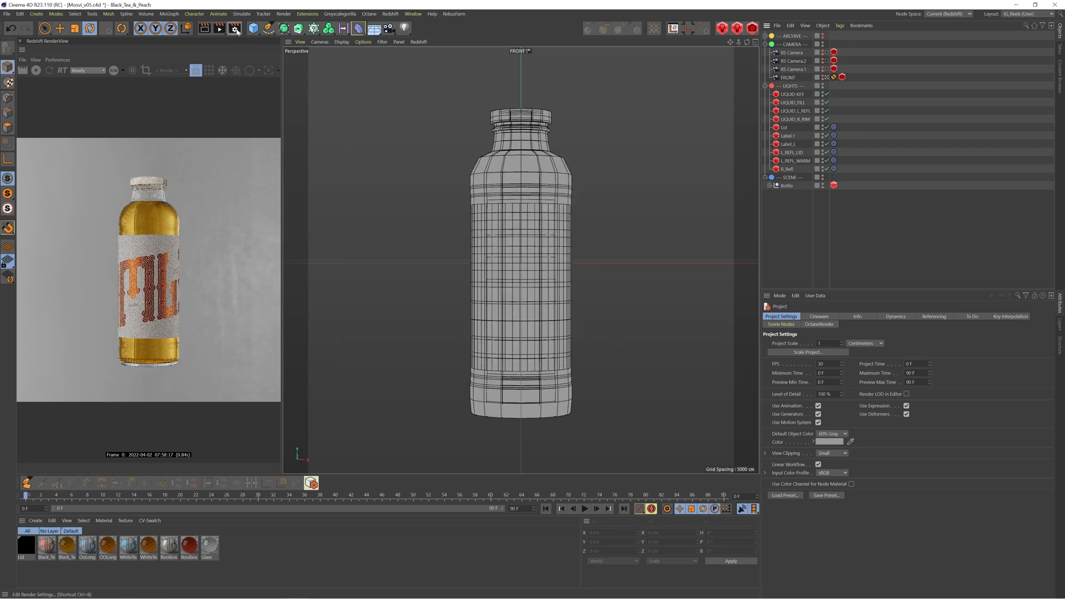
click(240, 28)
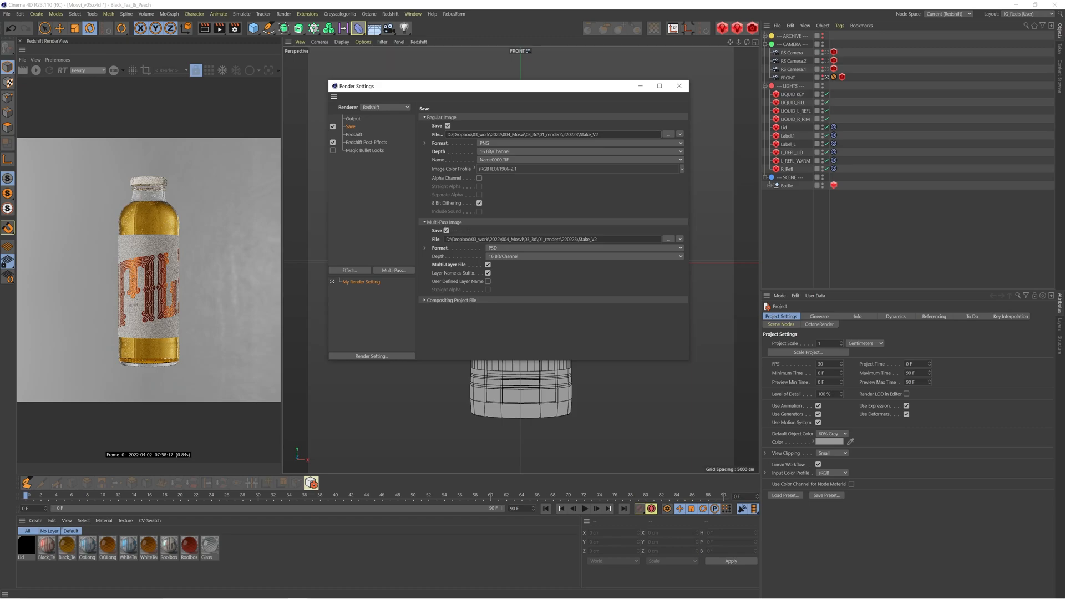
click(468, 240)
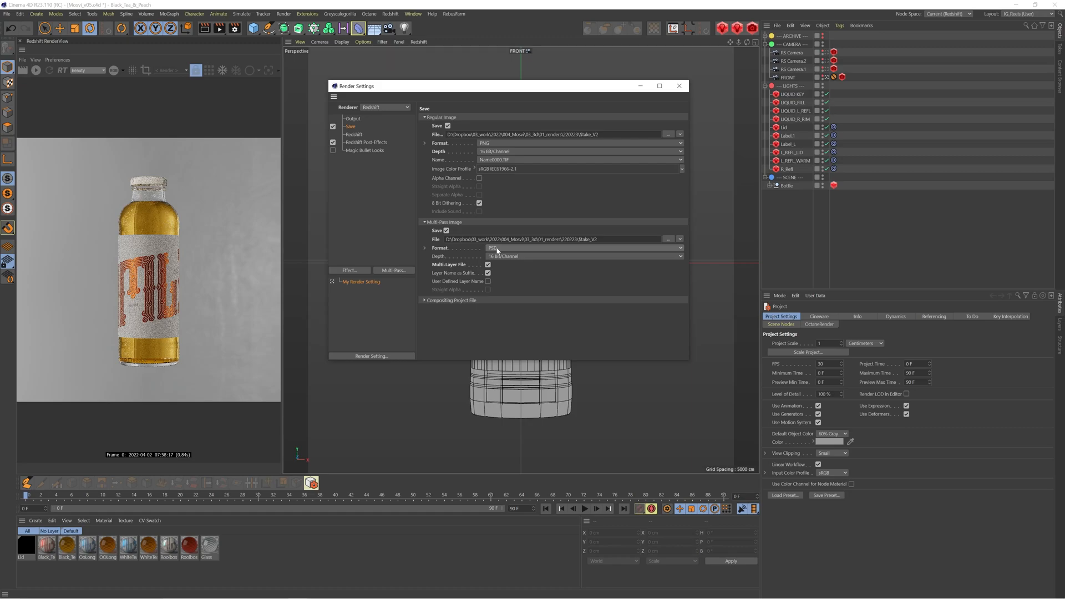
Step: Confirm multi-pass output saves as PSD at 16 Bit/Channel, then close Render Settings
click(582, 257)
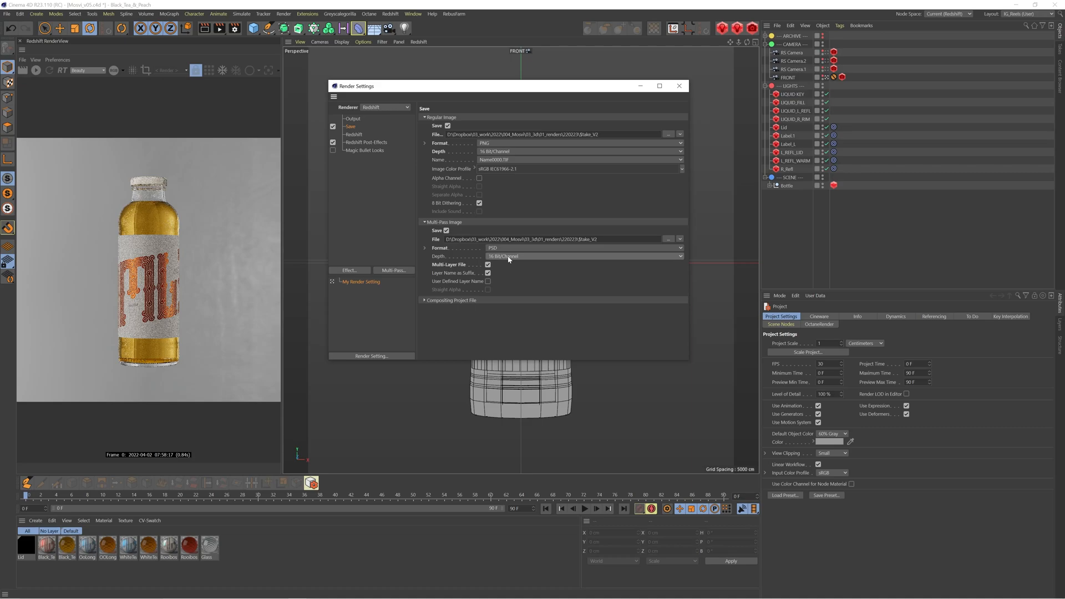
click(580, 256)
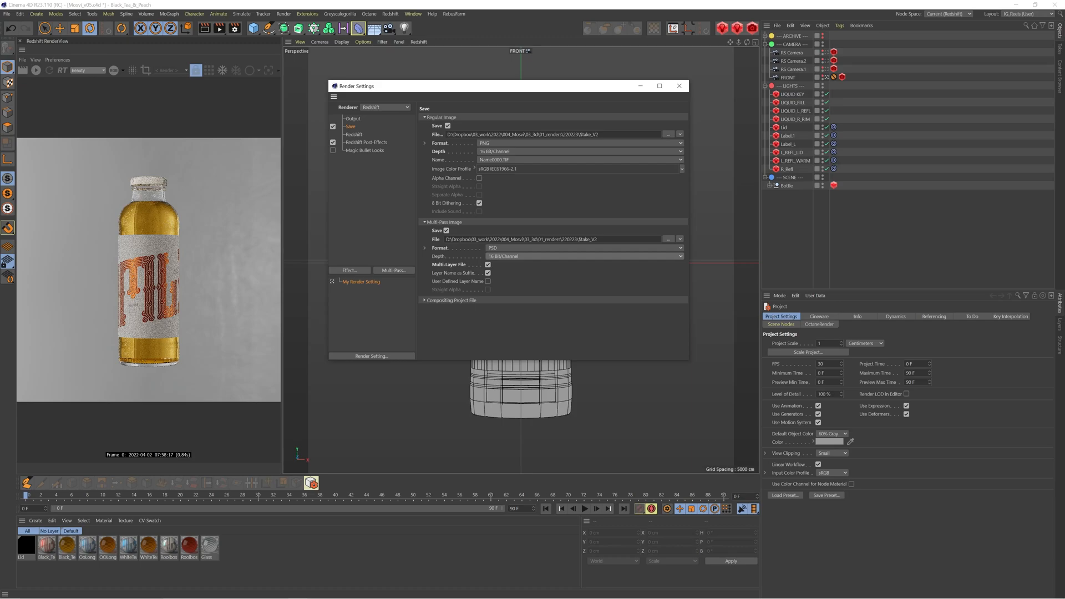
click(679, 85)
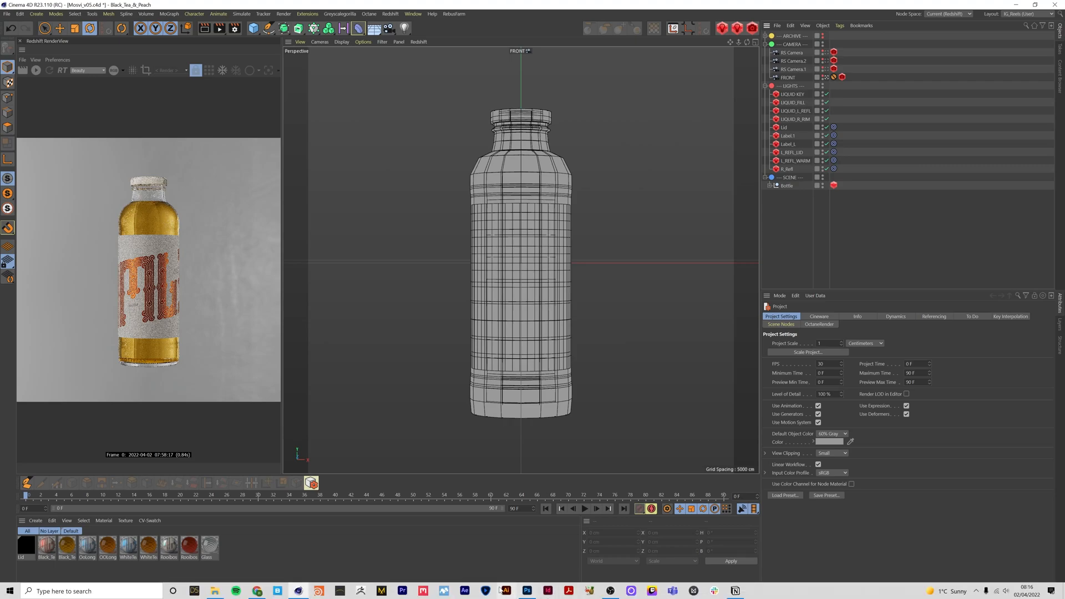
Step: Switch to the Photoshop composite to show the MULTIPASSES group's false-colour passes
click(533, 588)
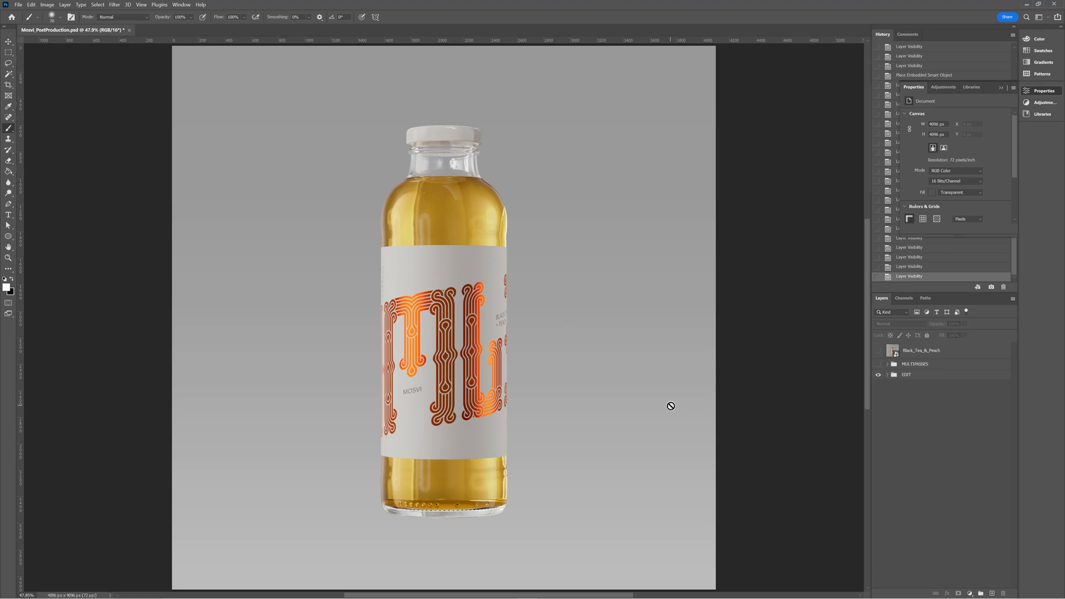
mouse_move(672, 406)
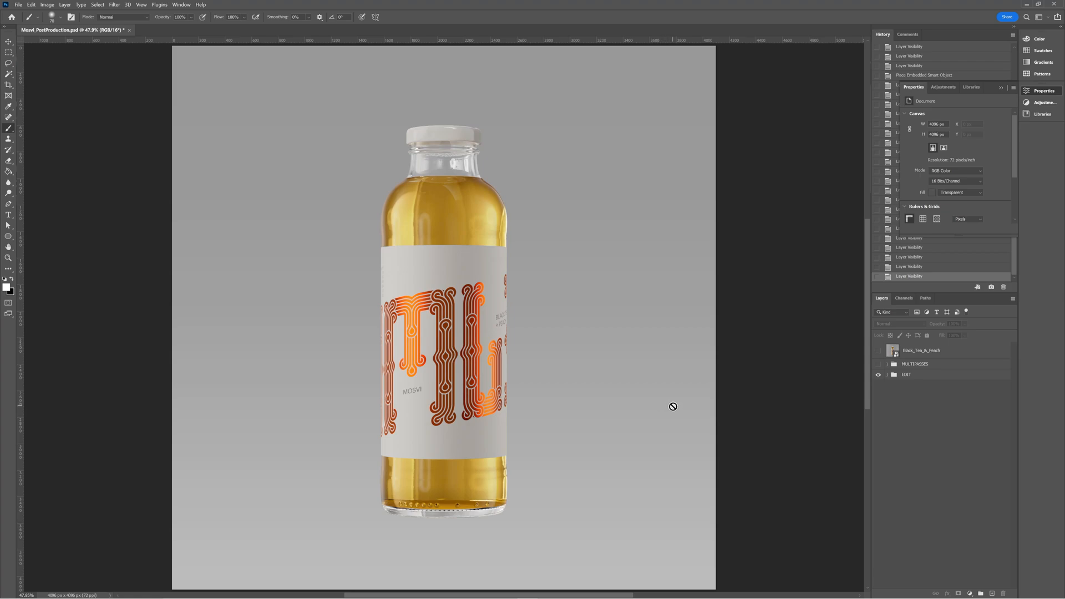
mouse_move(675, 410)
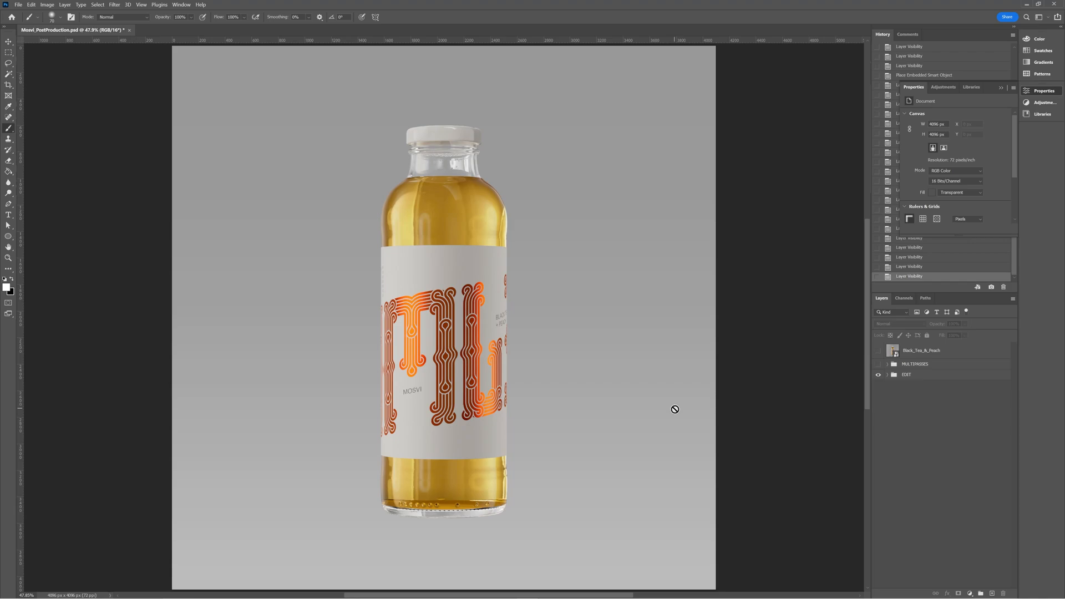
mouse_move(697, 417)
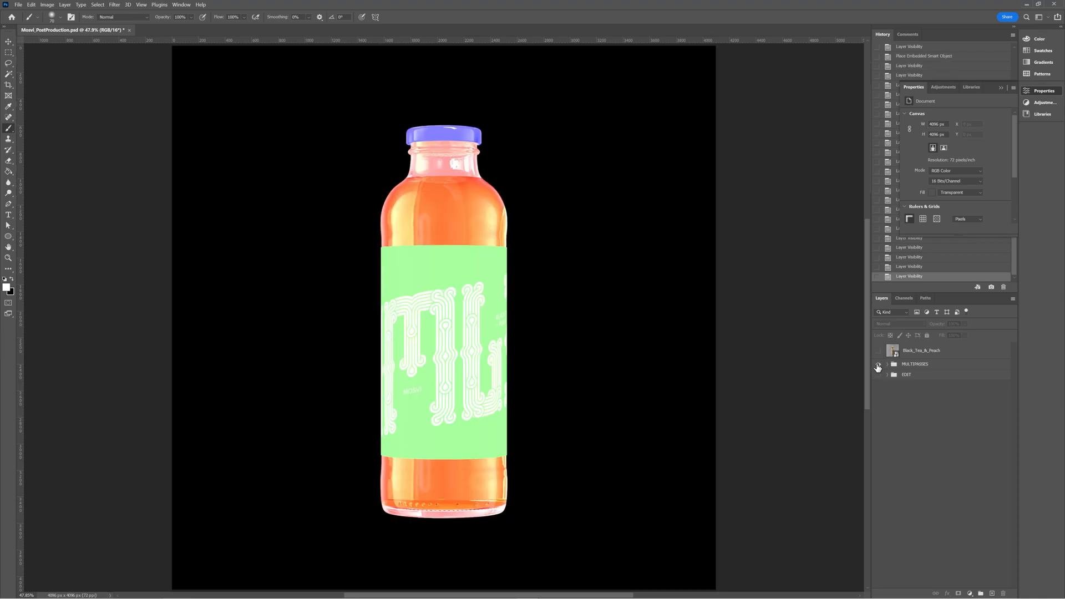
Step: Expand MULTIPASSES, select DiffuseFilter, solo the Label_Text pass, then restore all seven pass layers
click(888, 364)
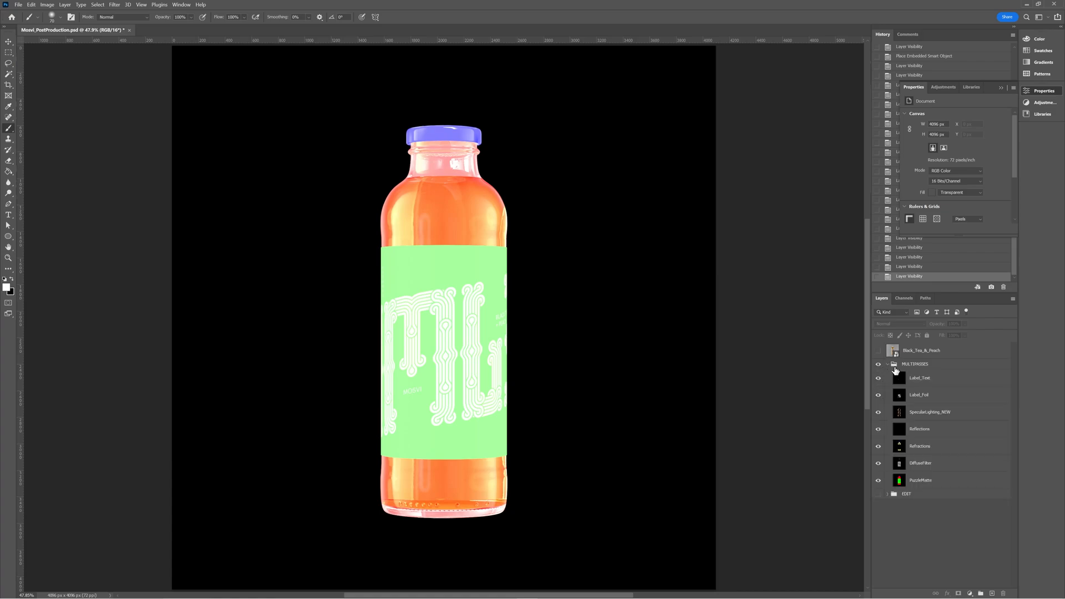
click(923, 463)
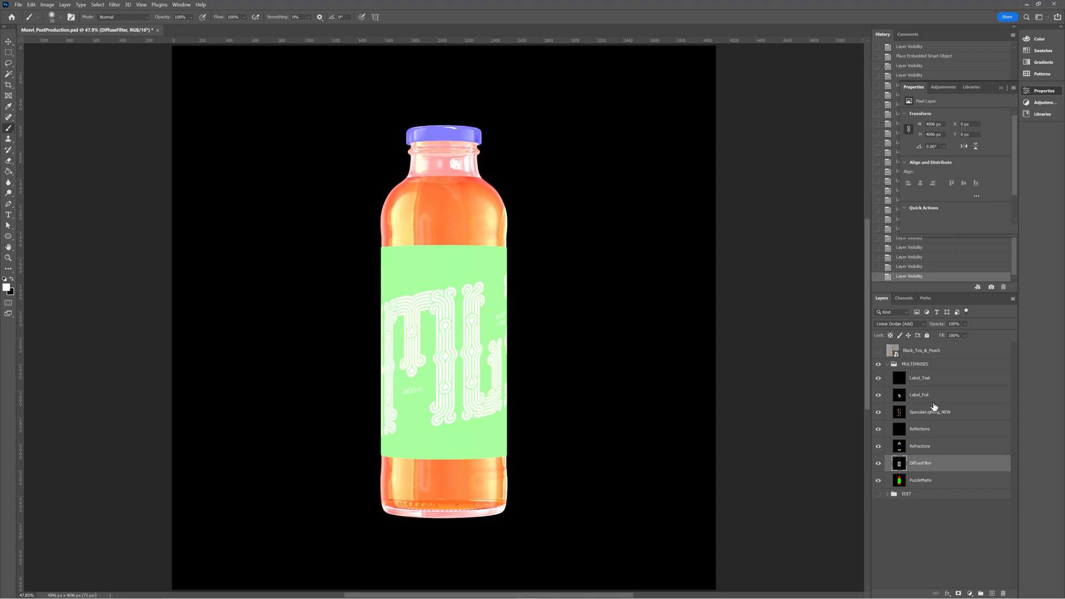
mouse_move(932, 398)
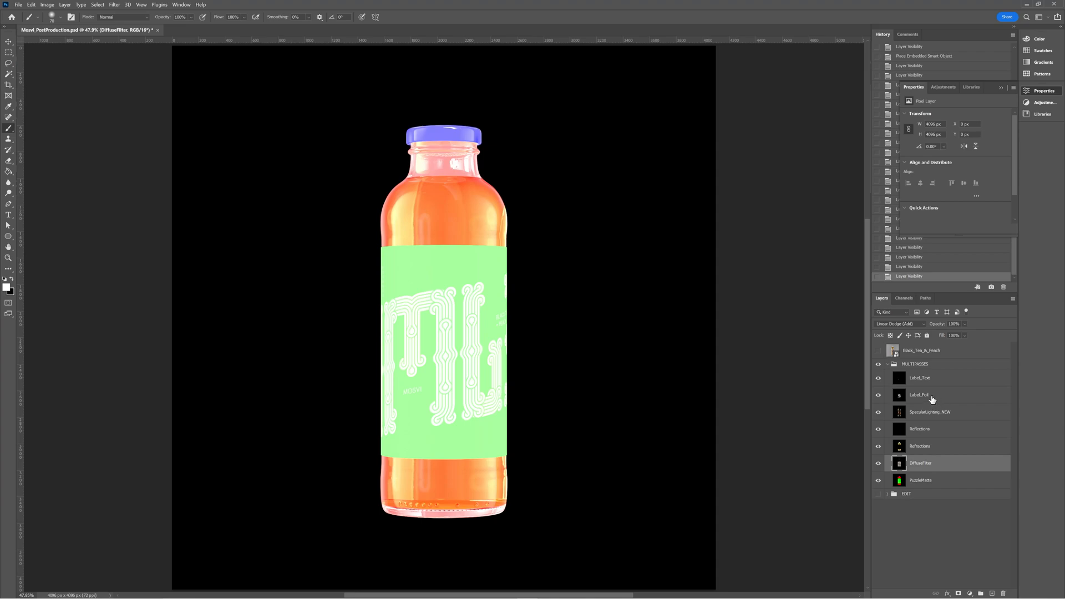
mouse_move(932, 392)
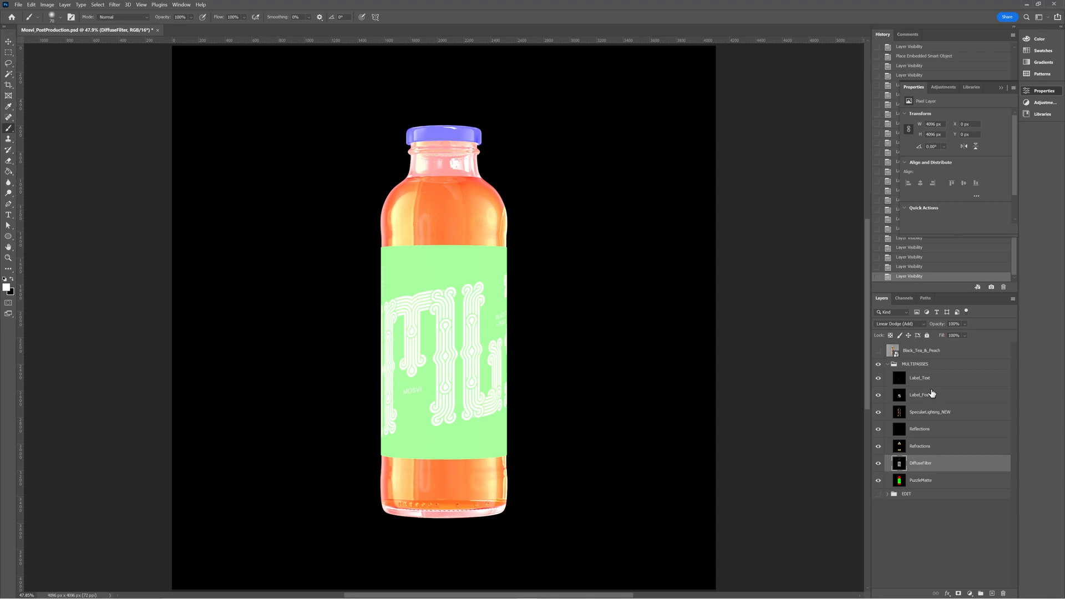
click(936, 377)
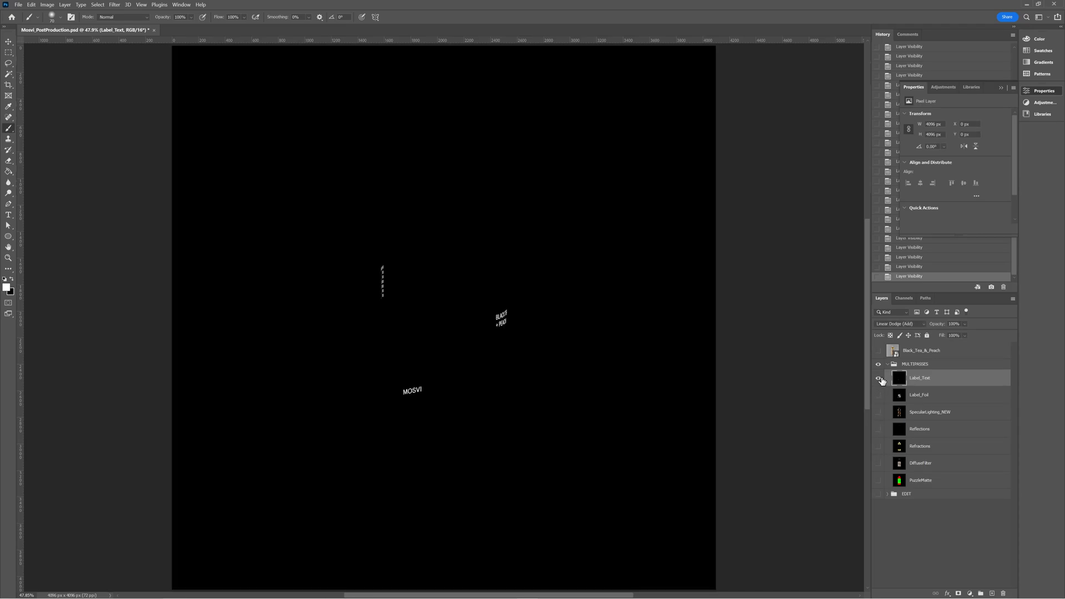
click(879, 395)
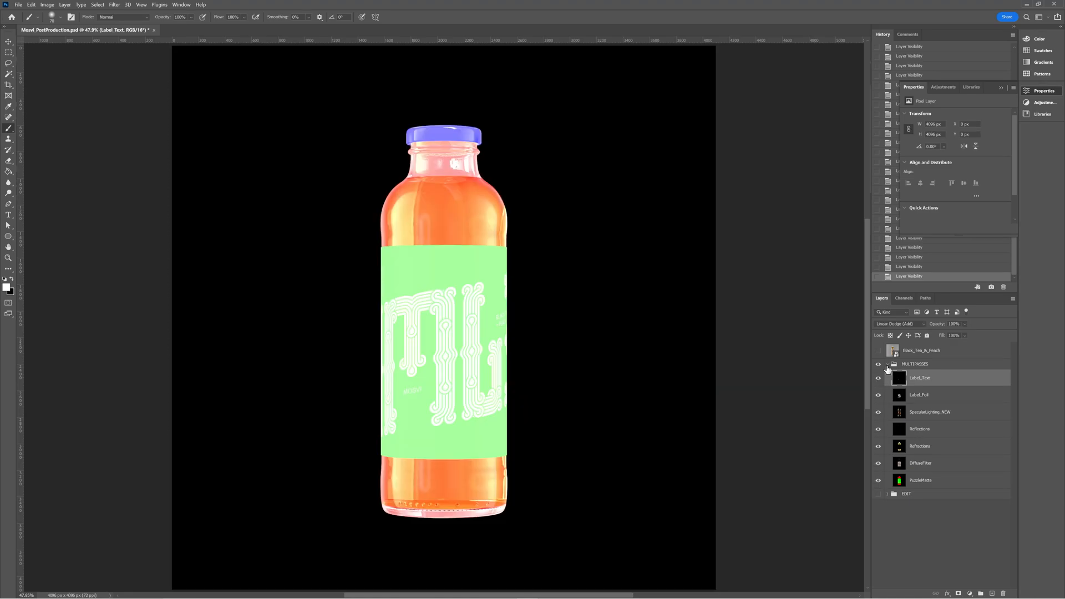
click(888, 364)
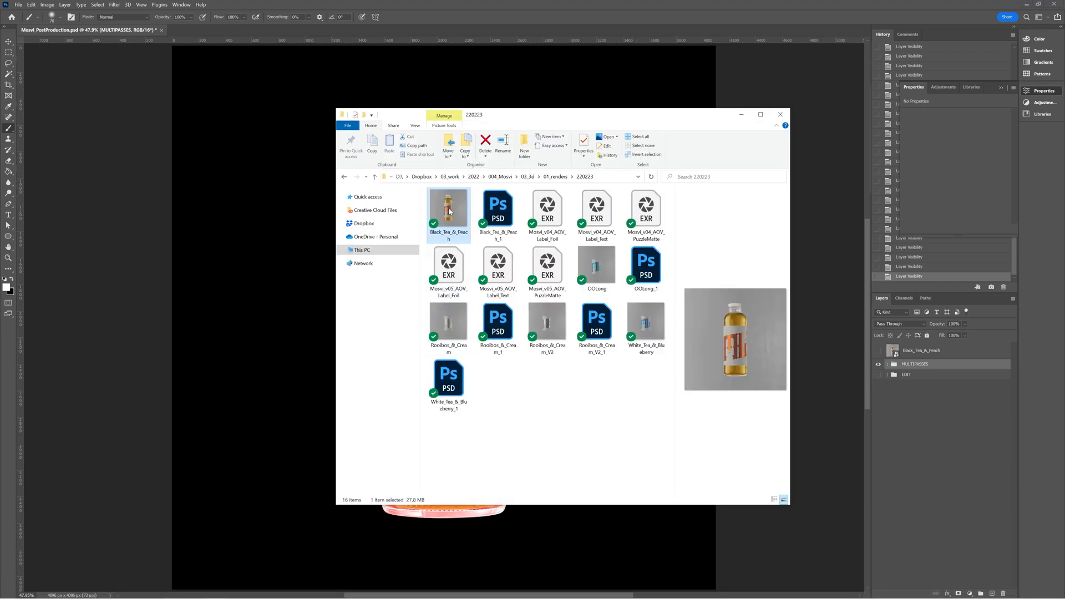
Step: Place the Black_Tea_&_Peach render as an embedded smart object and hide the MULTIPASSES group
click(780, 114)
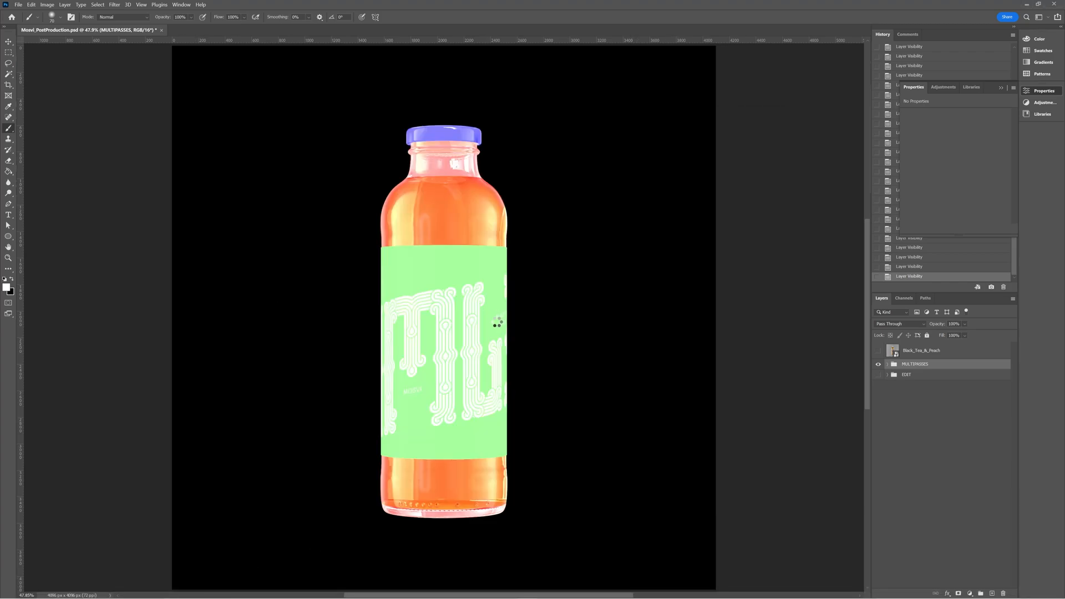
click(921, 368)
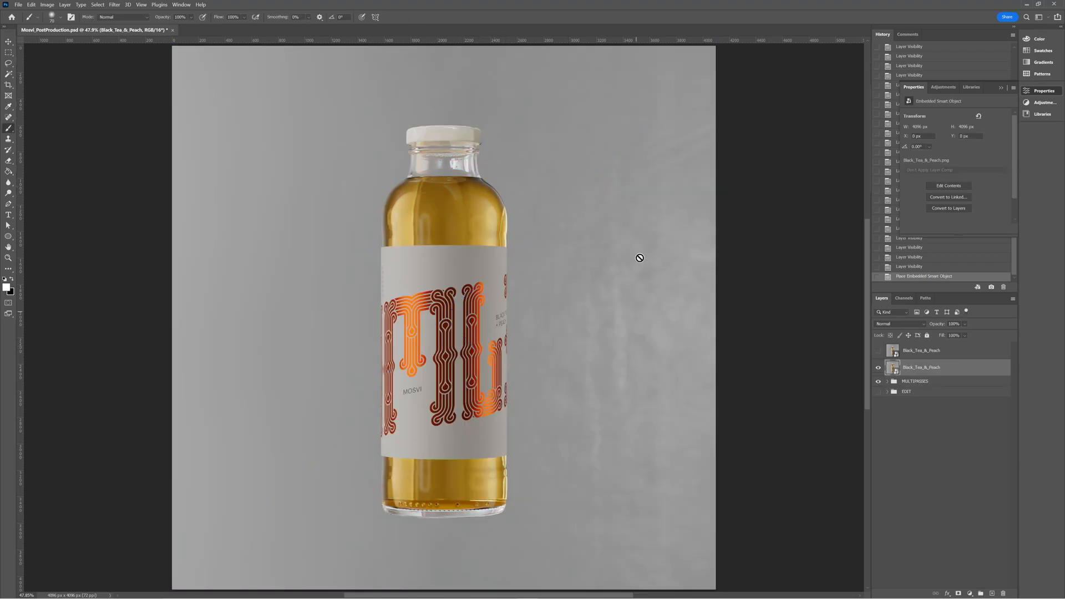
mouse_move(413, 443)
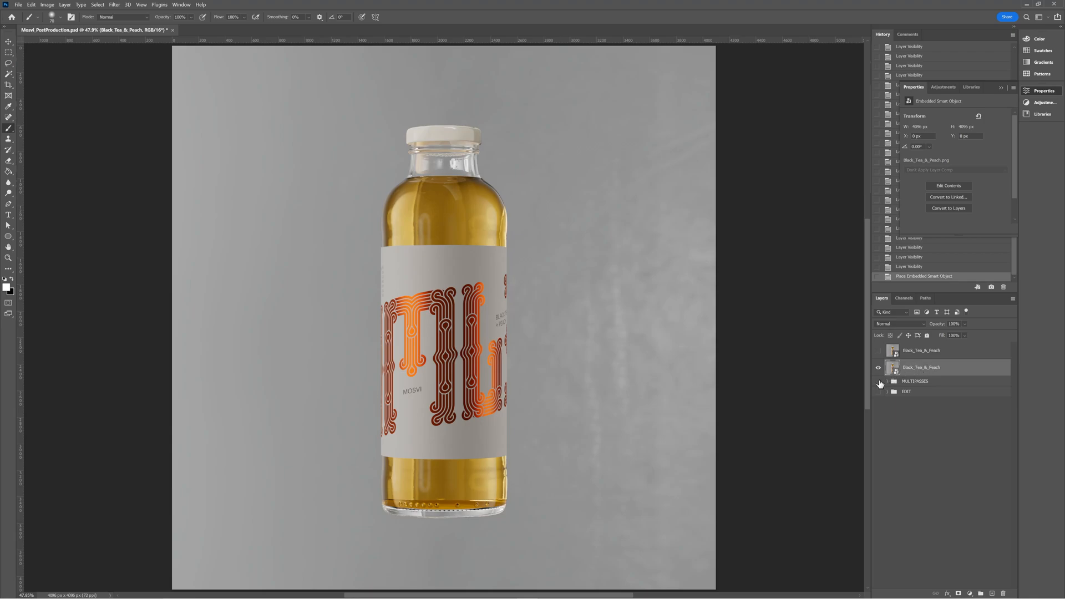
click(878, 367)
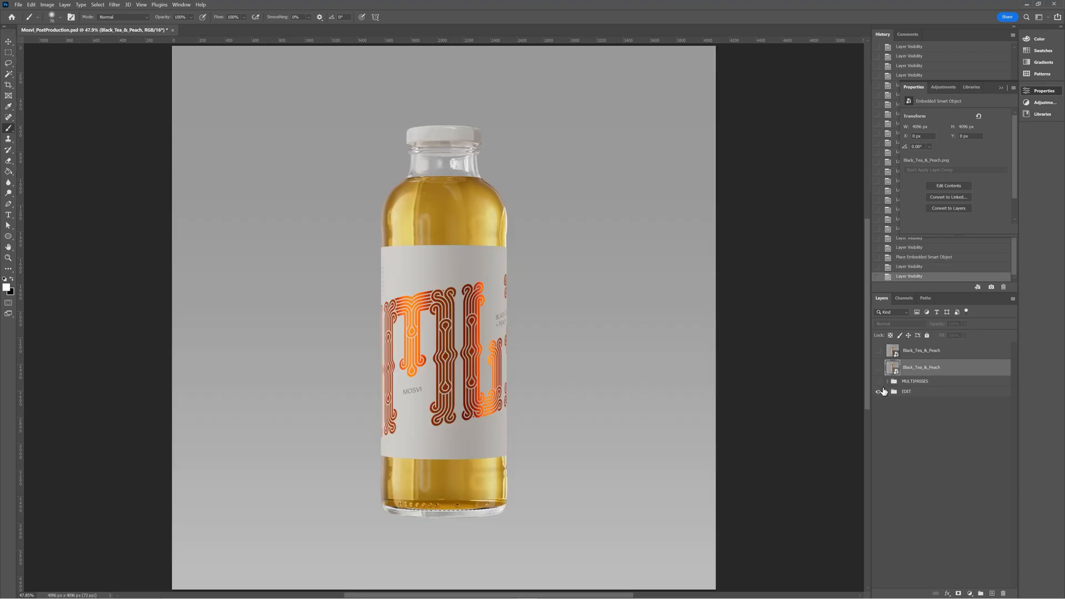
Step: Show and expand the EDIT group, disable the BOTTLE mask, and reveal the multipass layers again
click(879, 392)
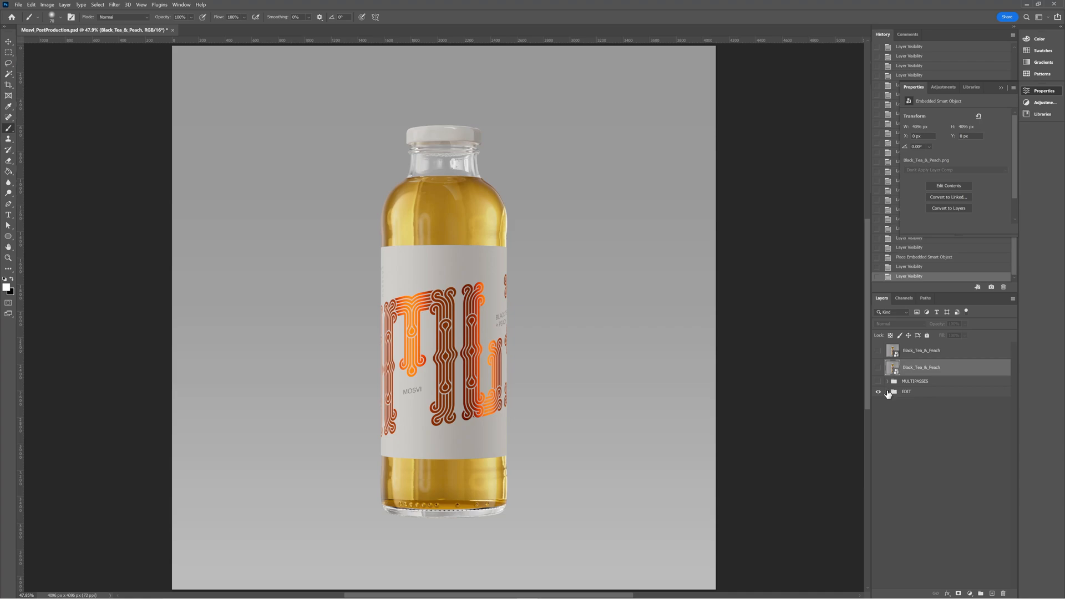
click(888, 392)
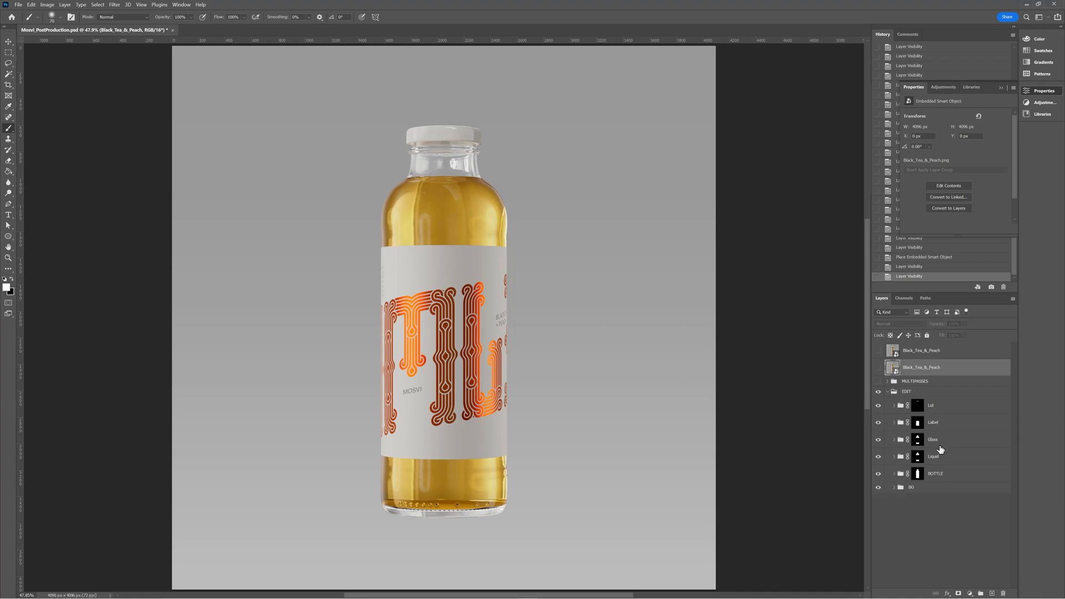
click(916, 474)
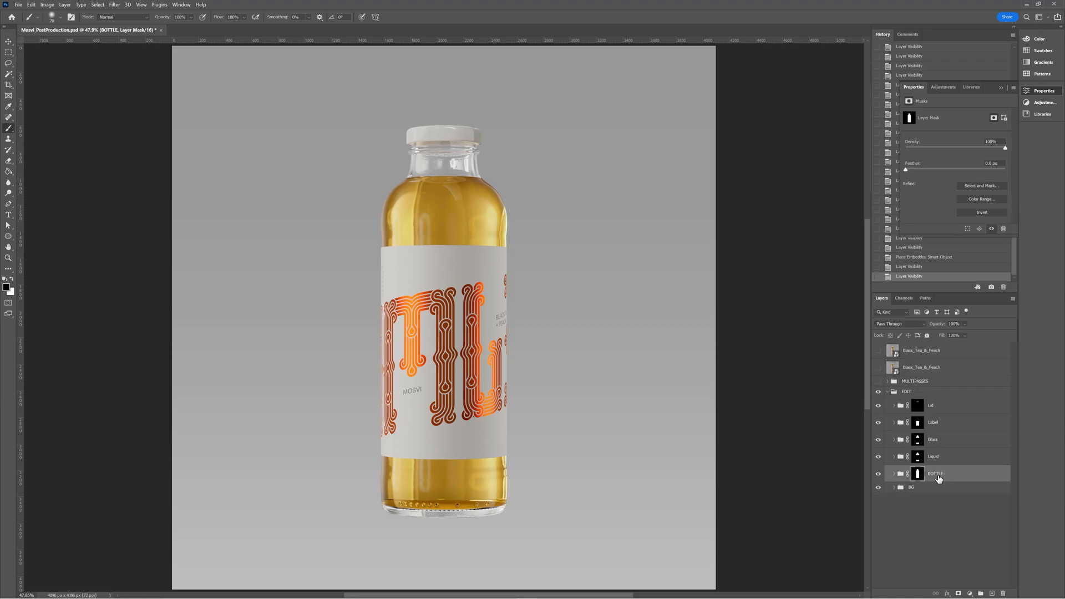
mouse_move(939, 477)
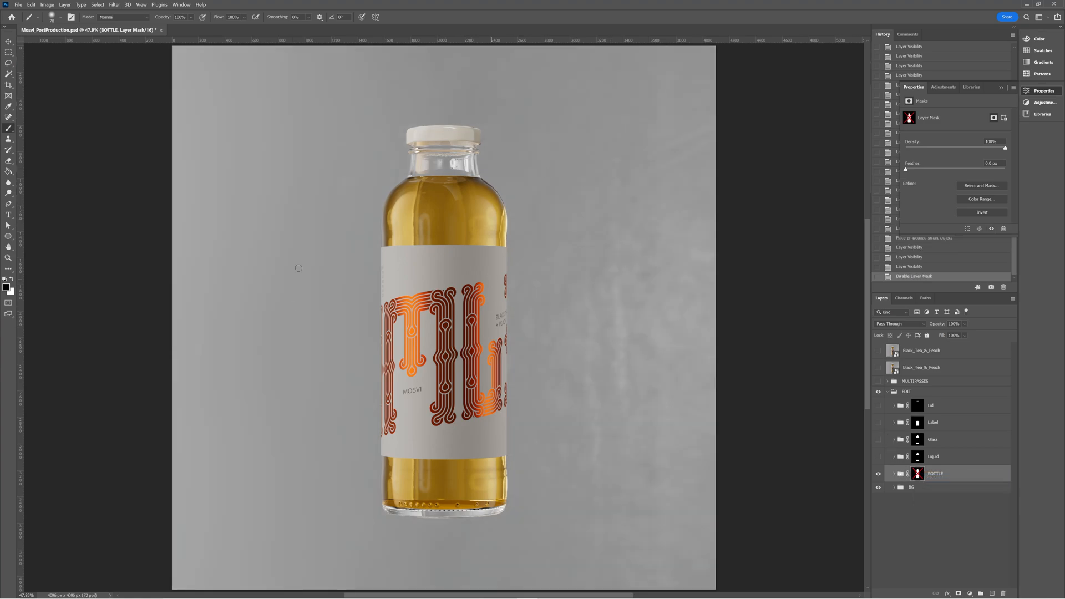
mouse_move(692, 335)
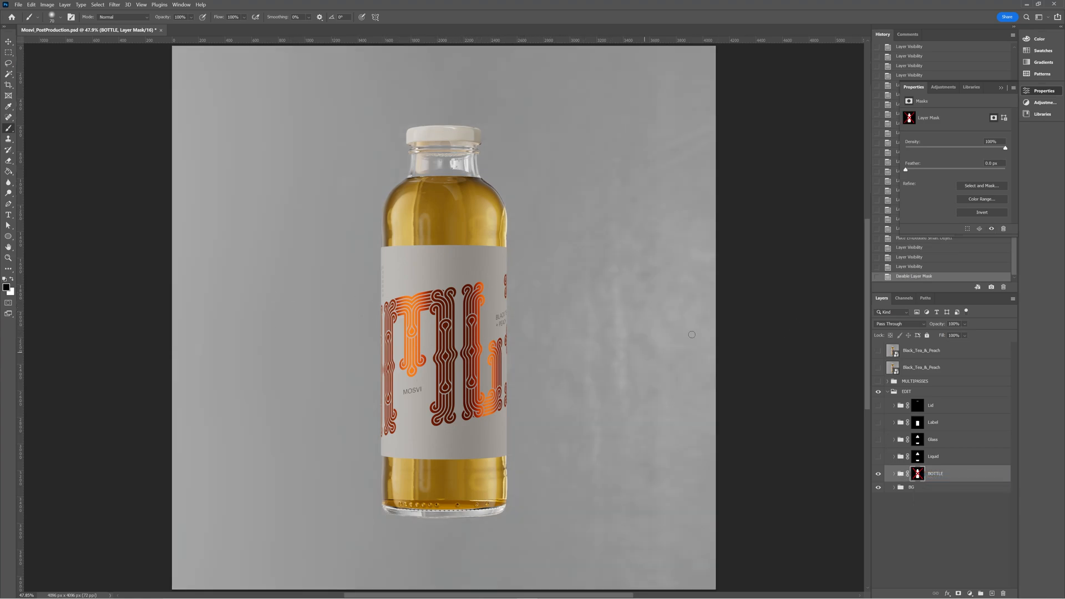
click(888, 381)
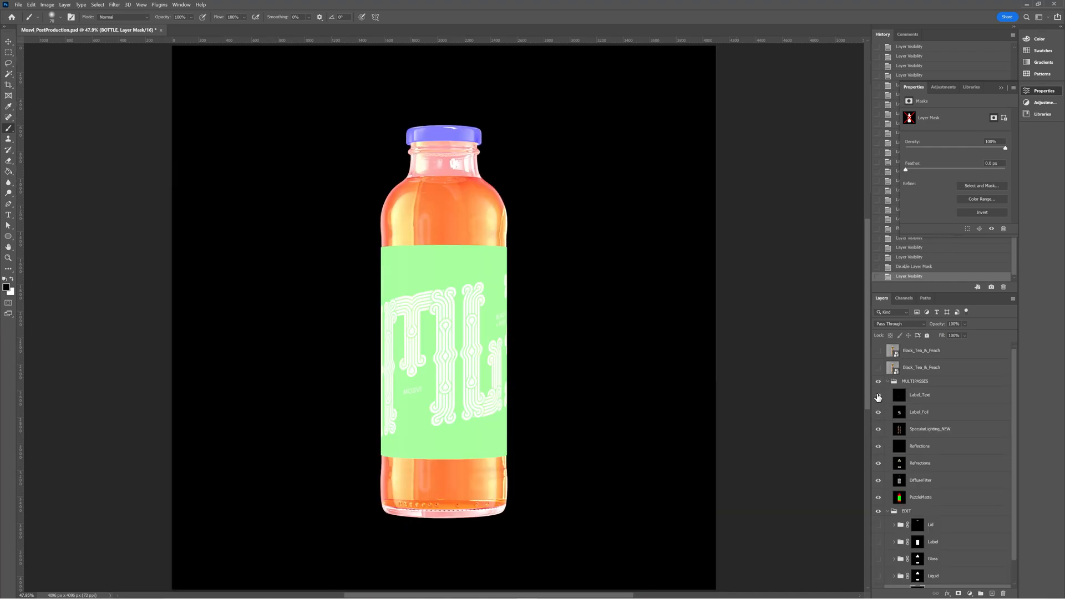
Step: Solo PuzzleMatte, inspect the Glass, Lid and BOTTLE masks, and toggle PuzzleMatte against the beauty render
click(922, 498)
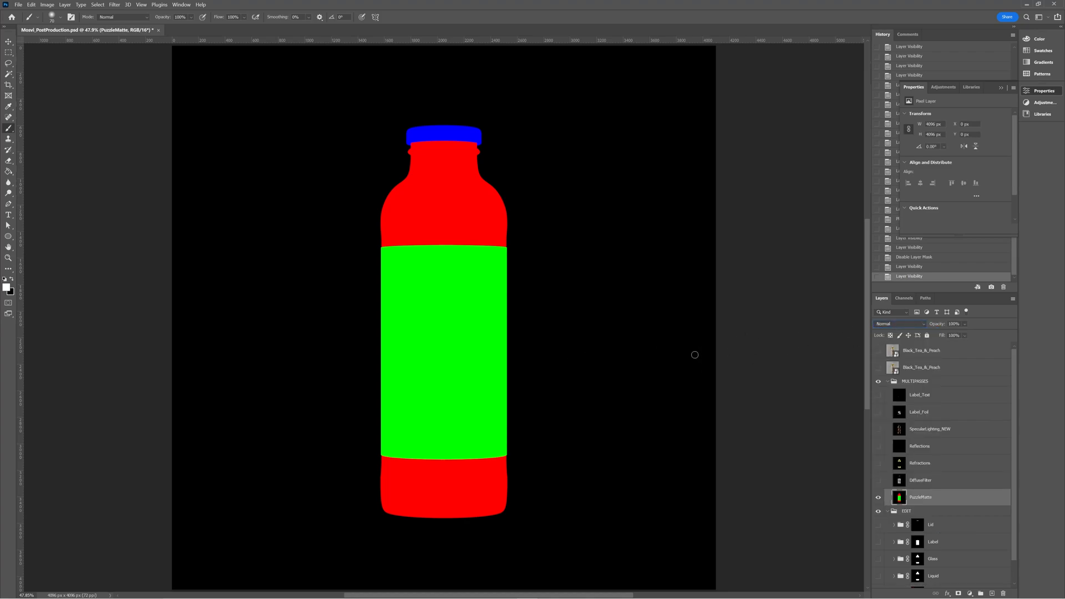
mouse_move(370, 350)
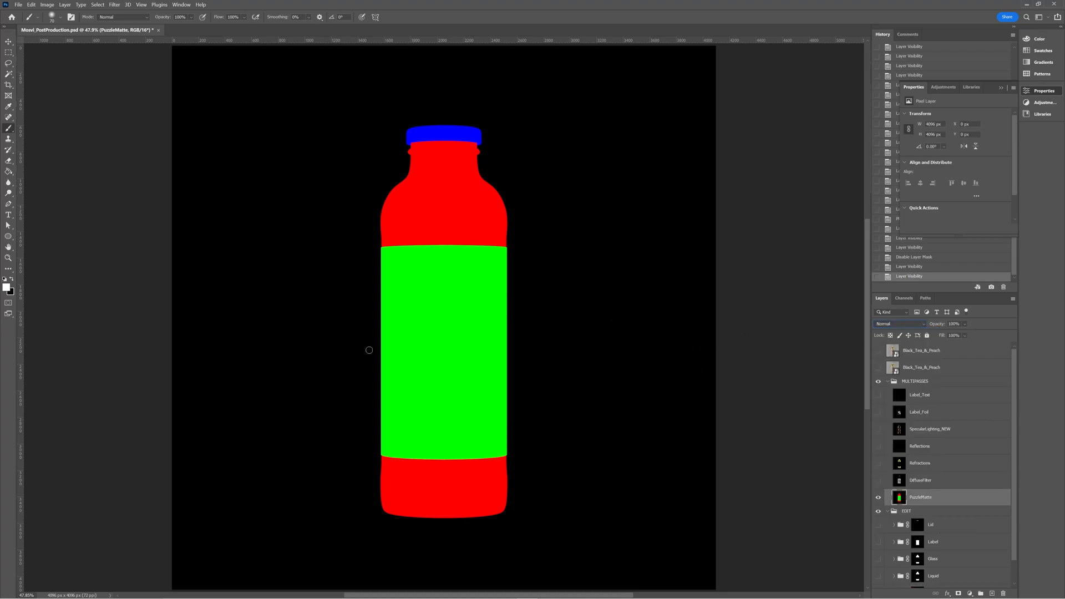
mouse_move(440, 202)
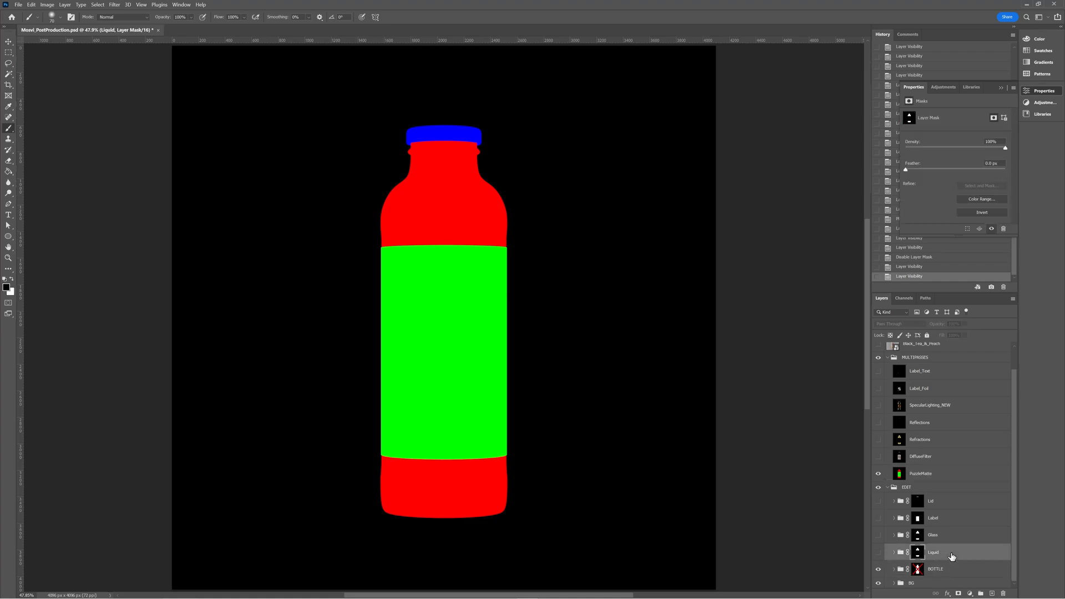
click(934, 535)
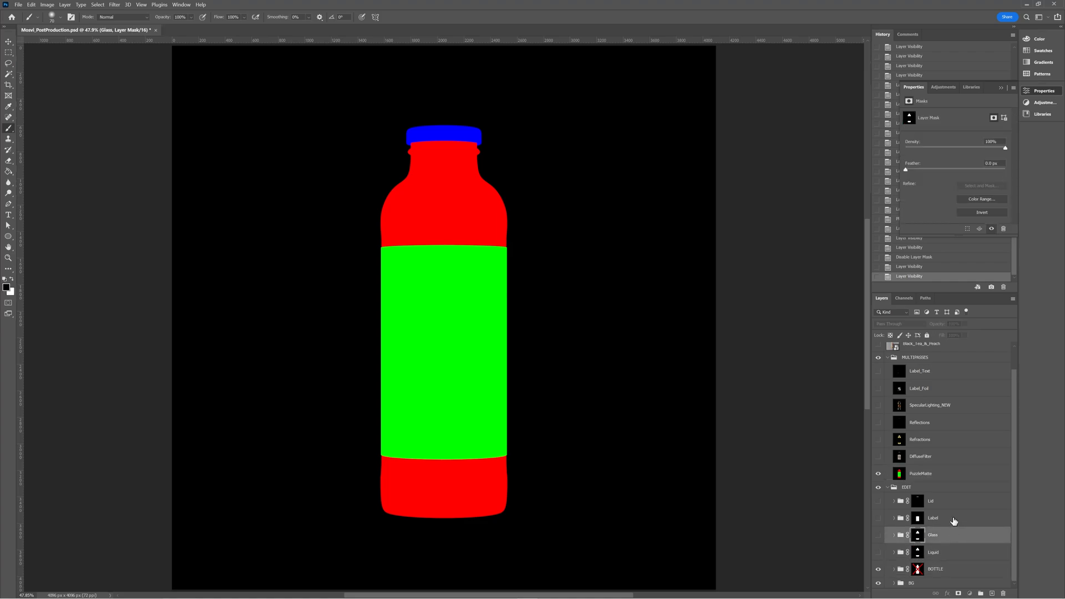
click(930, 500)
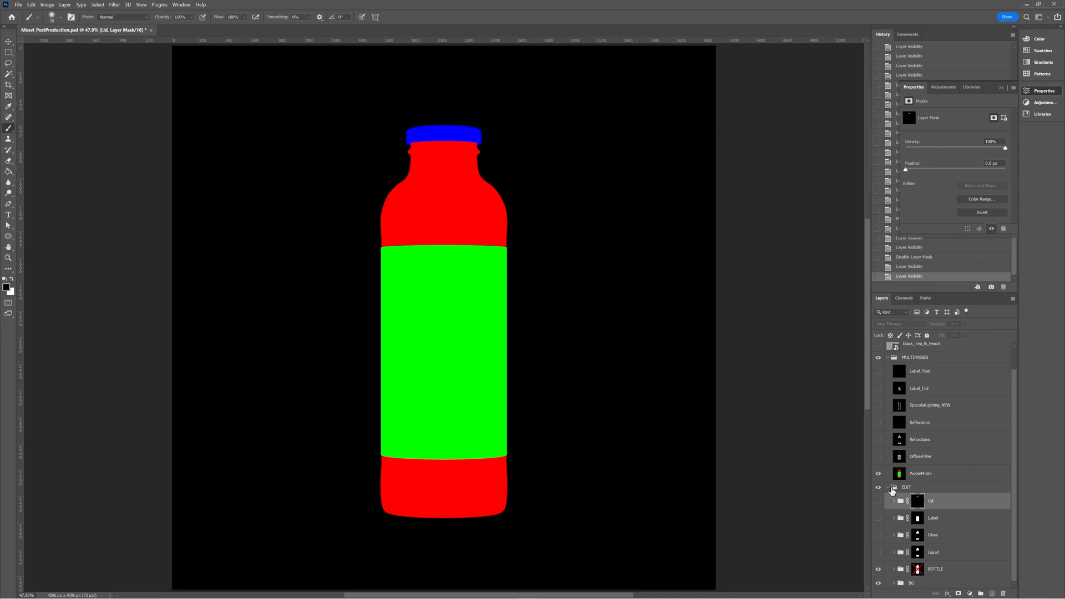
click(936, 569)
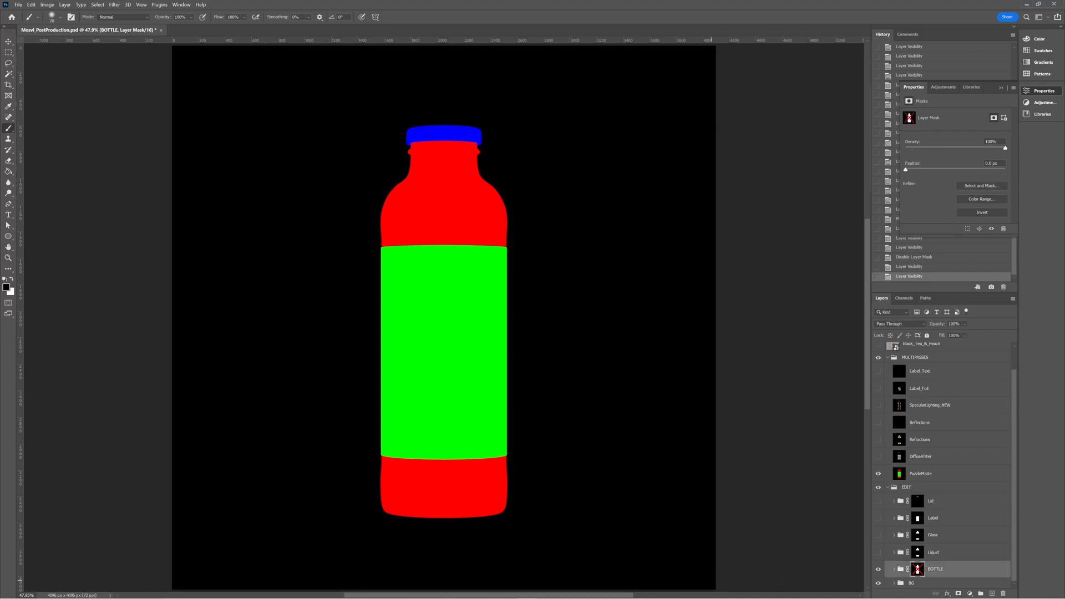
click(921, 473)
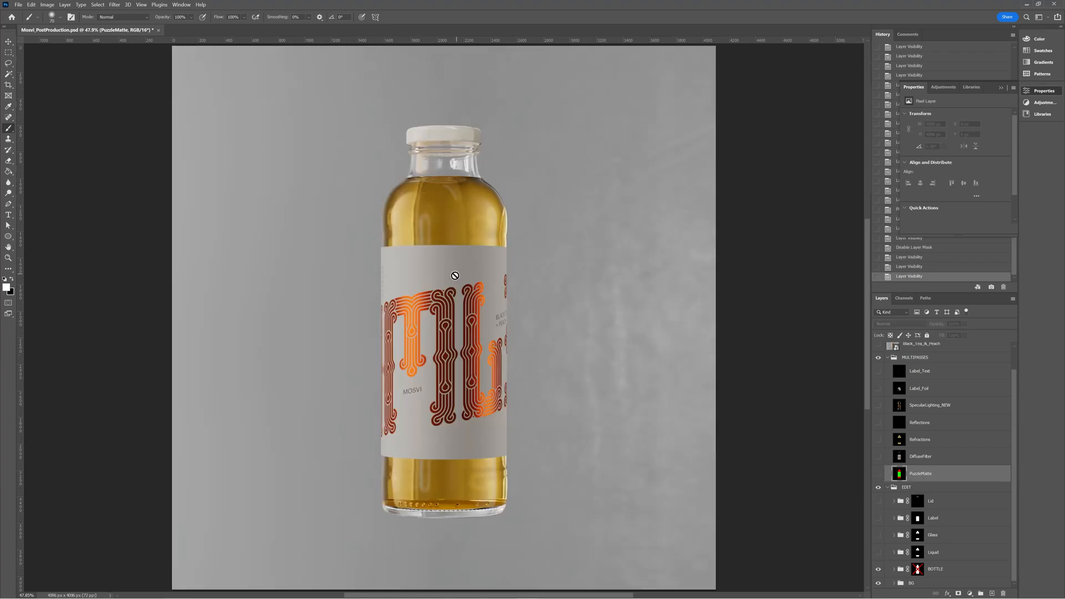
click(878, 473)
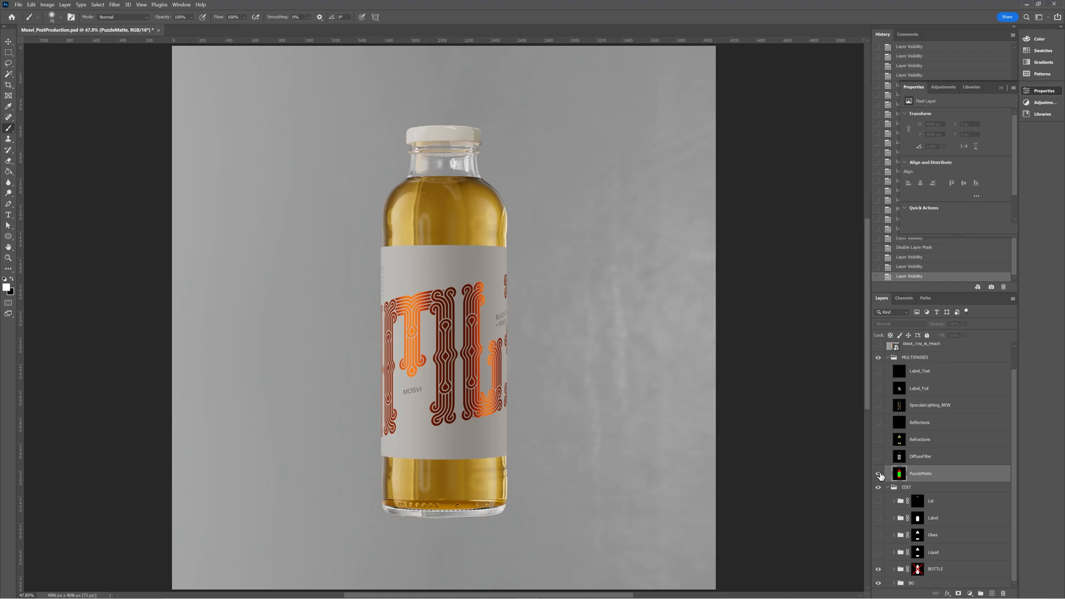
click(878, 473)
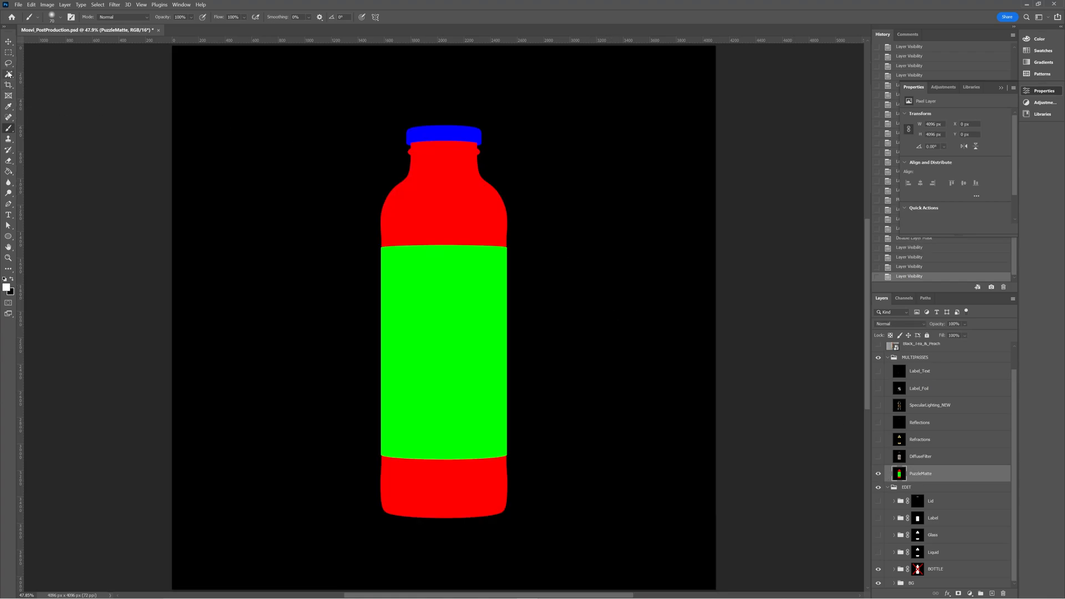
Step: Magic Wand the black area around the bottle and add it as the BOTTLE group's new mask
click(9, 73)
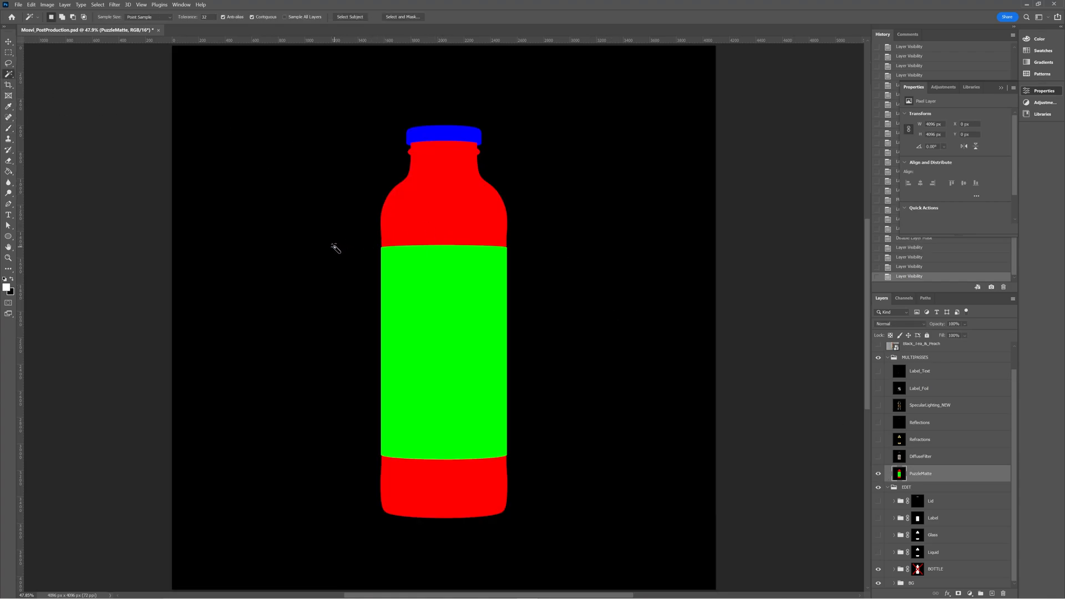
click(334, 248)
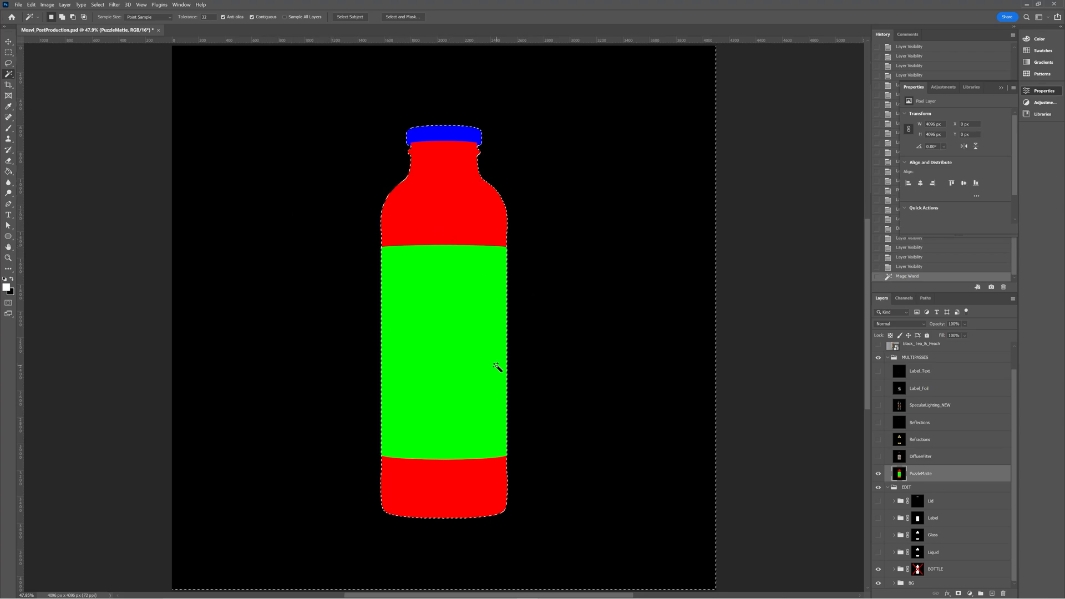
mouse_move(429, 133)
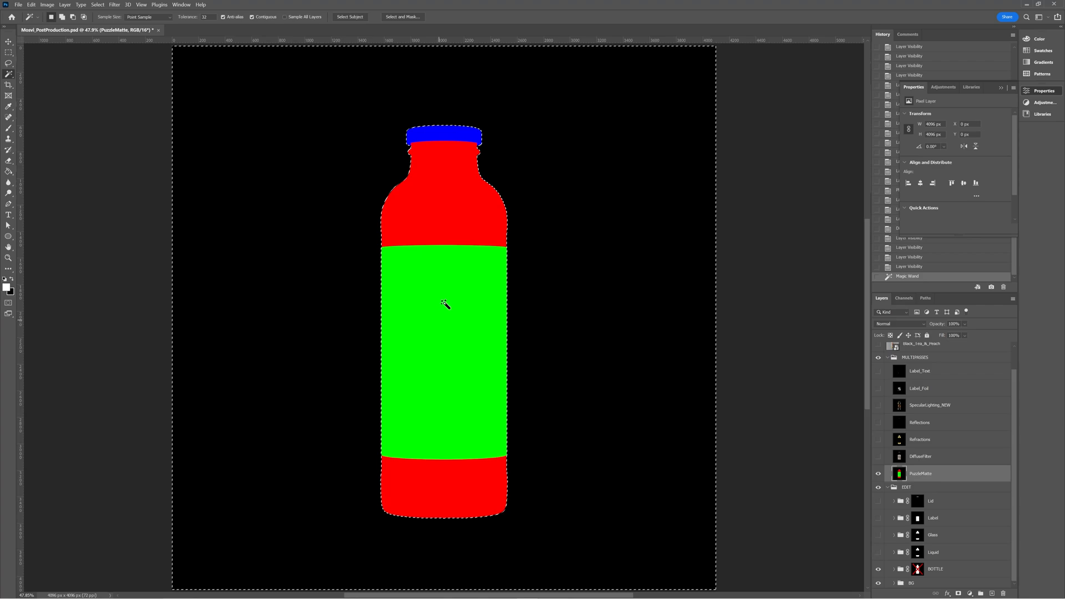
mouse_move(643, 310)
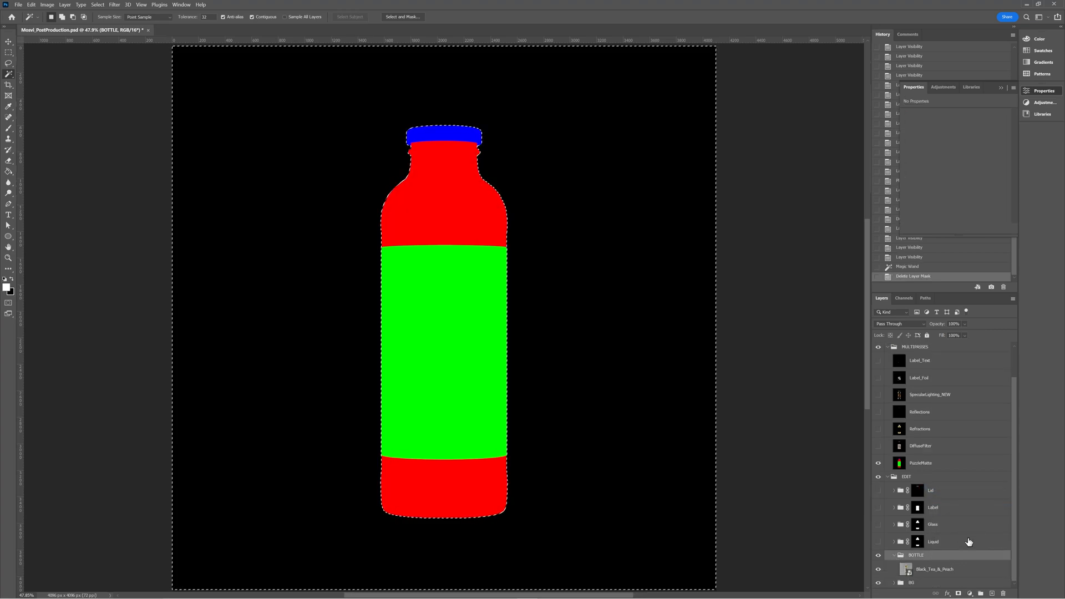
click(933, 569)
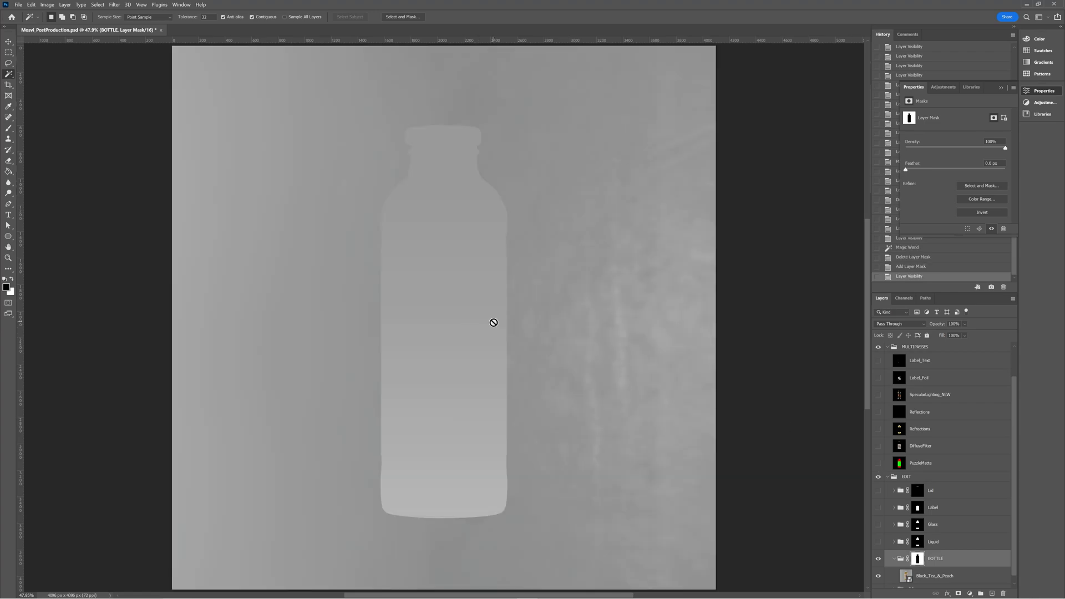
mouse_move(503, 320)
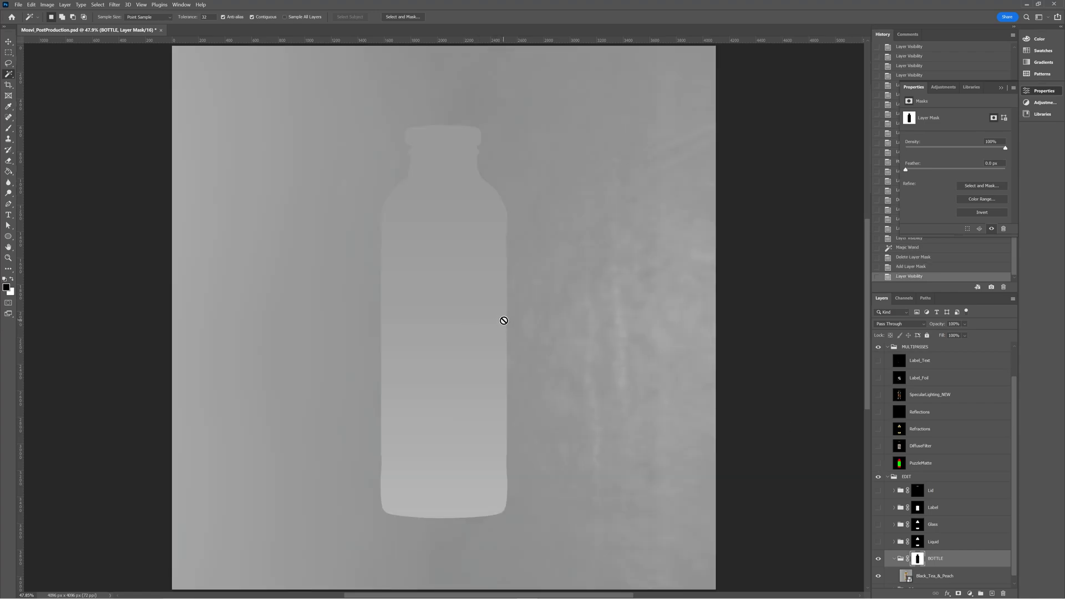
mouse_move(537, 325)
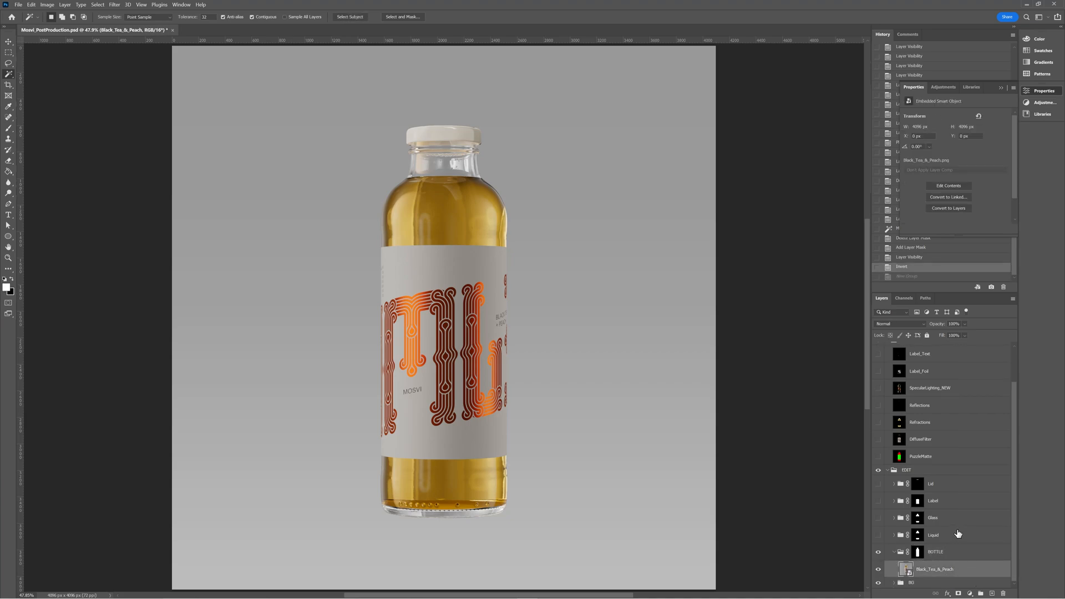
mouse_move(960, 543)
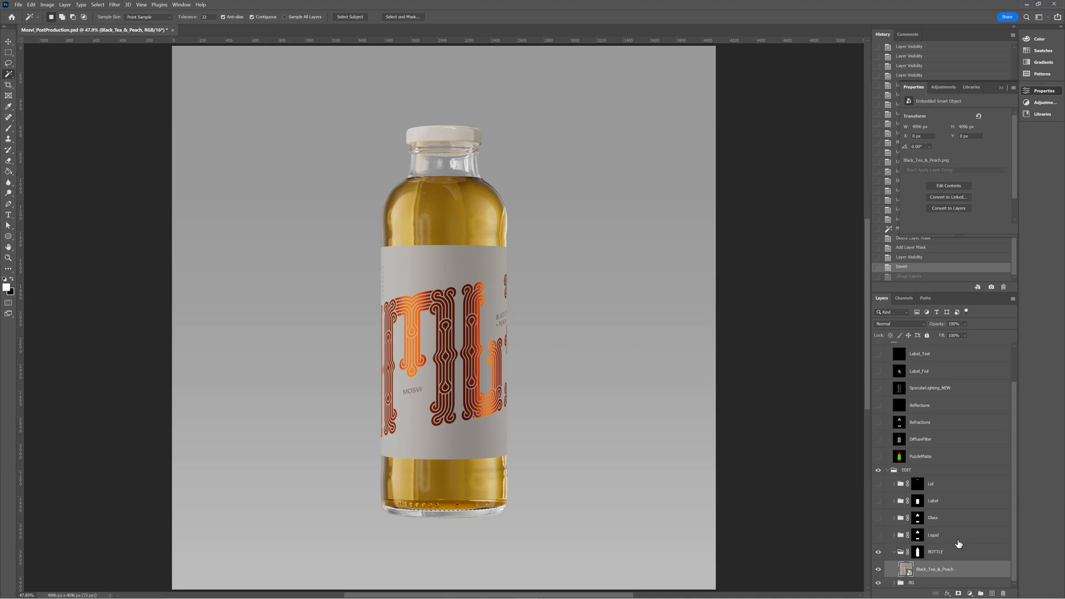
Step: Select the Liquid group's mask and expand the group to inspect its contents
click(917, 535)
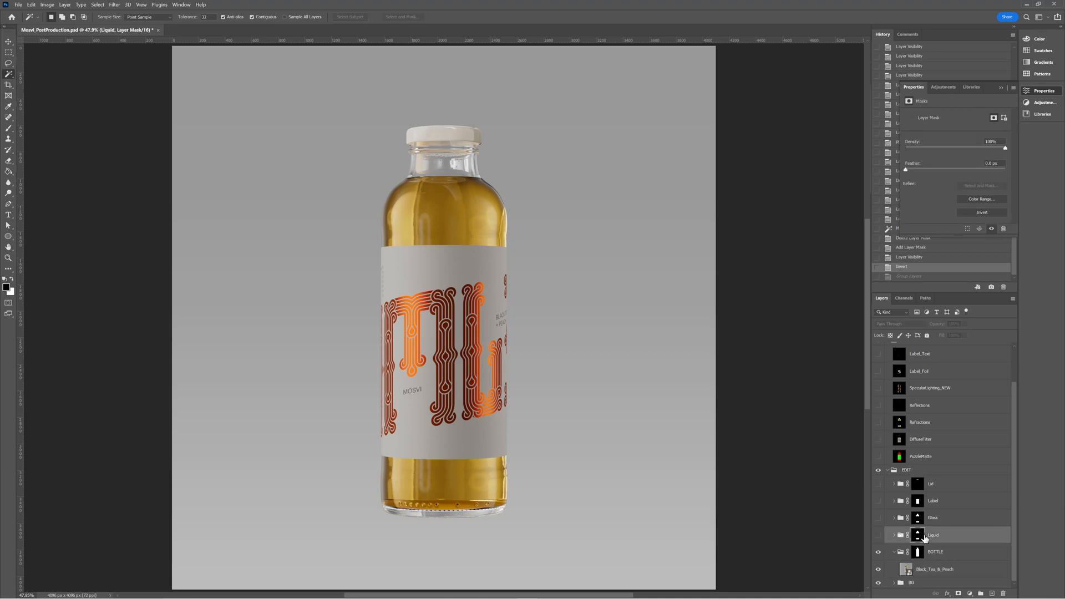
click(892, 535)
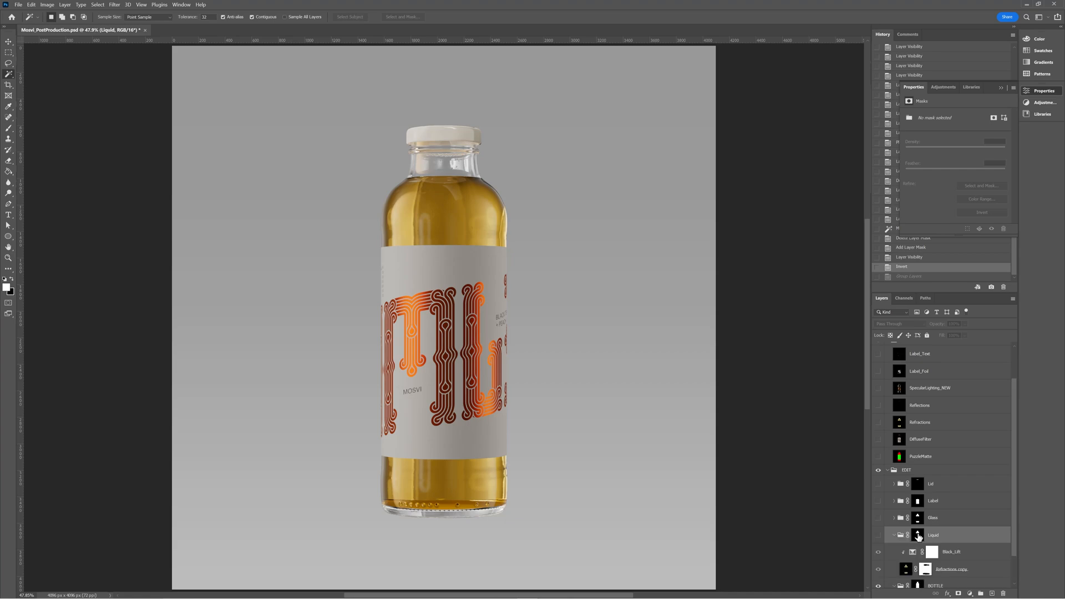
scroll(down, 3)
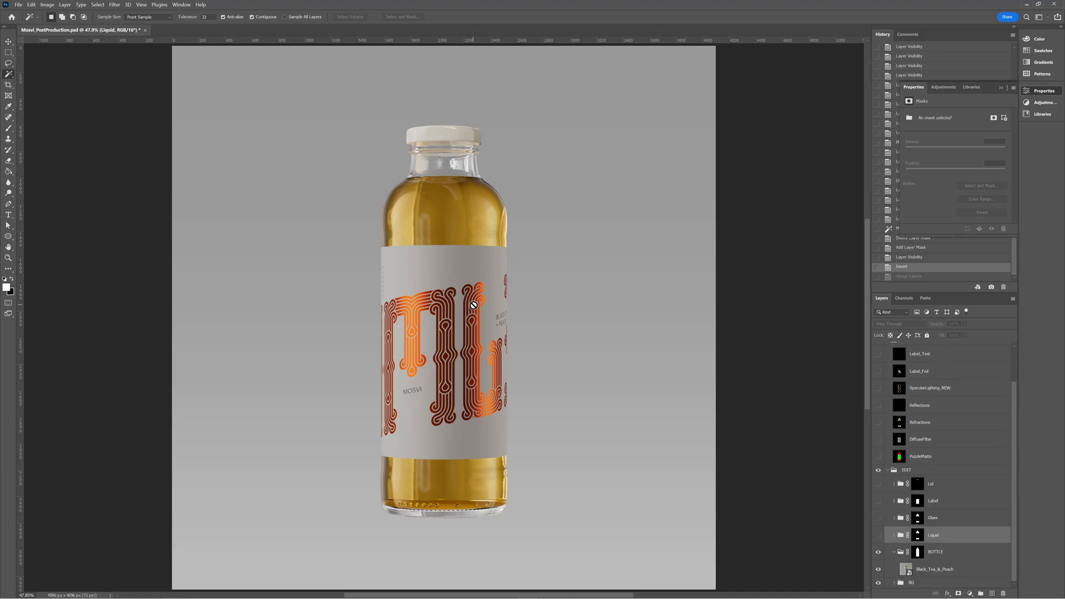
Step: Toggle the BG backdrop off and on, expand BG and select its Color Fill 1 layer
click(878, 582)
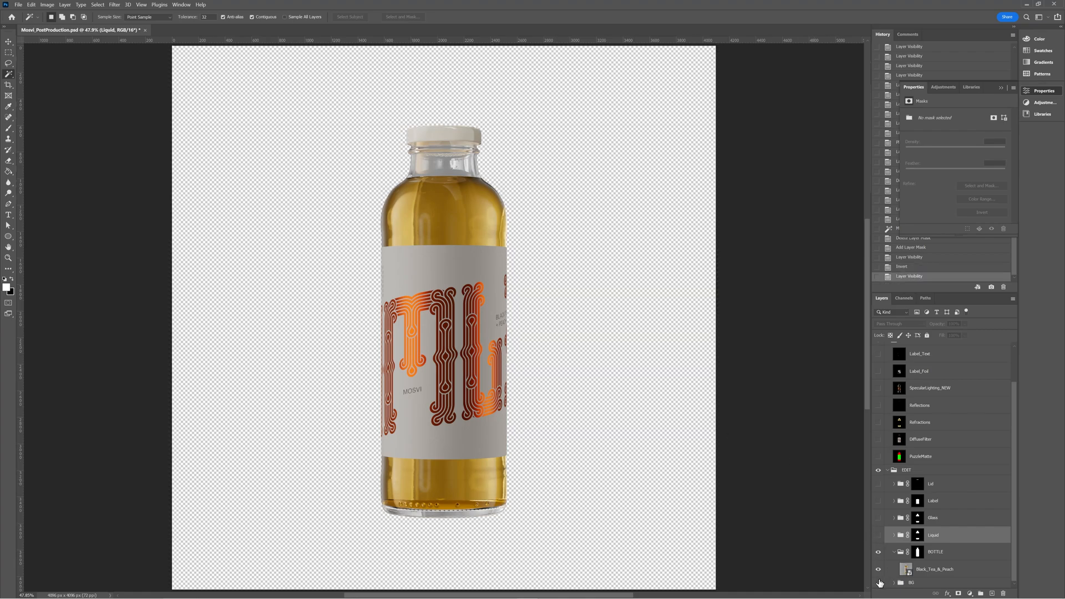
click(877, 597)
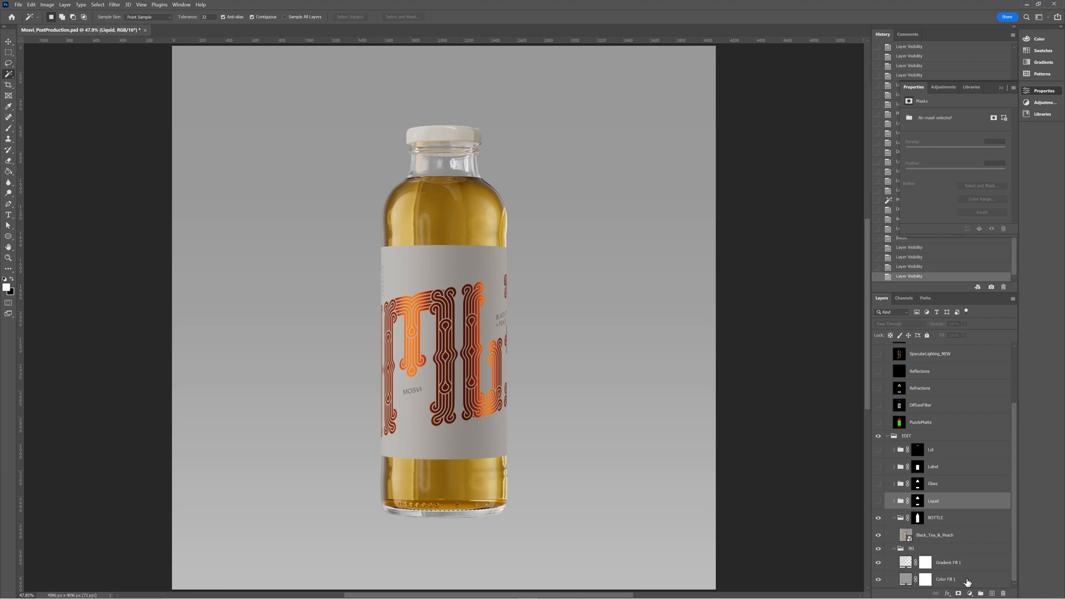
click(961, 580)
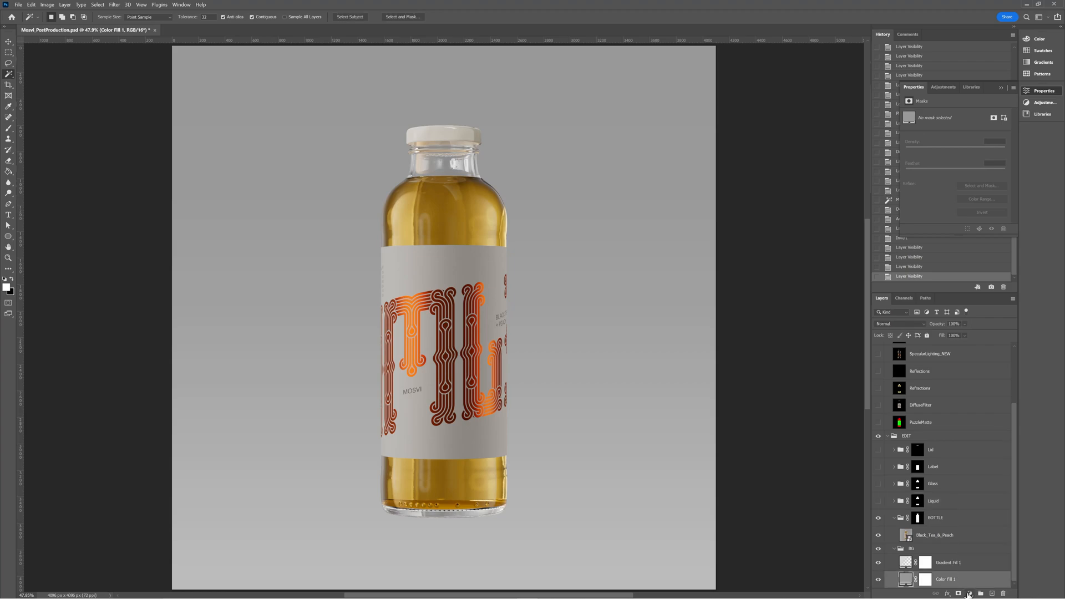
click(967, 594)
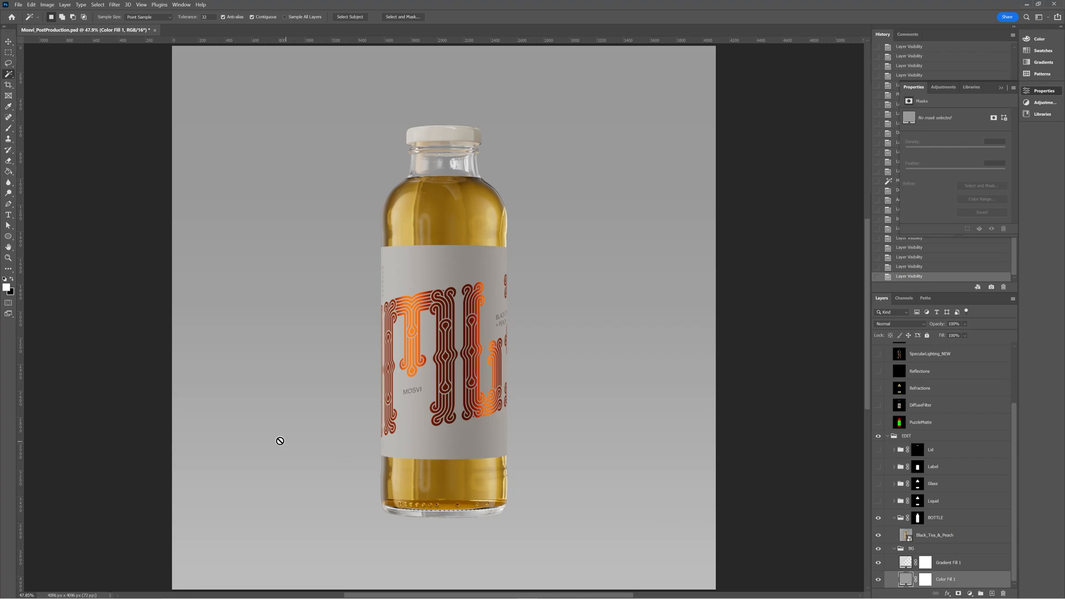
double_click(901, 563)
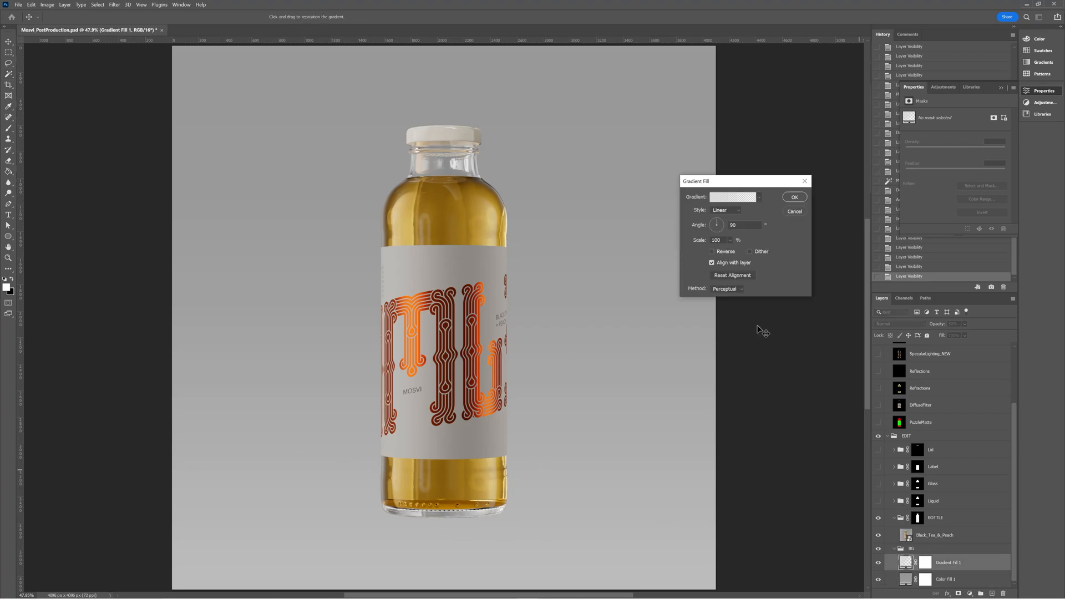
click(732, 197)
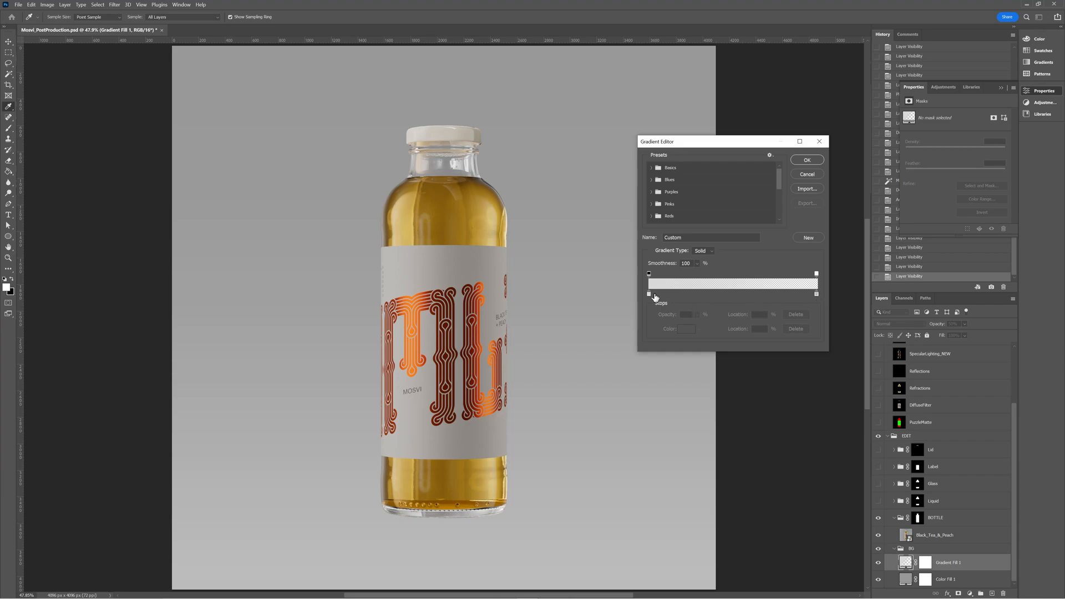
click(653, 168)
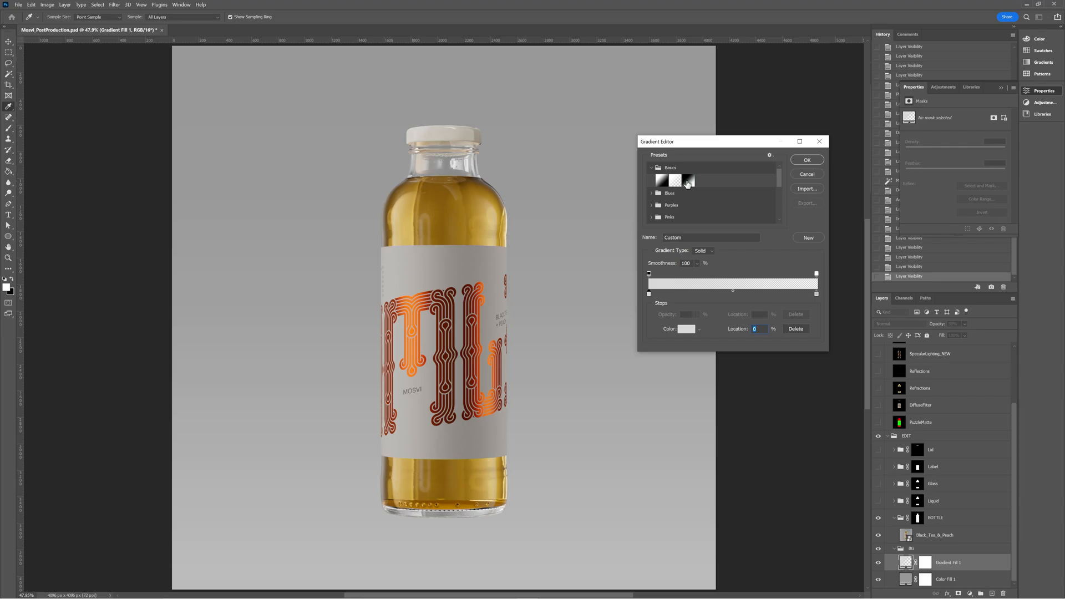
click(688, 180)
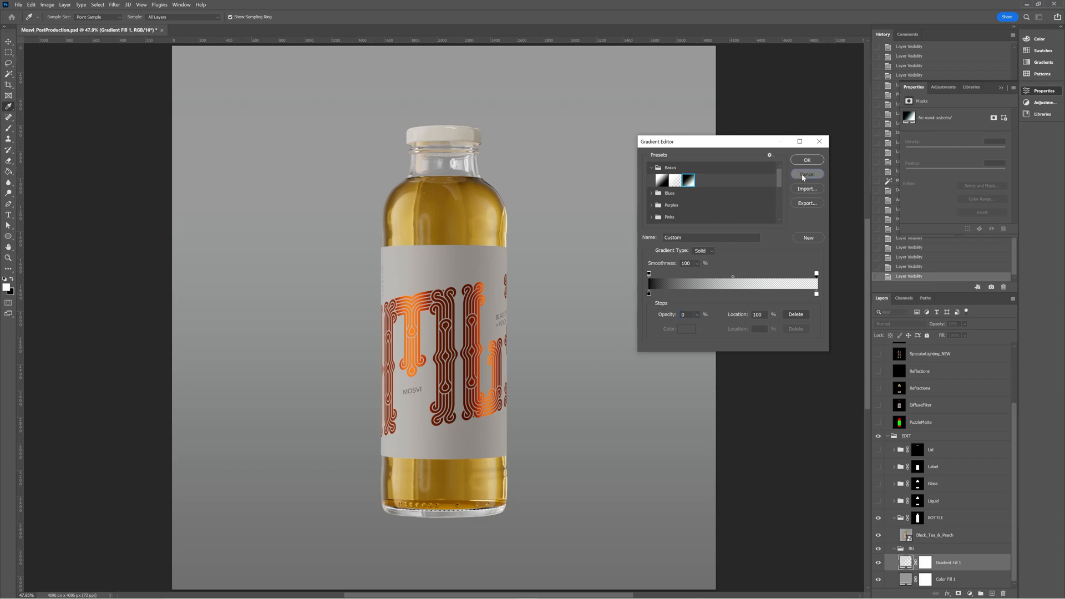
click(808, 173)
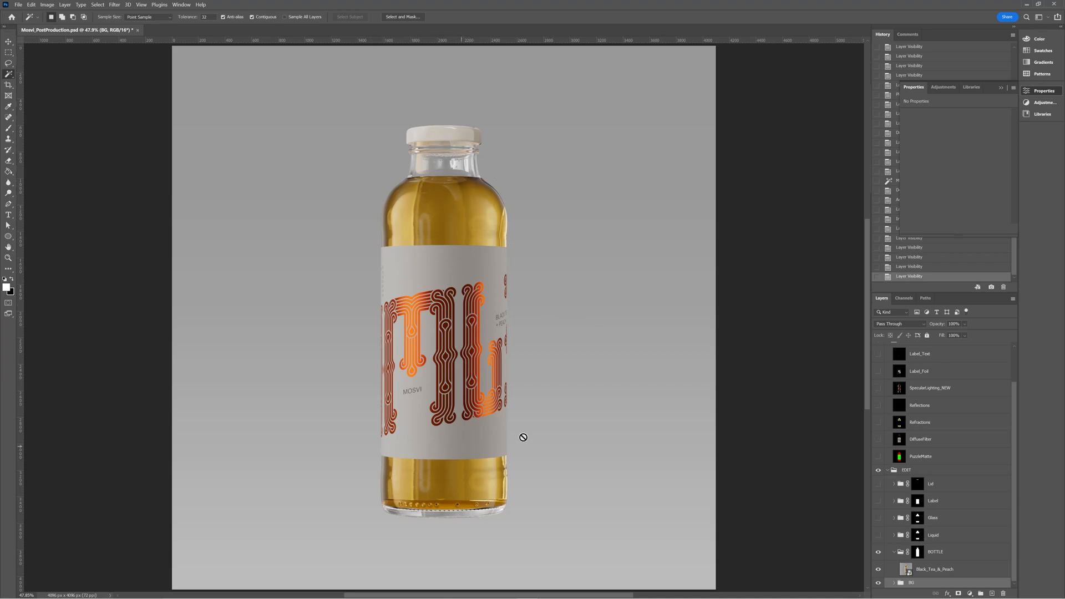
mouse_move(549, 330)
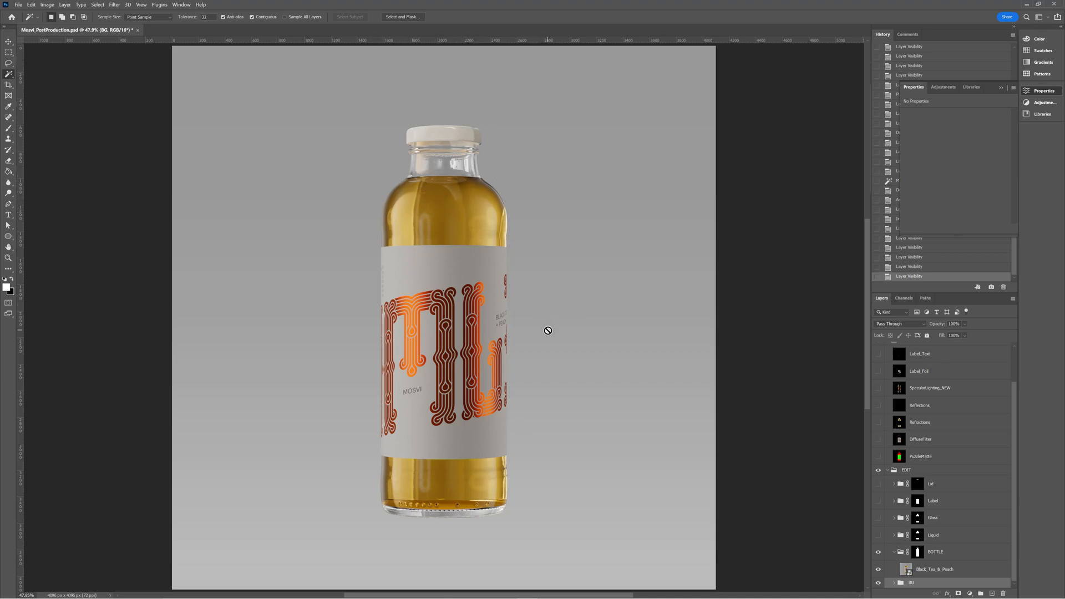
mouse_move(495, 201)
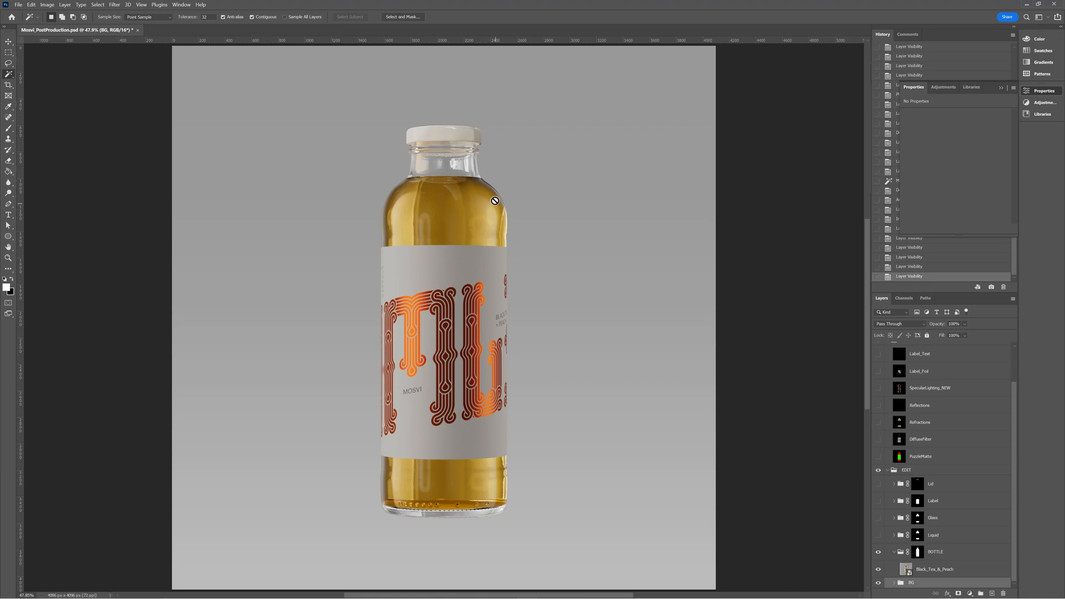
mouse_move(442, 193)
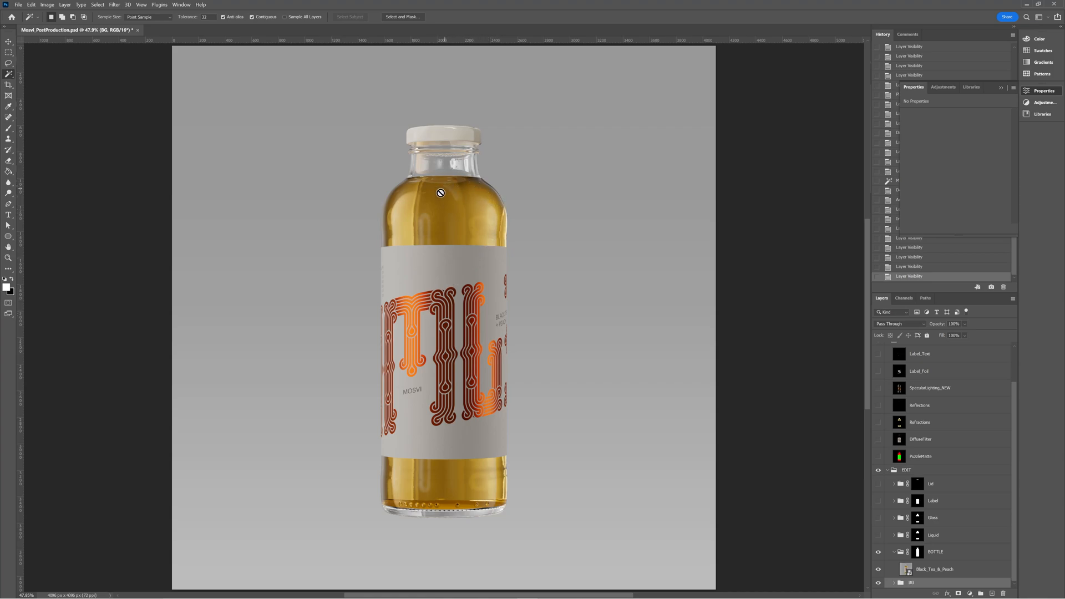
mouse_move(458, 197)
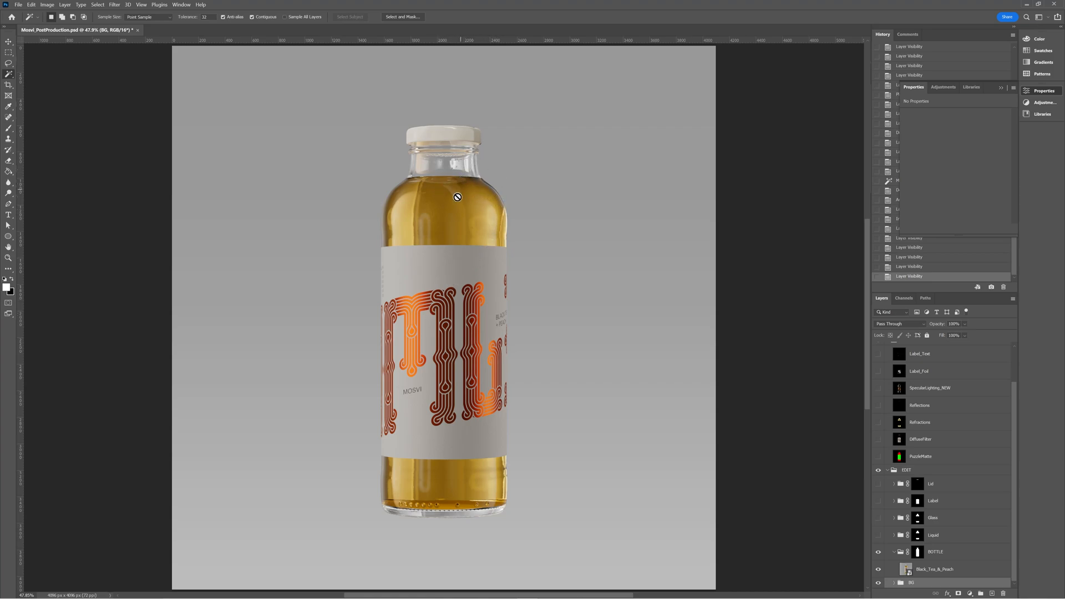
mouse_move(424, 193)
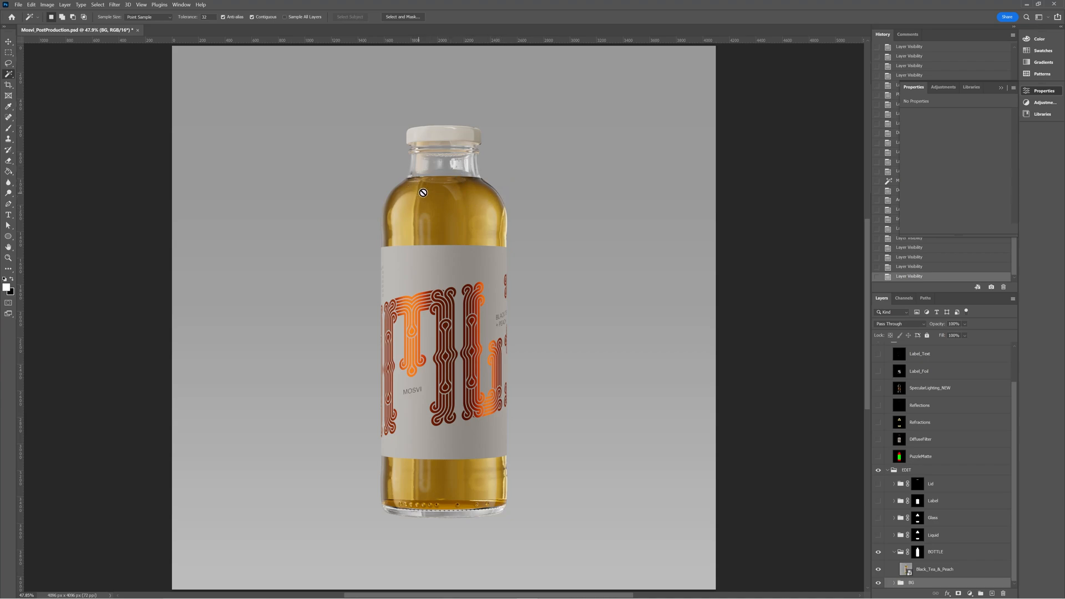
mouse_move(386, 200)
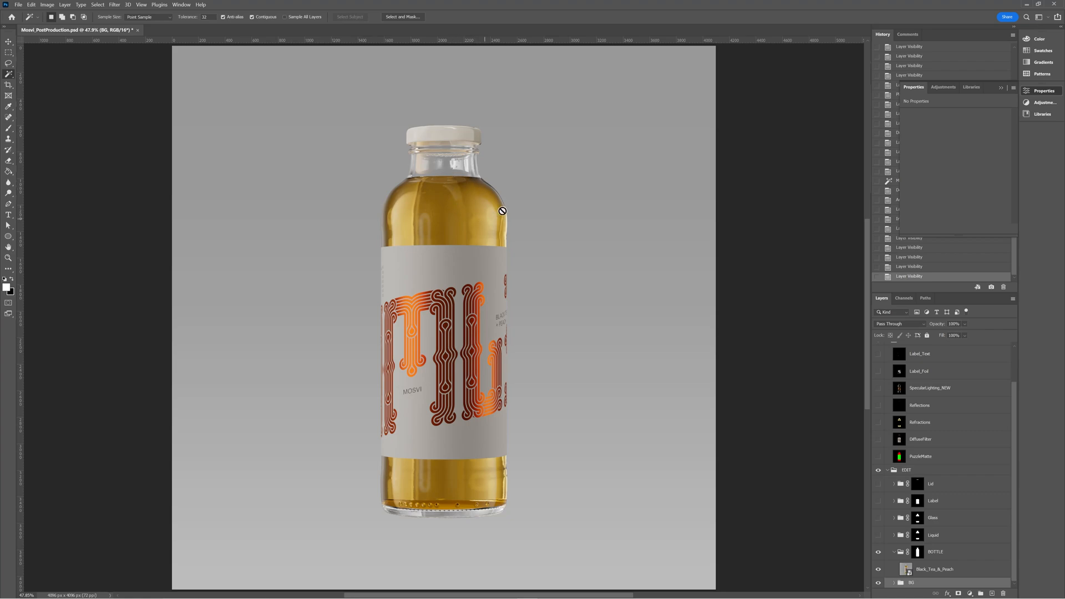
mouse_move(463, 383)
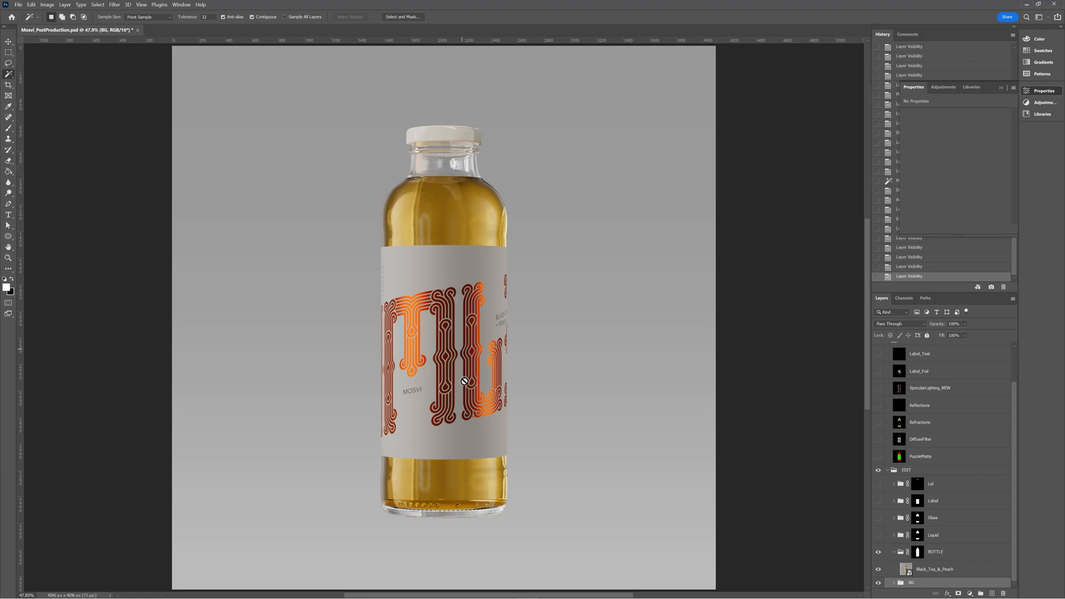
mouse_move(403, 217)
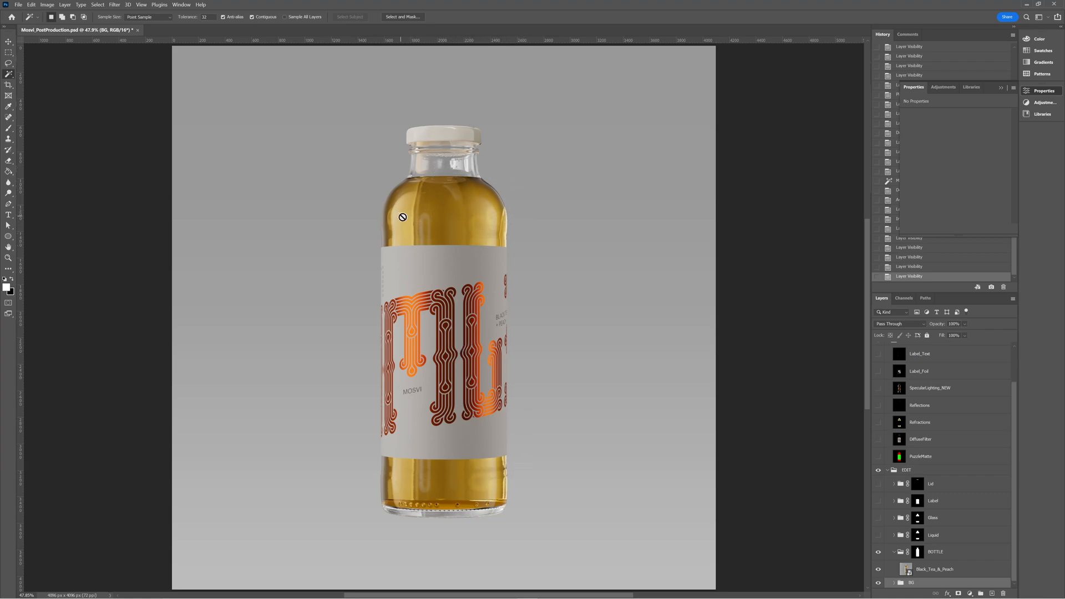
mouse_move(649, 319)
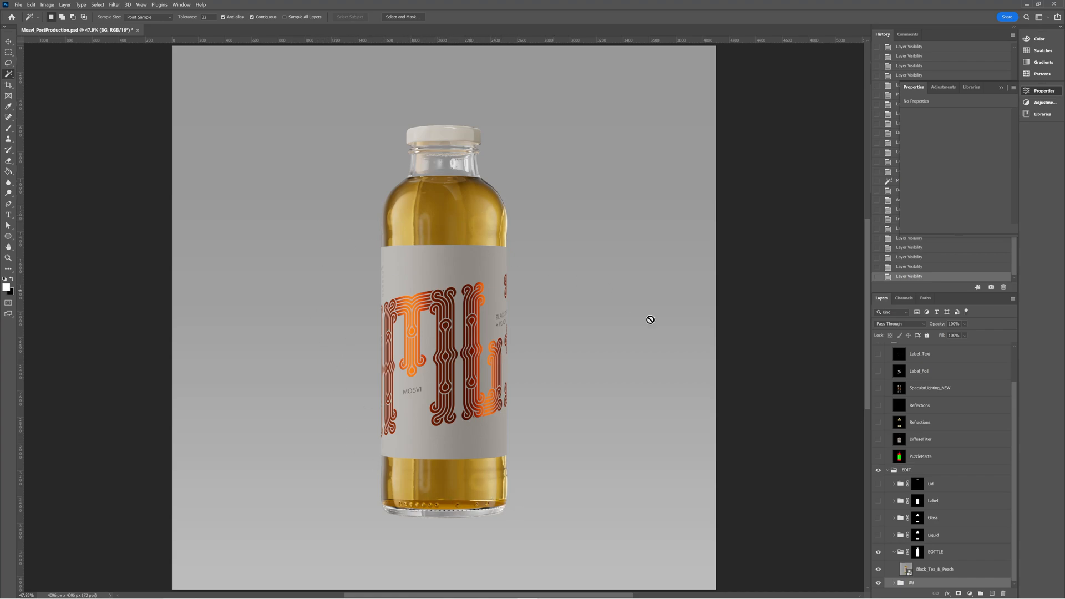
mouse_move(935, 464)
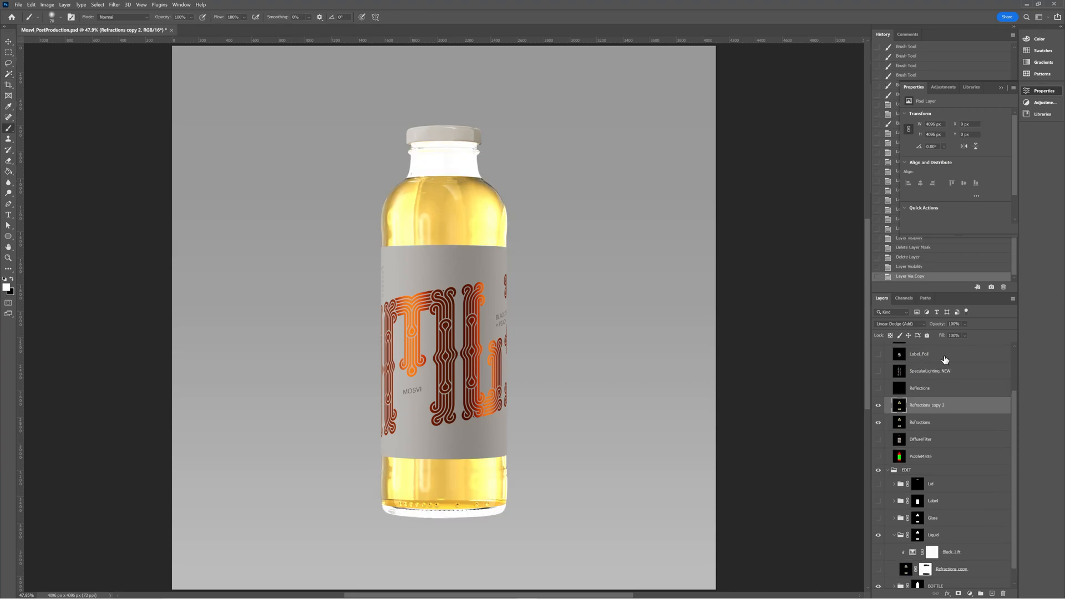
Step: Reveal PuzzleMatte, Magic Wand the red liquid region for the Liquid group's mask, then hide the matte
scroll(down, 3)
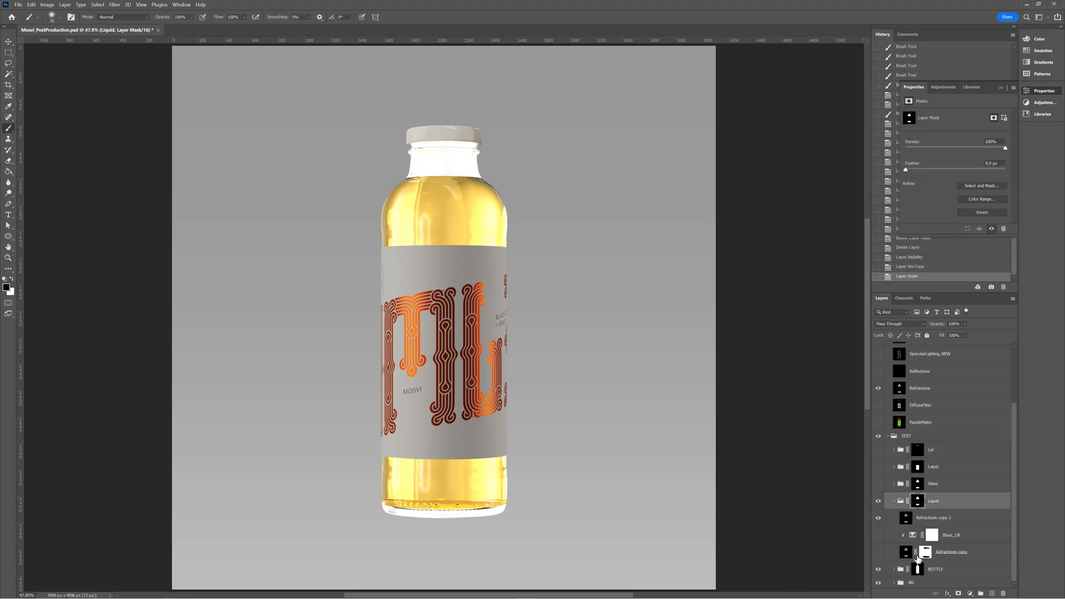
click(917, 502)
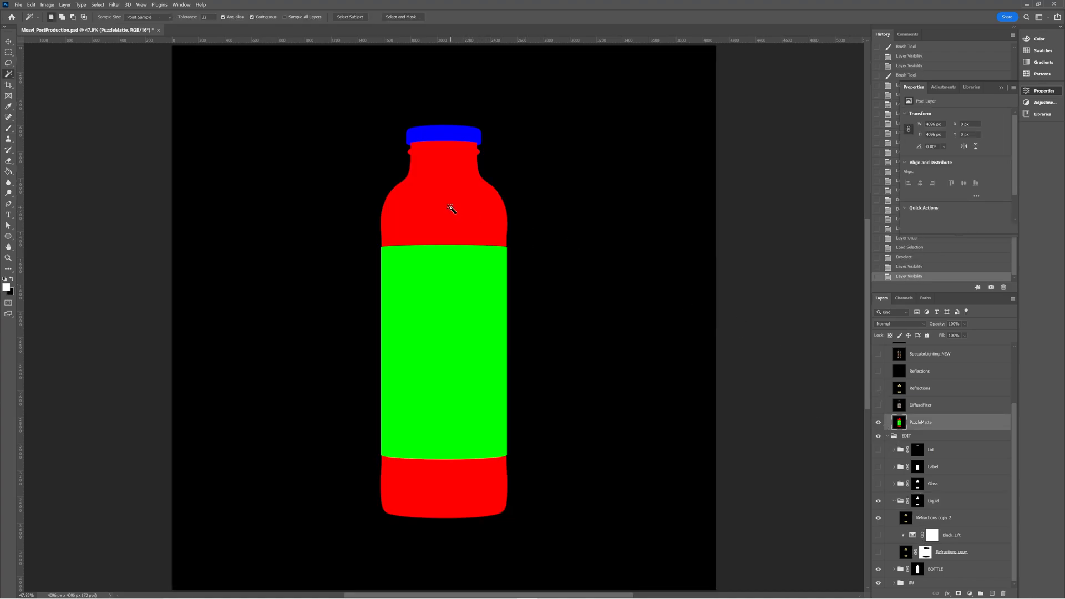
click(451, 209)
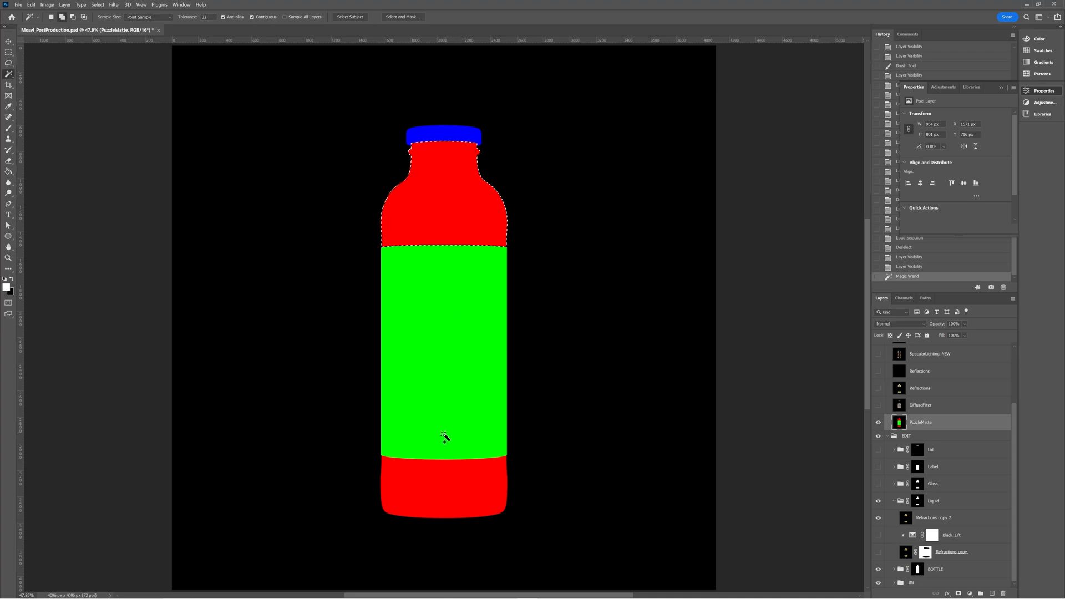
mouse_move(436, 500)
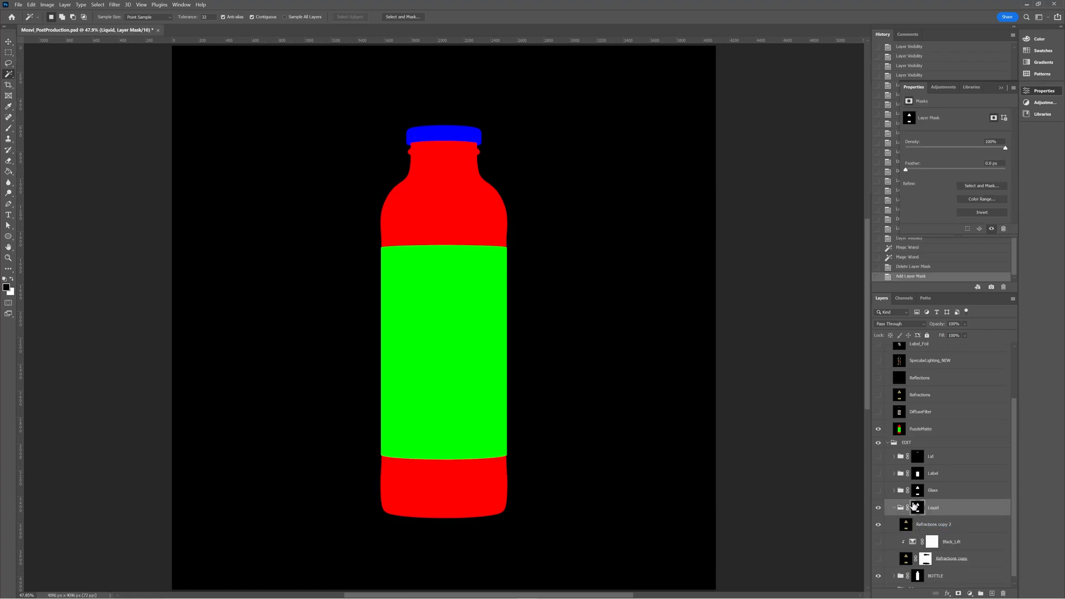
mouse_move(941, 436)
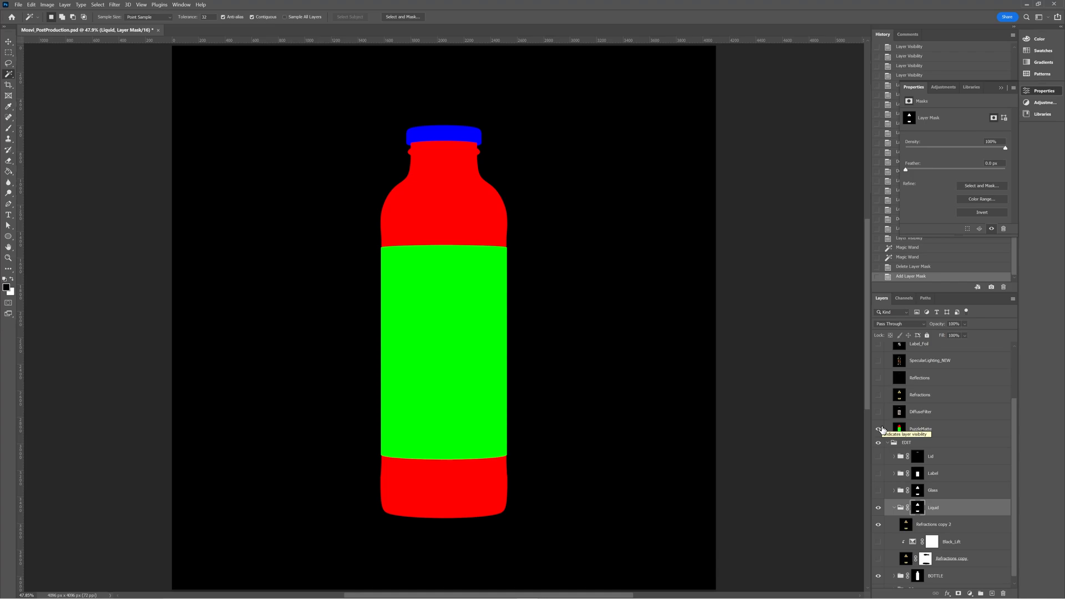
click(877, 428)
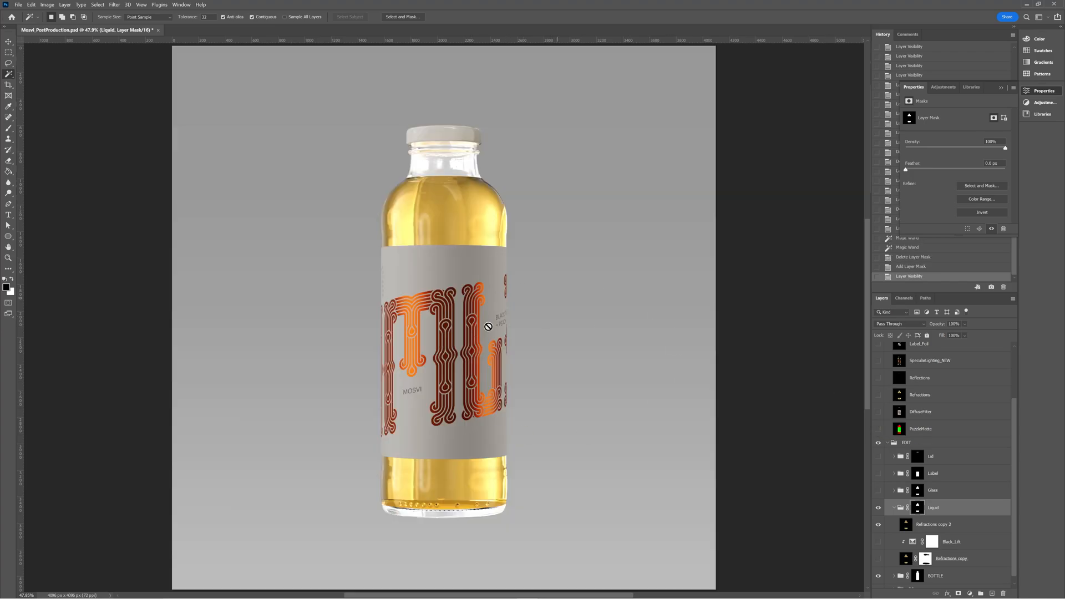
Step: Select the Refractions copy 2 layer inside the Liquid group to lower its opacity to 30%
click(939, 524)
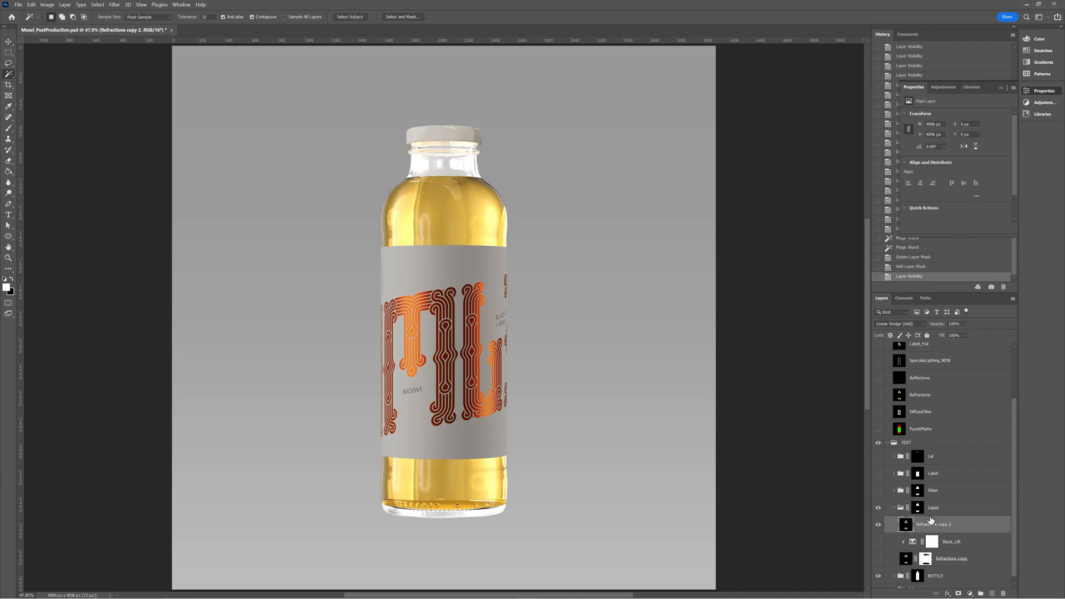
mouse_move(522, 295)
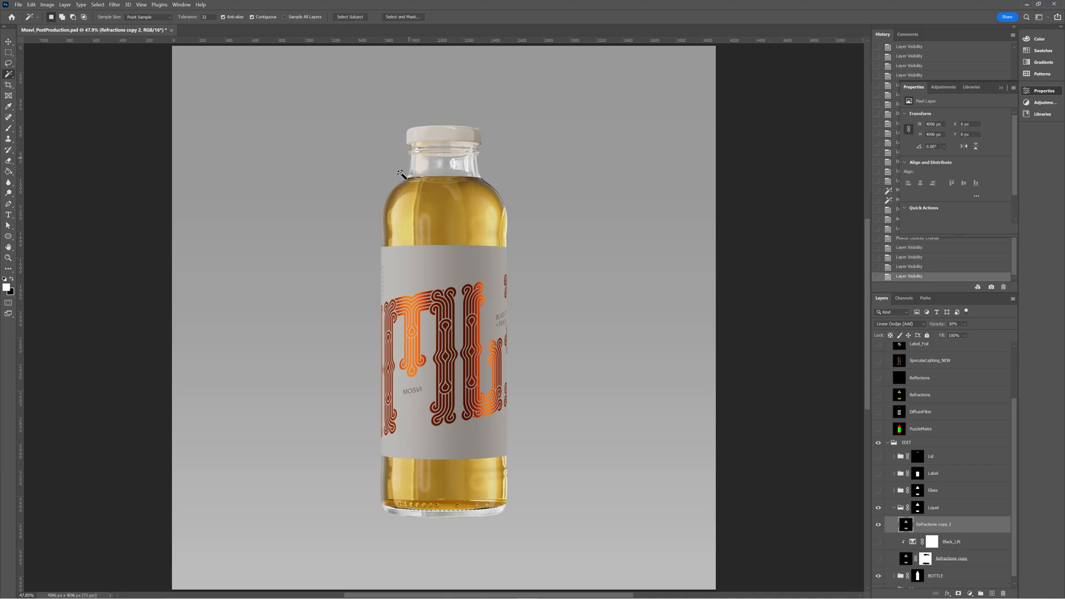
mouse_move(594, 431)
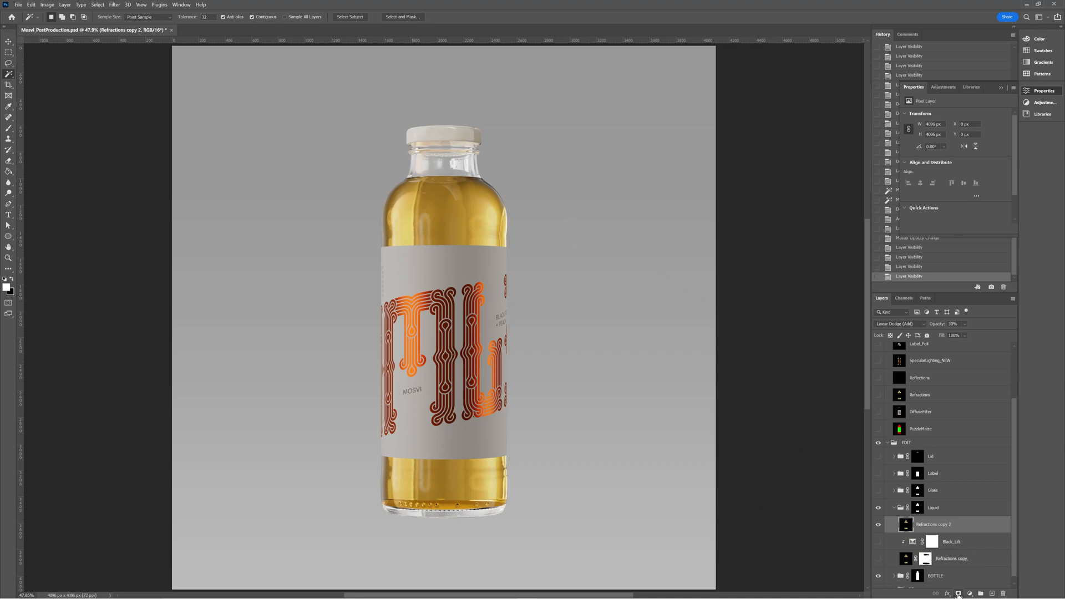
Step: Add a layer mask to Refractions copy 2 and paint out the glow near the bottle neck
click(959, 594)
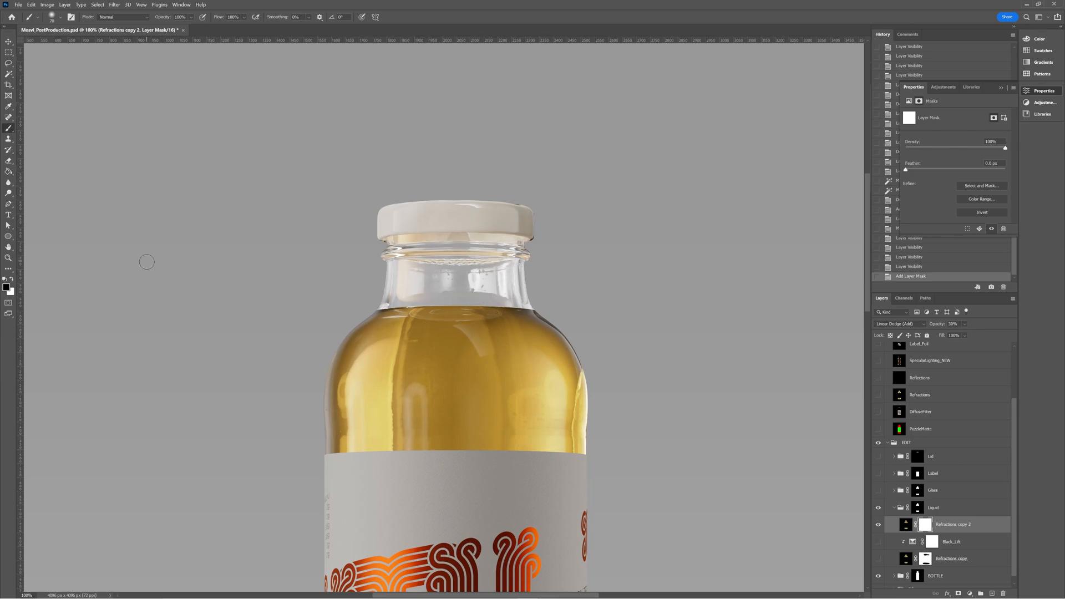
mouse_move(386, 297)
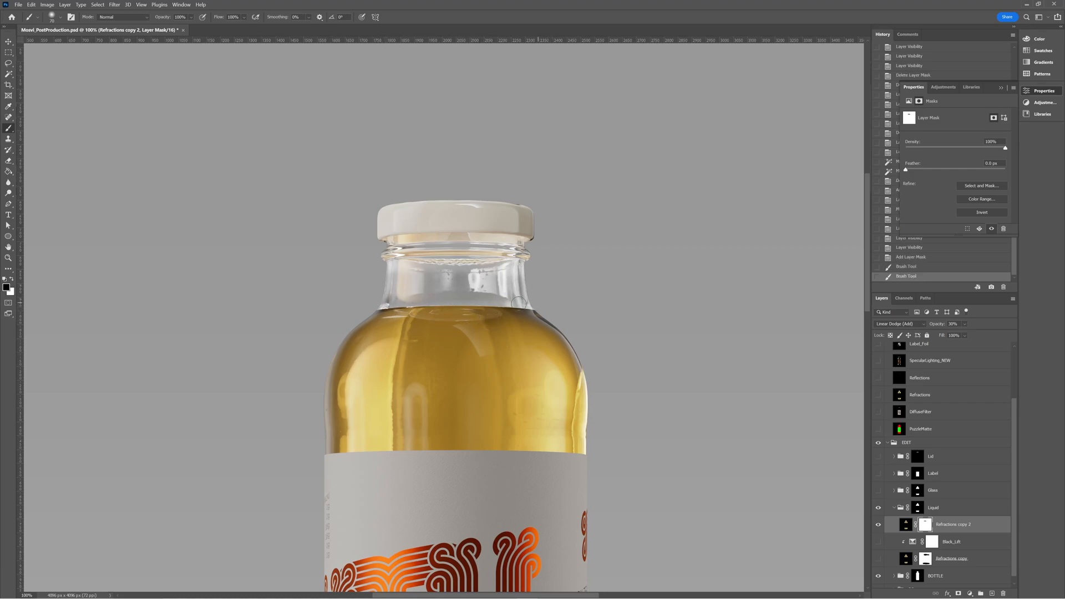
drag(516, 302, 333, 264)
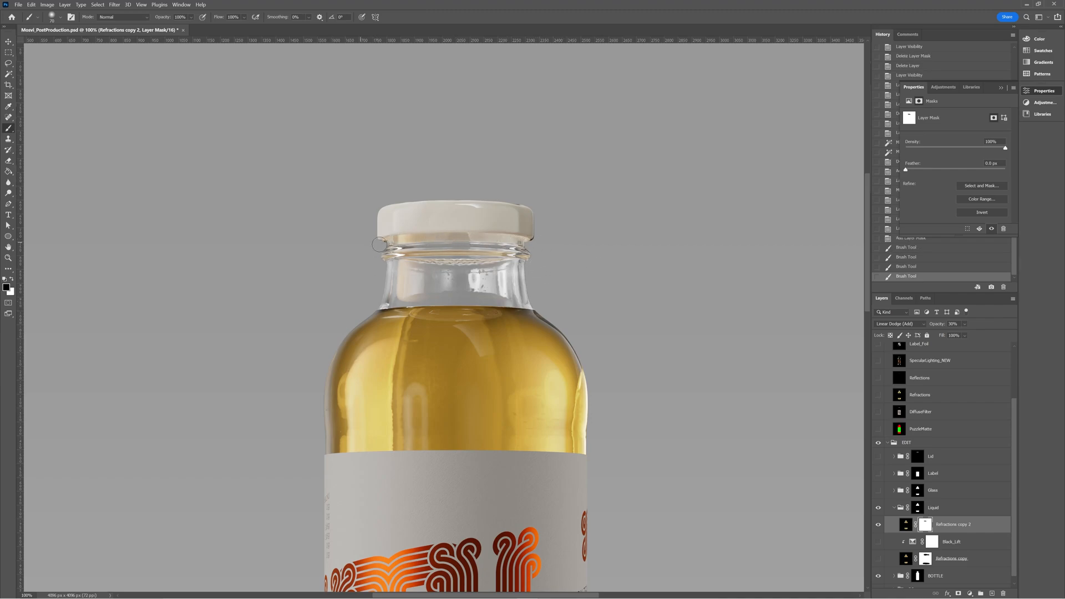
mouse_move(358, 302)
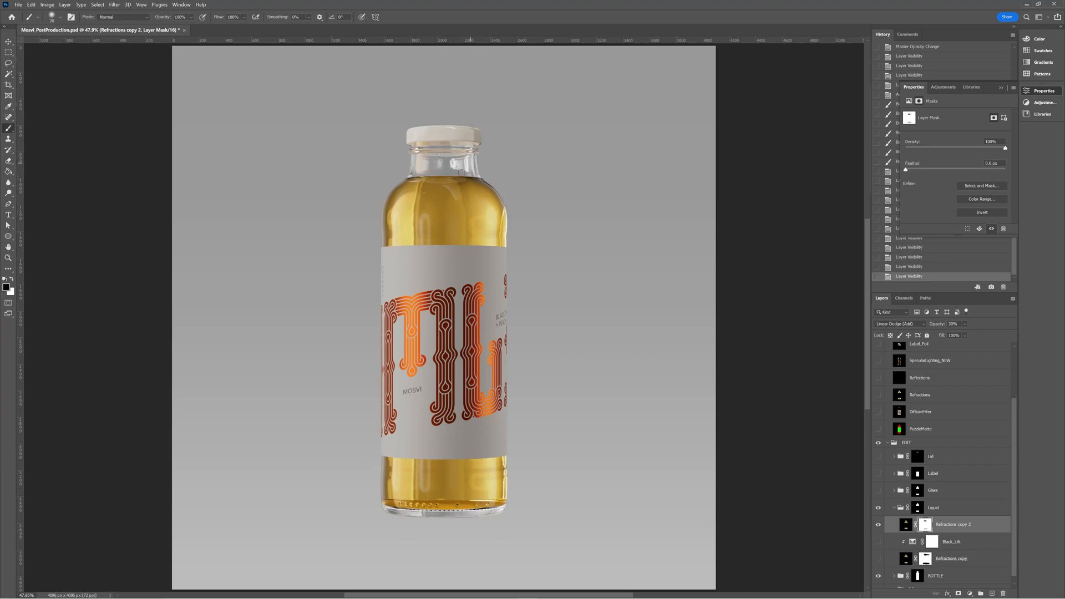
mouse_move(1060, 519)
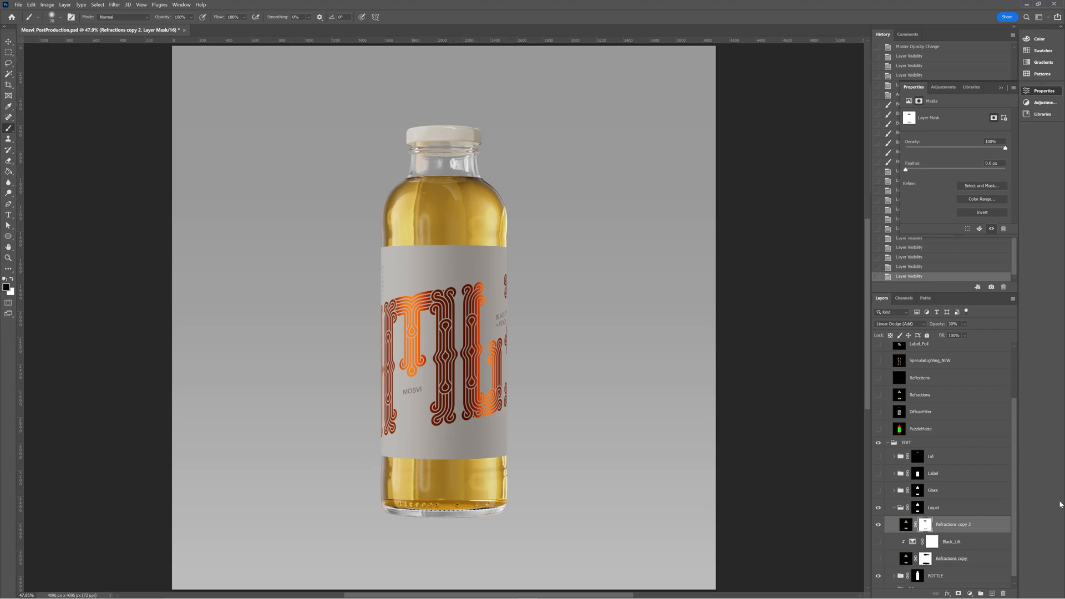
mouse_move(982, 593)
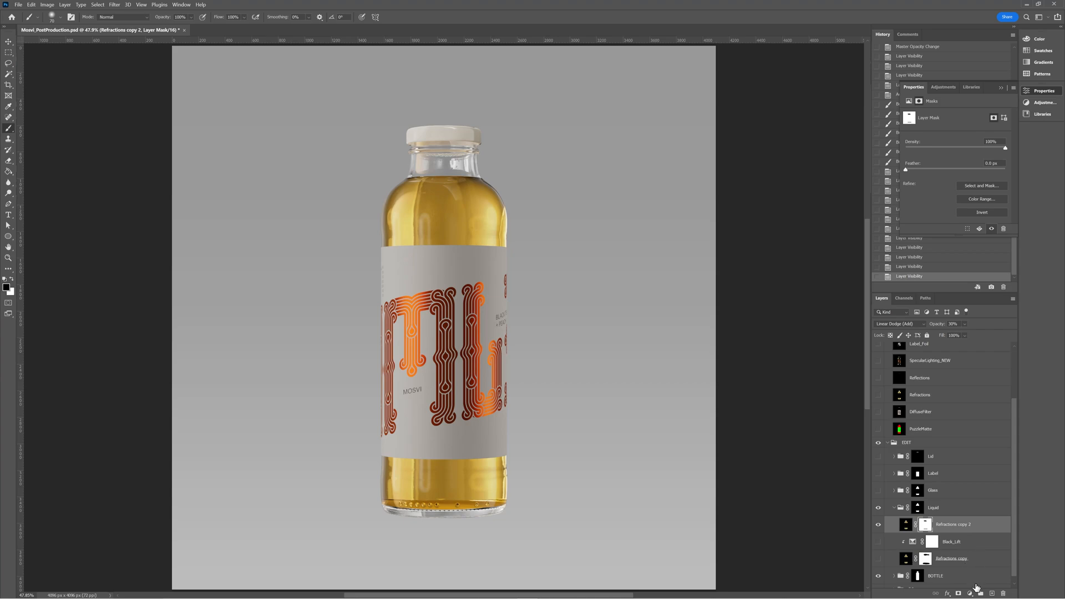
Step: Add a Selective Color adjustment to the Liquid group and target its Reds
click(972, 594)
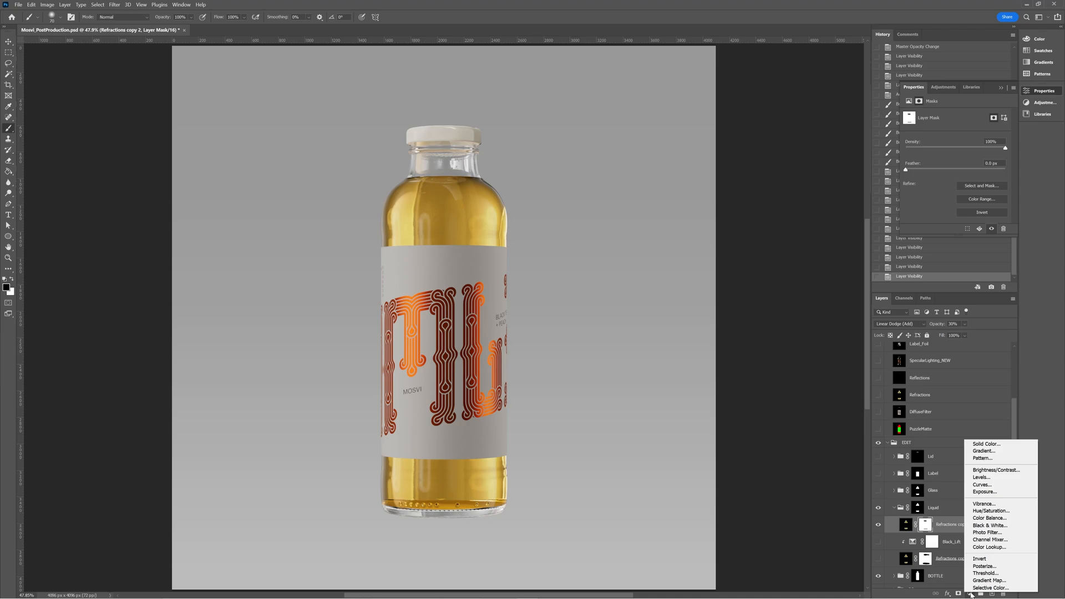
mouse_move(983, 533)
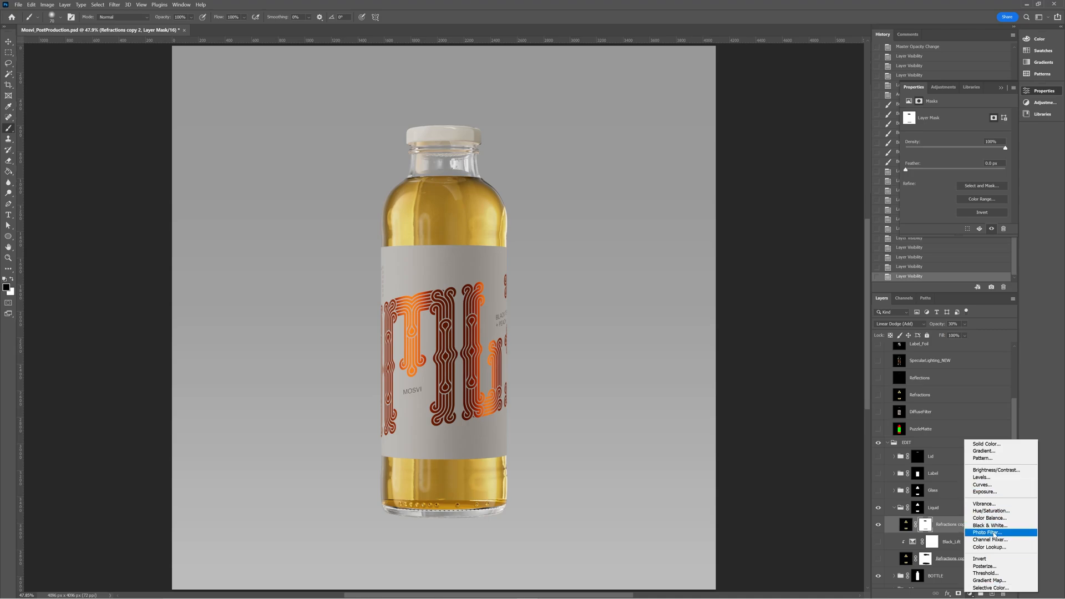
mouse_move(990, 517)
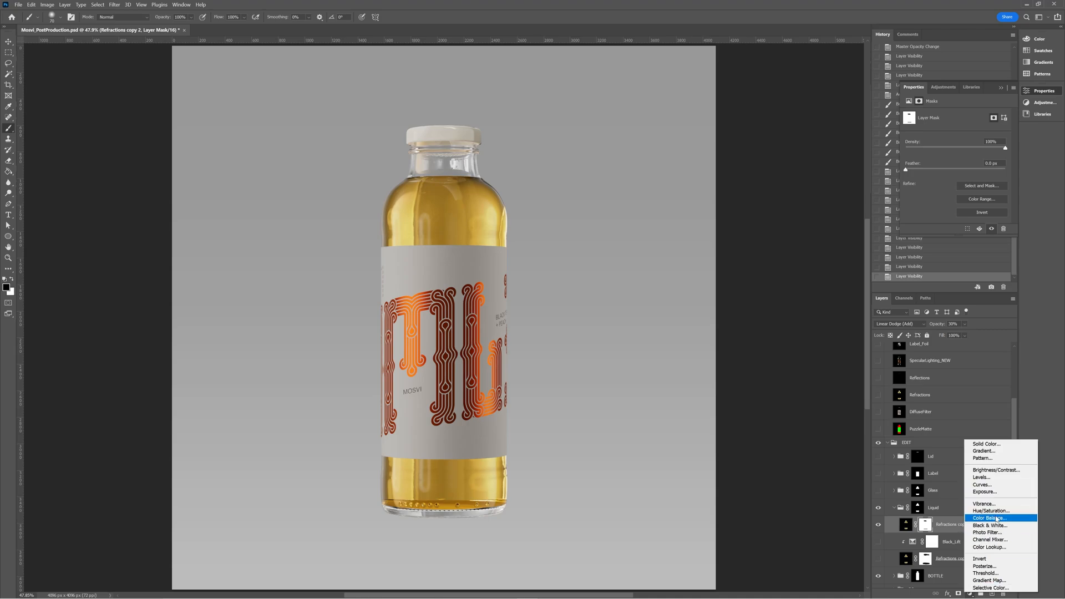
mouse_move(988, 548)
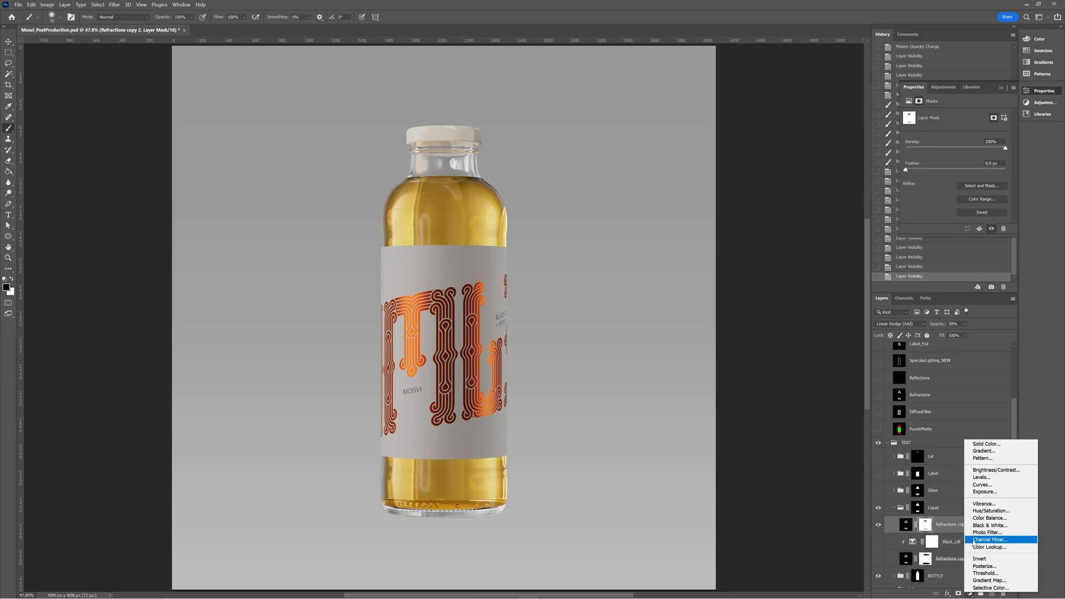
mouse_move(1000, 571)
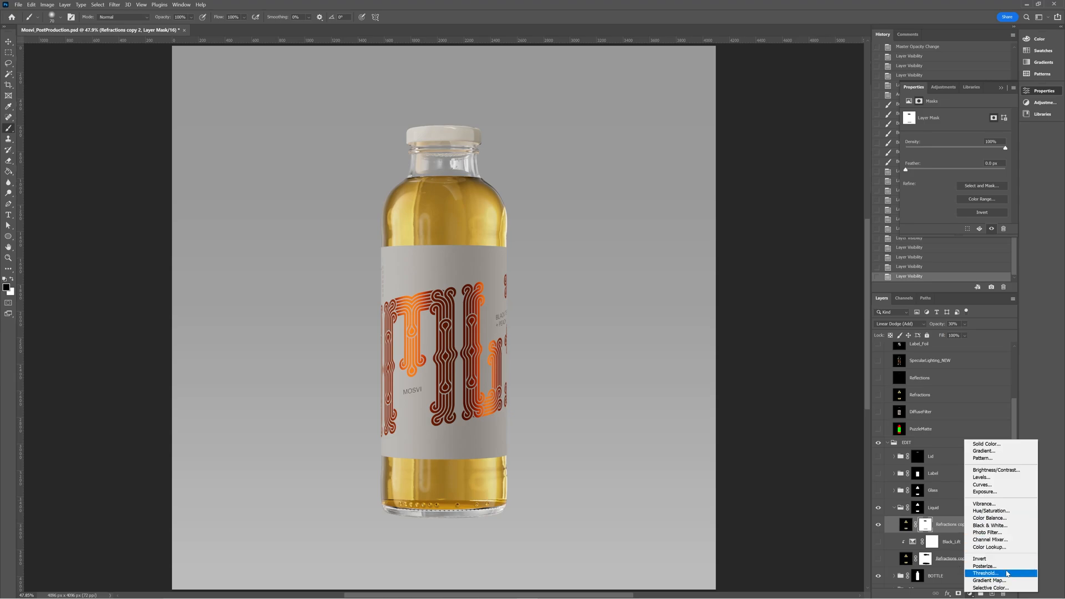
mouse_move(995, 586)
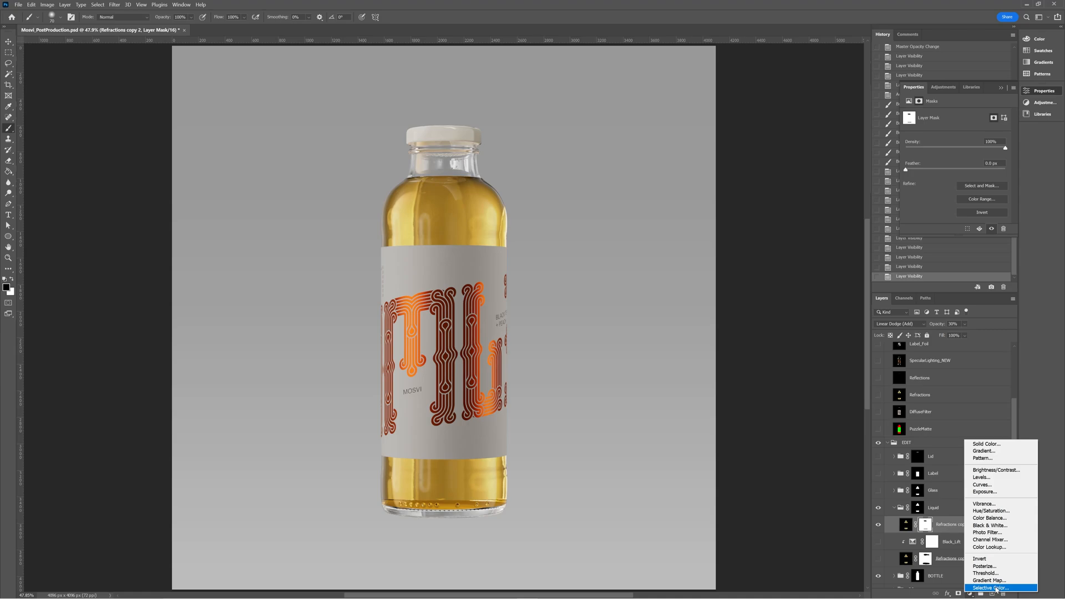
click(988, 586)
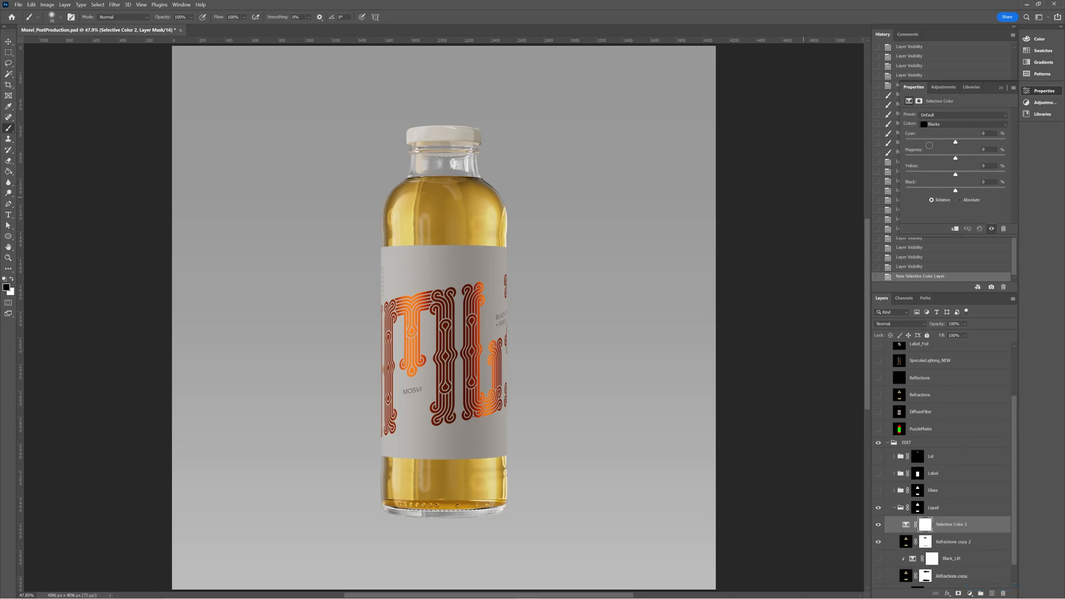
click(976, 124)
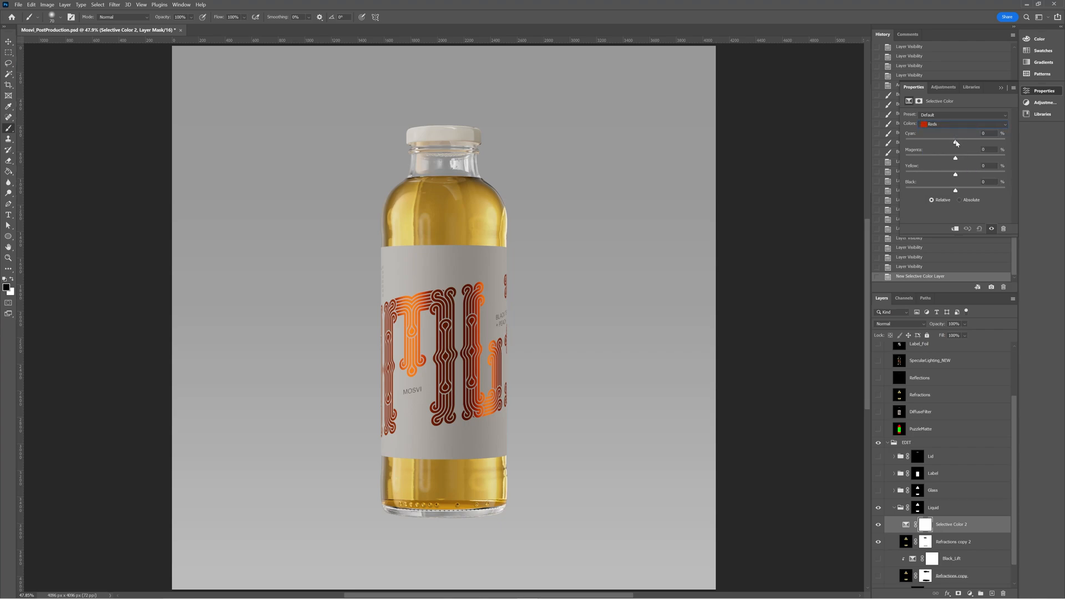
Step: Reduce the Cyan amount in the Reds to a slightly negative value for the liquid
drag(954, 141, 924, 141)
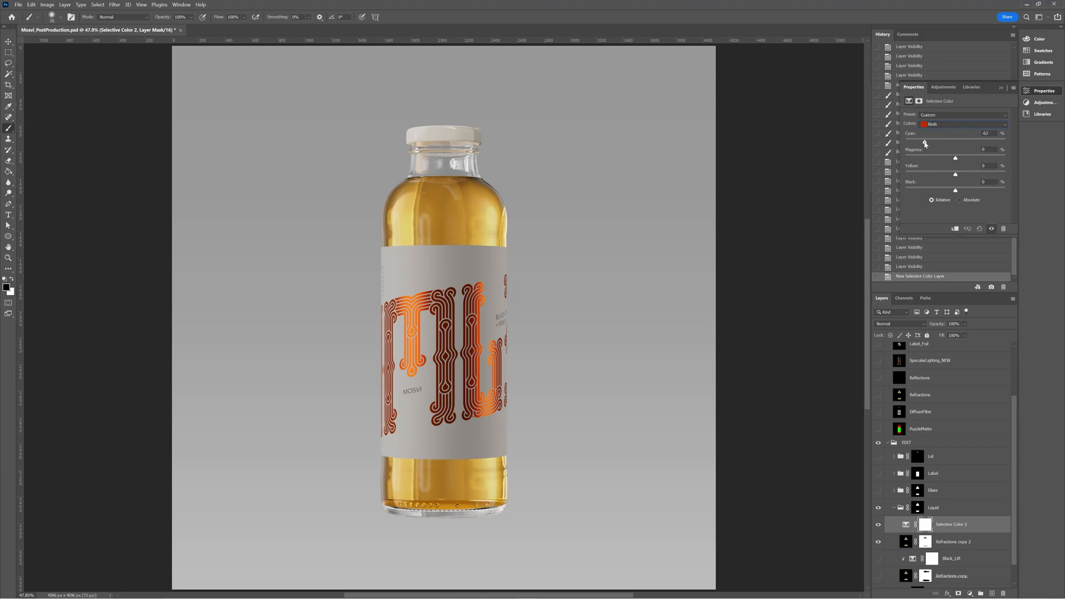
drag(924, 143, 944, 142)
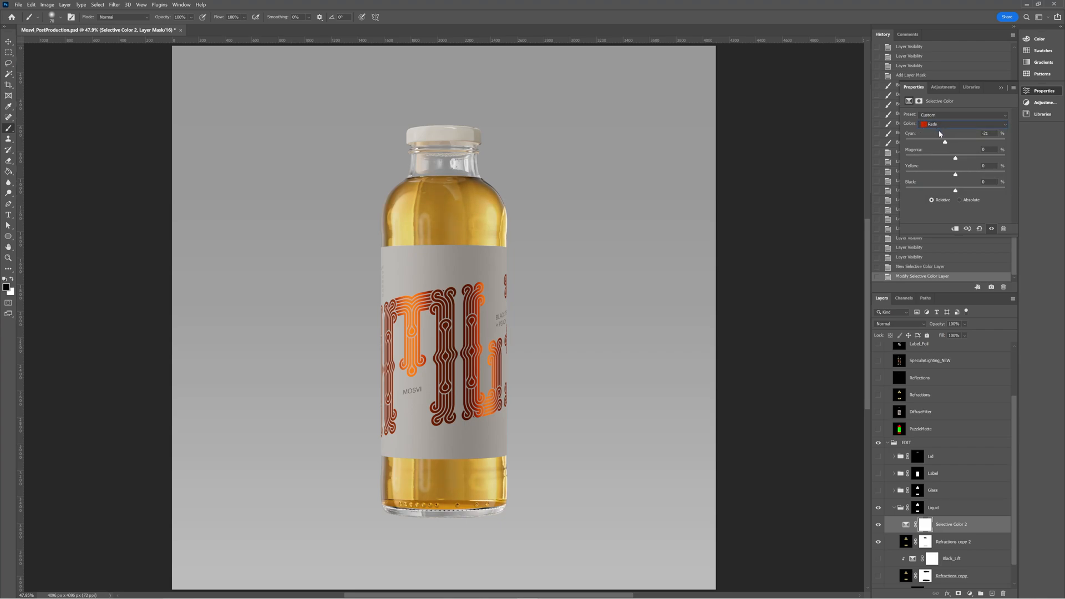
drag(944, 141, 940, 141)
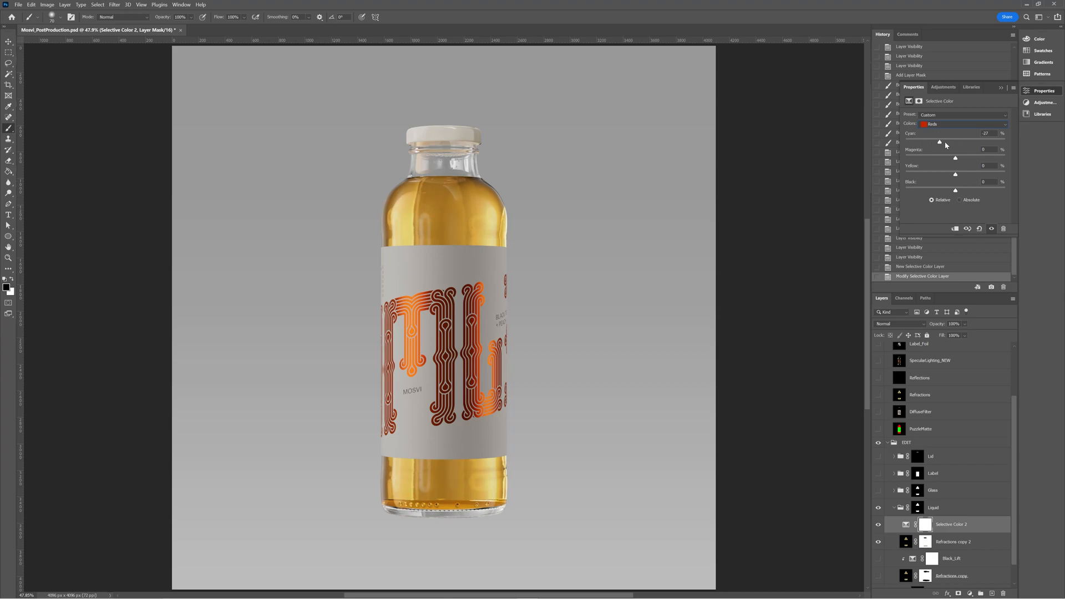
drag(940, 143, 967, 143)
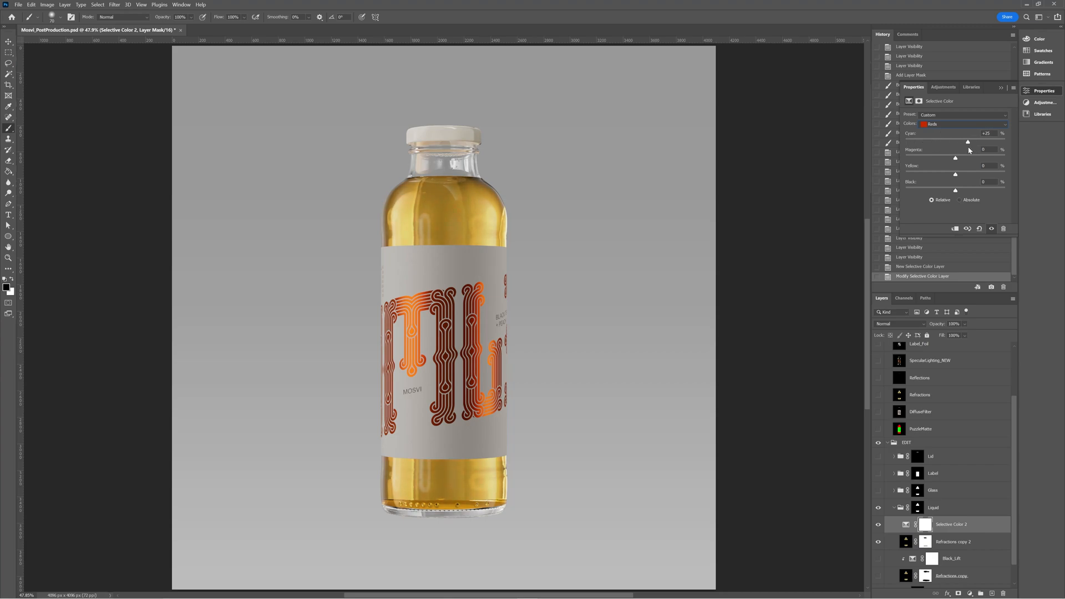
drag(967, 141, 943, 141)
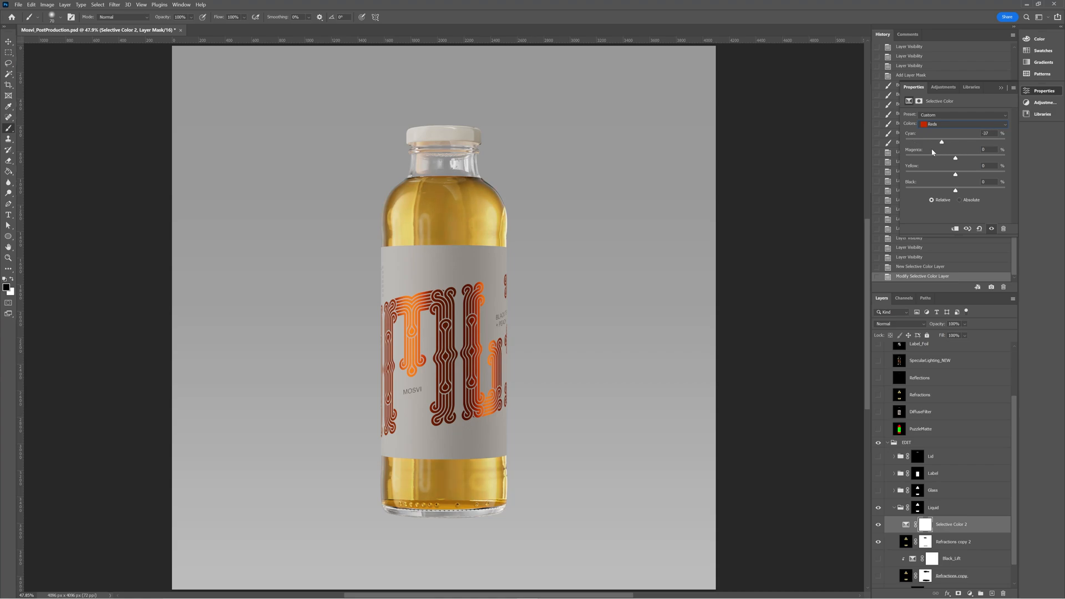
drag(943, 141, 955, 141)
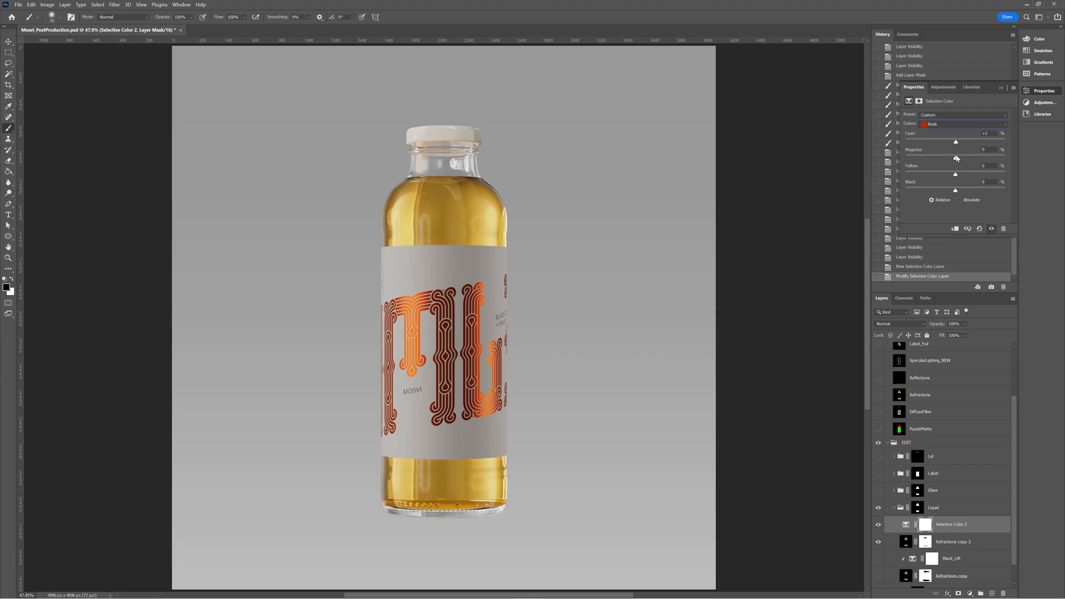
click(963, 124)
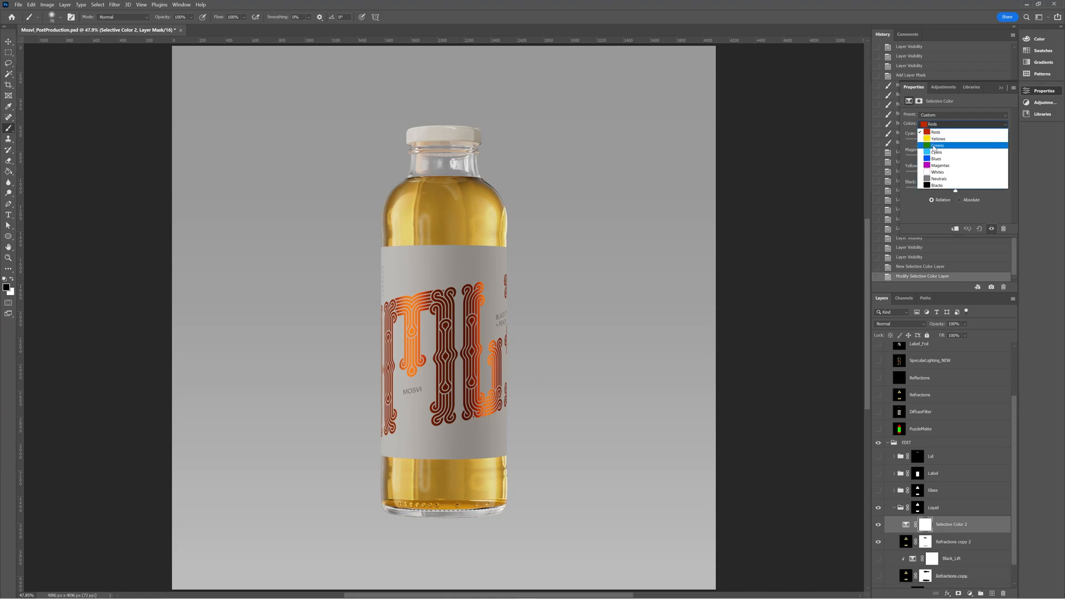
Step: Switch Selective Color 2 to Blacks and set Black slightly negative in the shadows
click(948, 185)
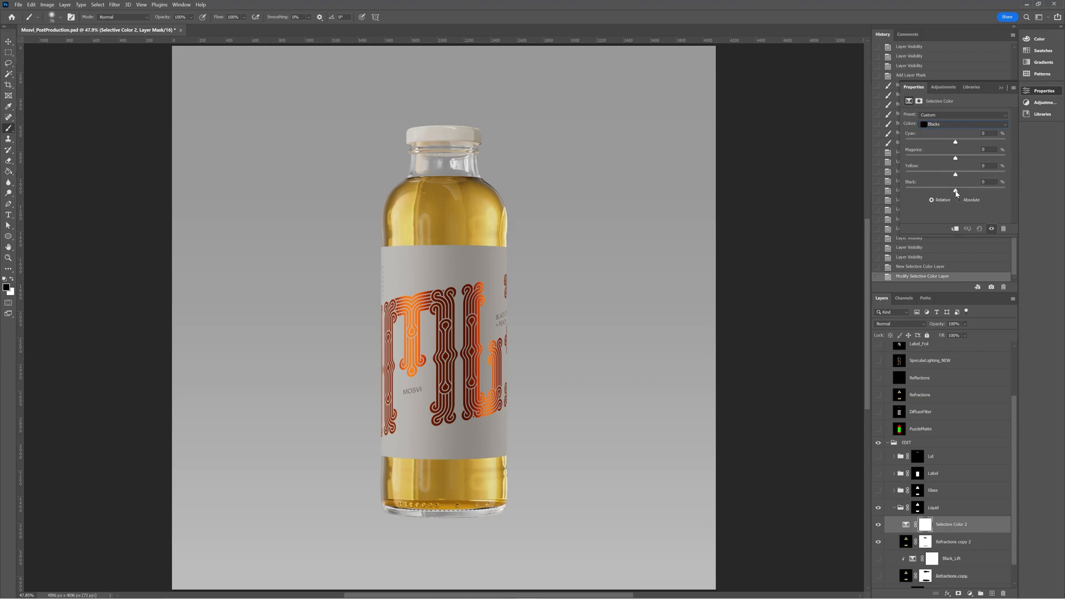
drag(955, 173, 959, 173)
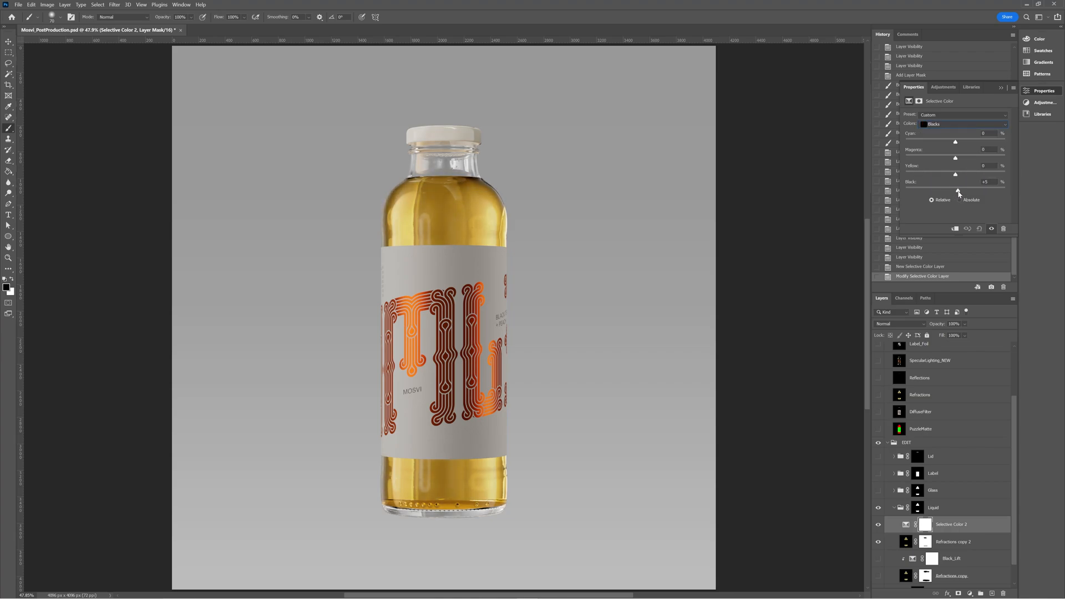
drag(957, 190, 952, 191)
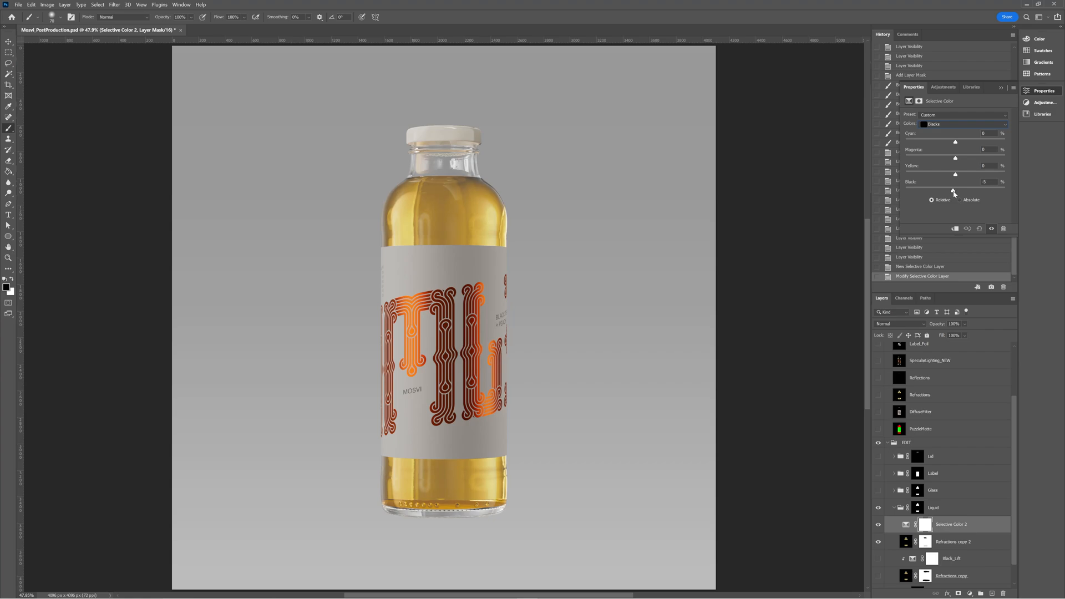
drag(955, 190, 951, 190)
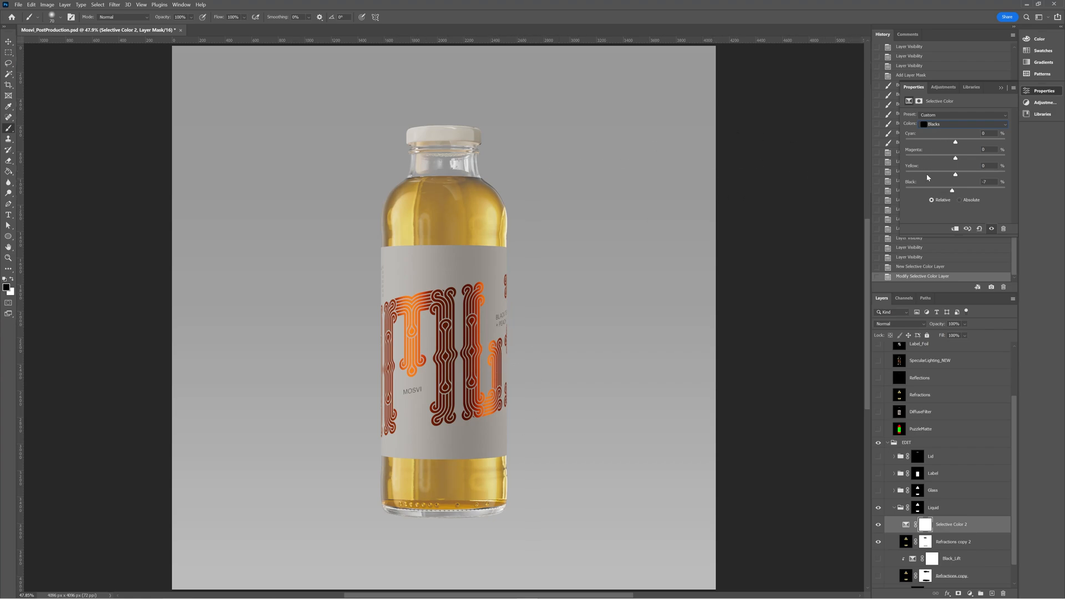
Step: Warm the liquid's shadows with Yellow around +25 and Magenta around +7
drag(954, 158, 965, 158)
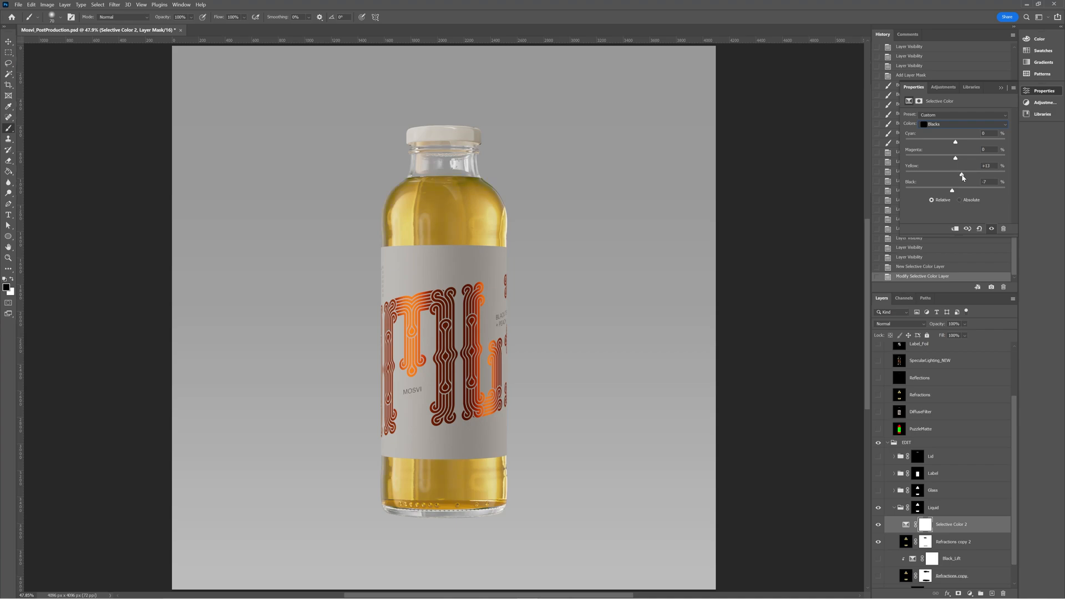
drag(954, 158, 958, 157)
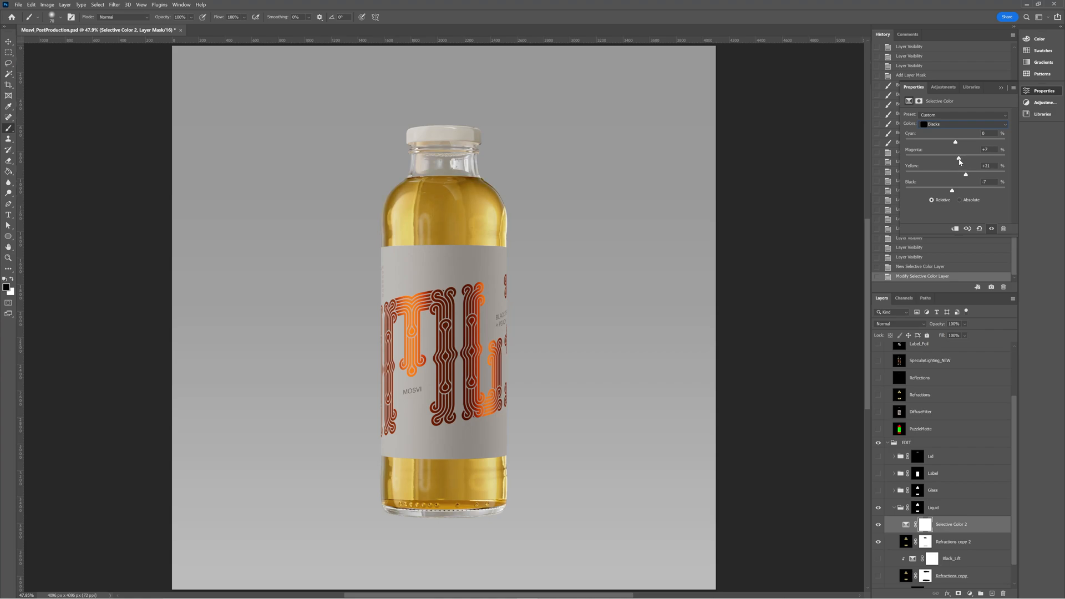
drag(966, 174, 958, 175)
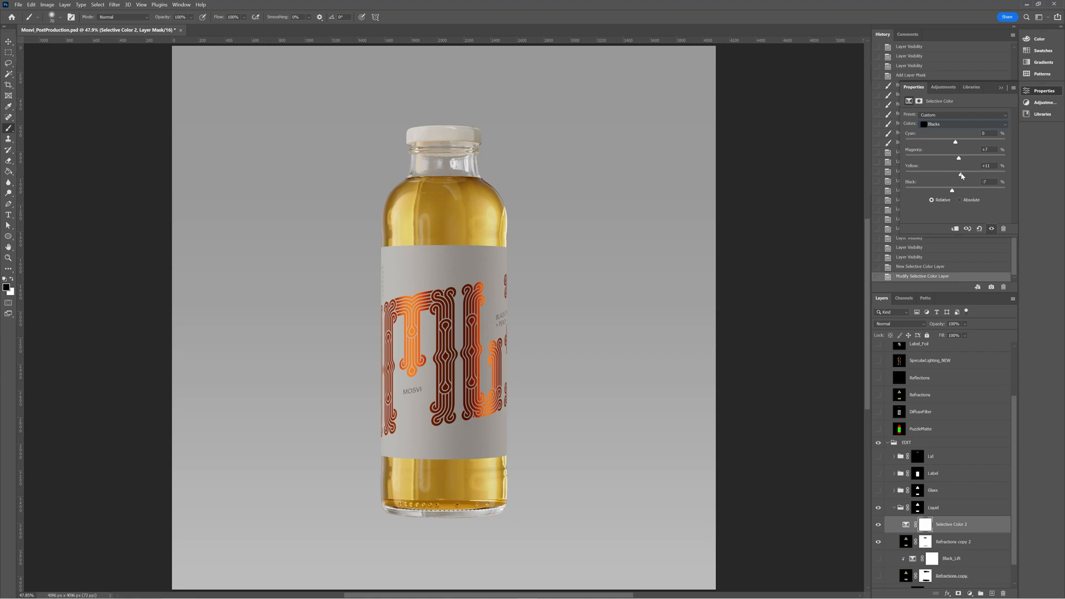
drag(959, 158, 985, 173)
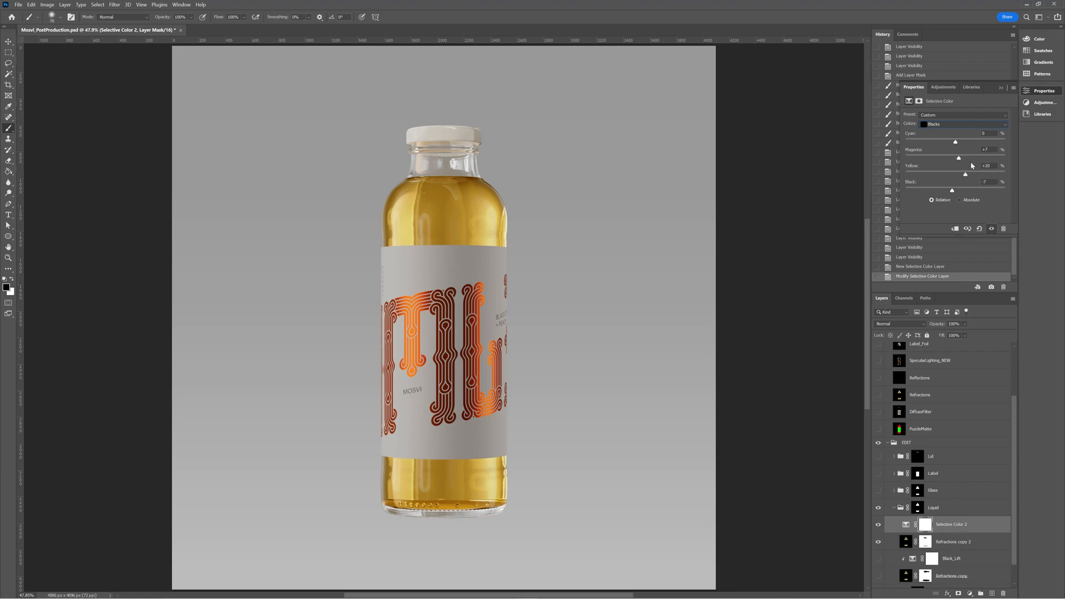
drag(959, 159, 956, 159)
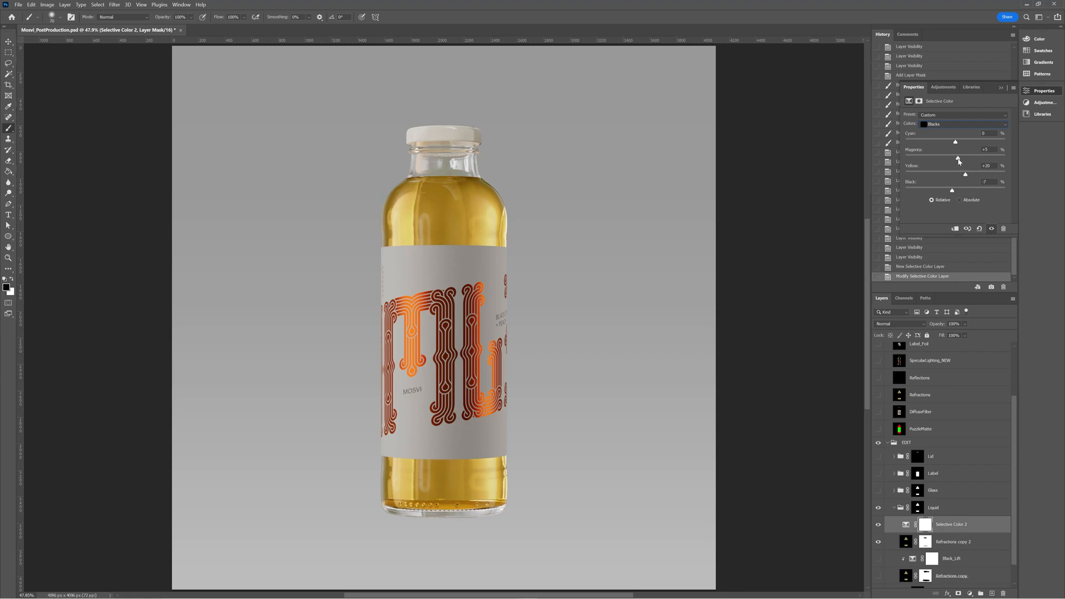
drag(954, 141, 955, 140)
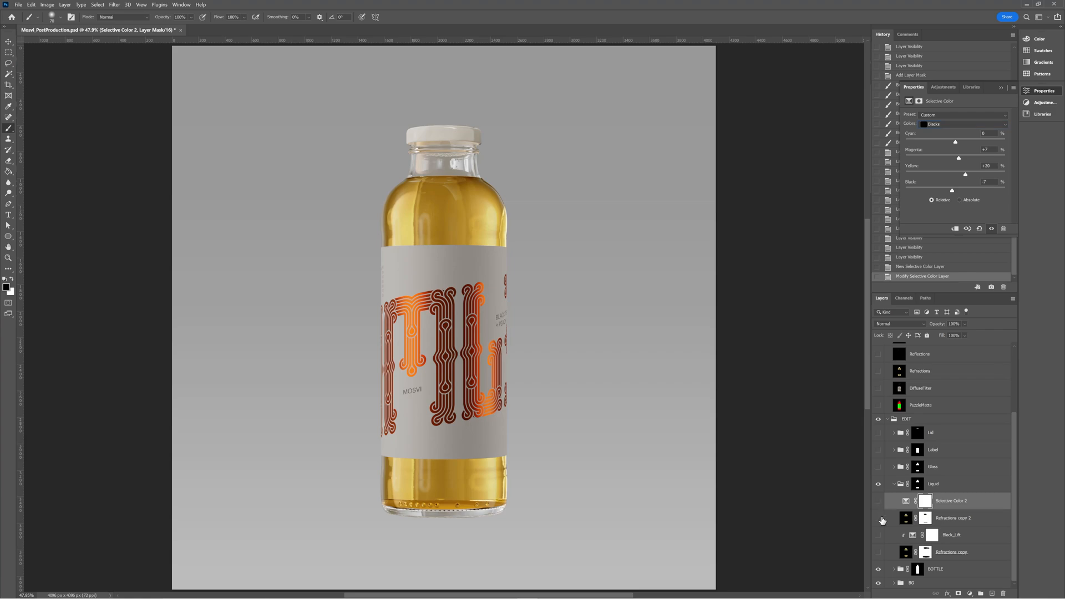
Step: Hide Refractions copy 2, enable Black_Lift, and leave its Cyan value unchanged after a test nudge
click(879, 518)
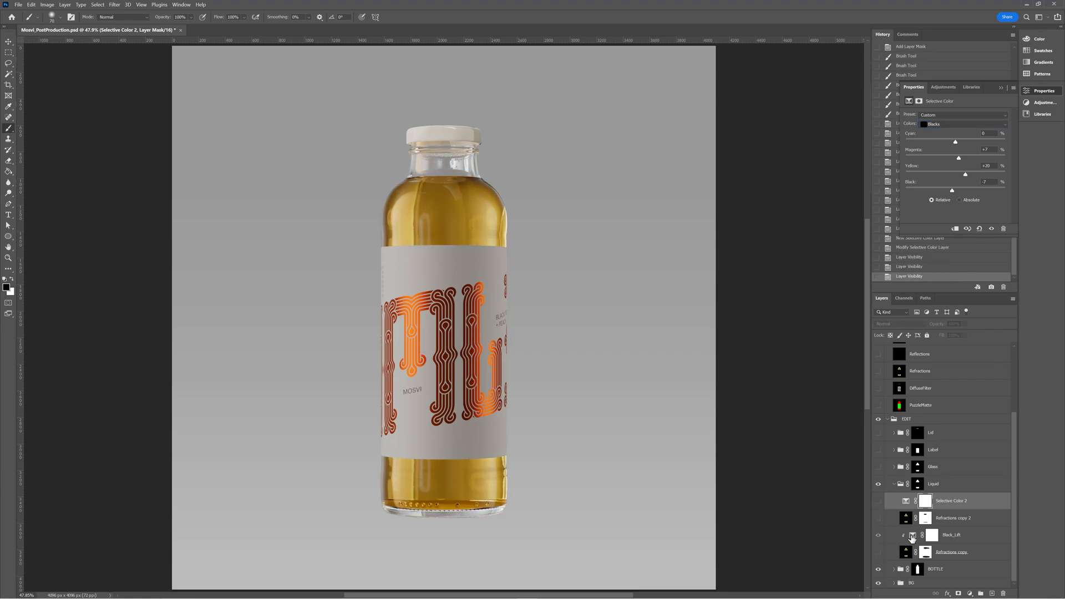
click(948, 535)
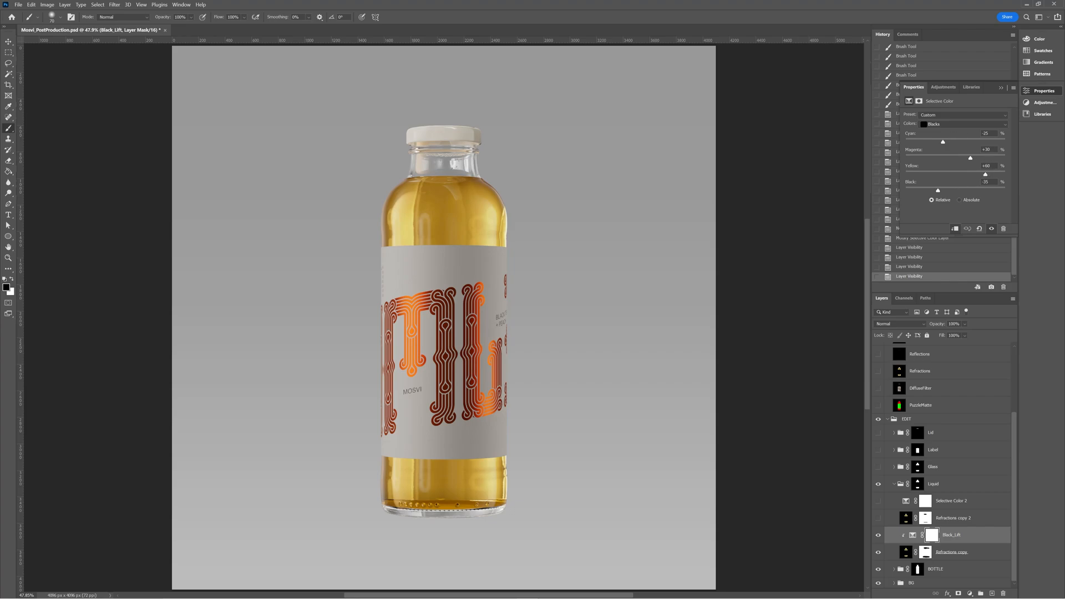
drag(943, 141, 951, 141)
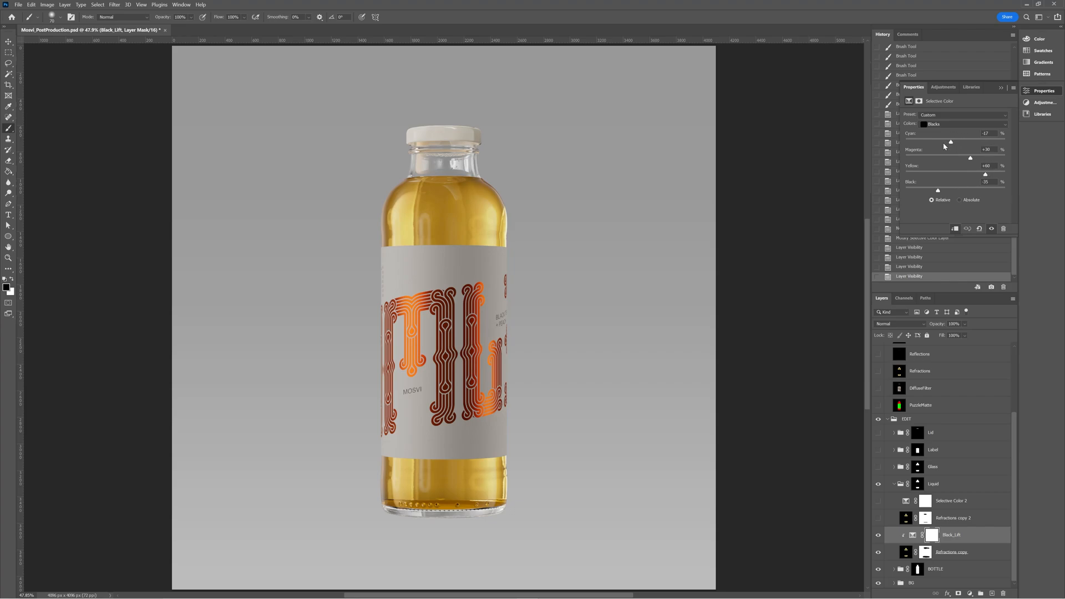
drag(951, 141, 942, 141)
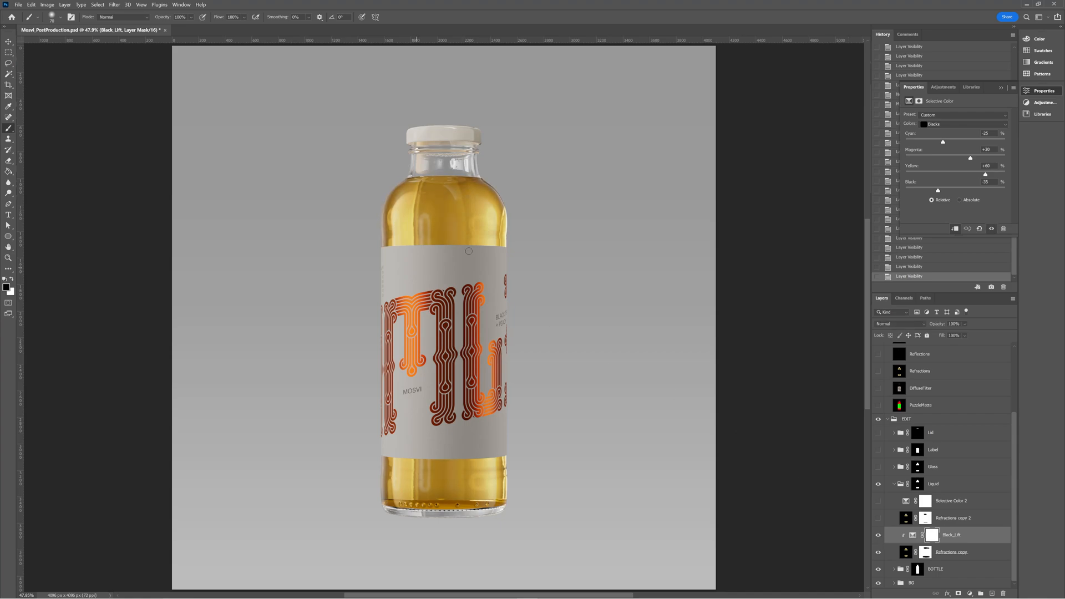
mouse_move(693, 318)
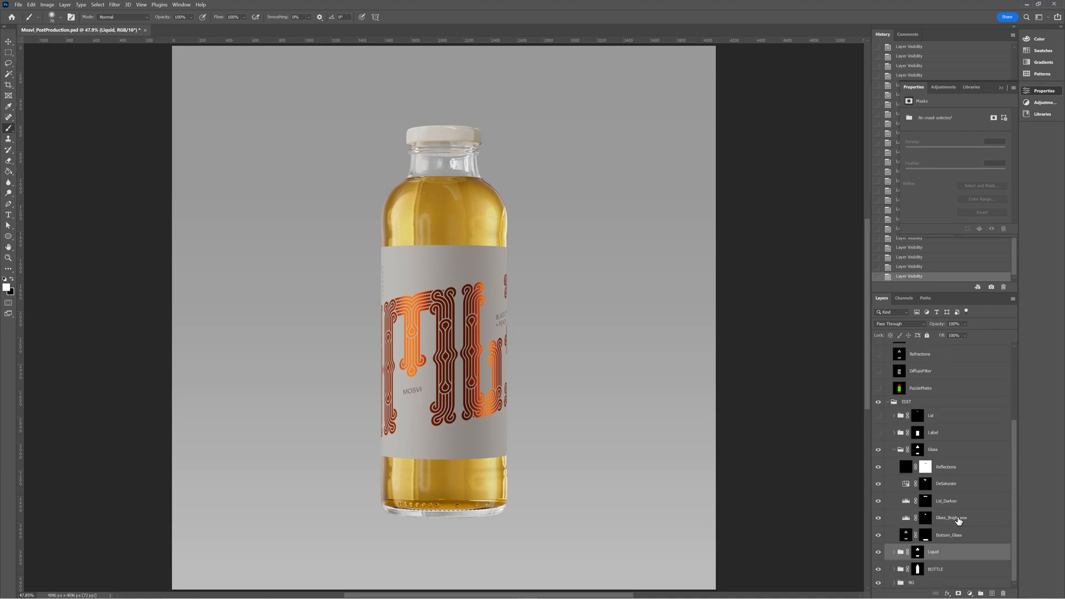
Step: Solo Bottom_Glass in the Glass group and invert its mask back and forth to check it
click(950, 535)
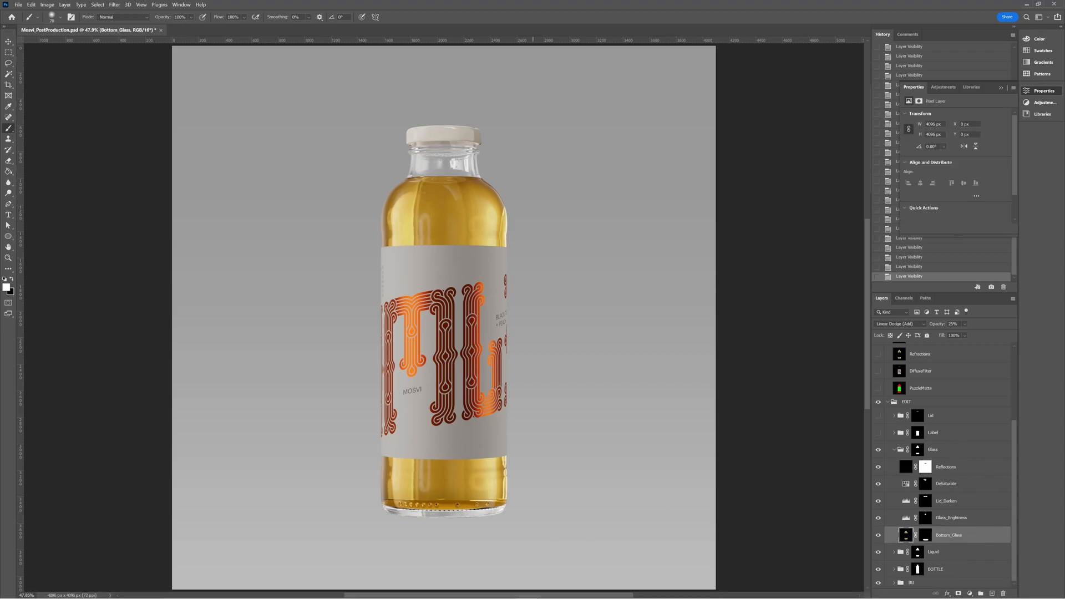
click(876, 535)
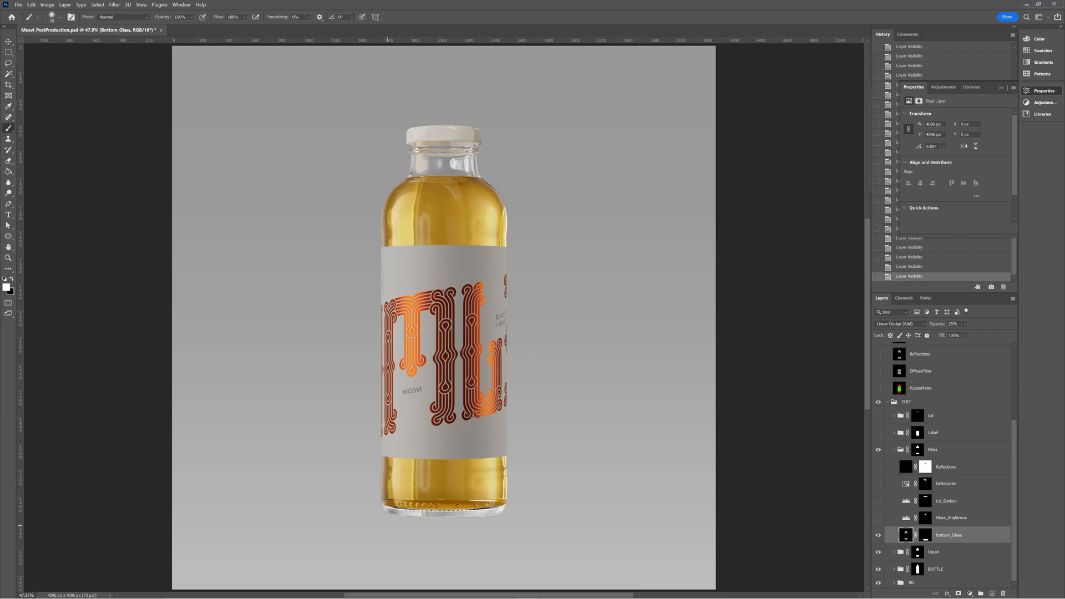
click(920, 535)
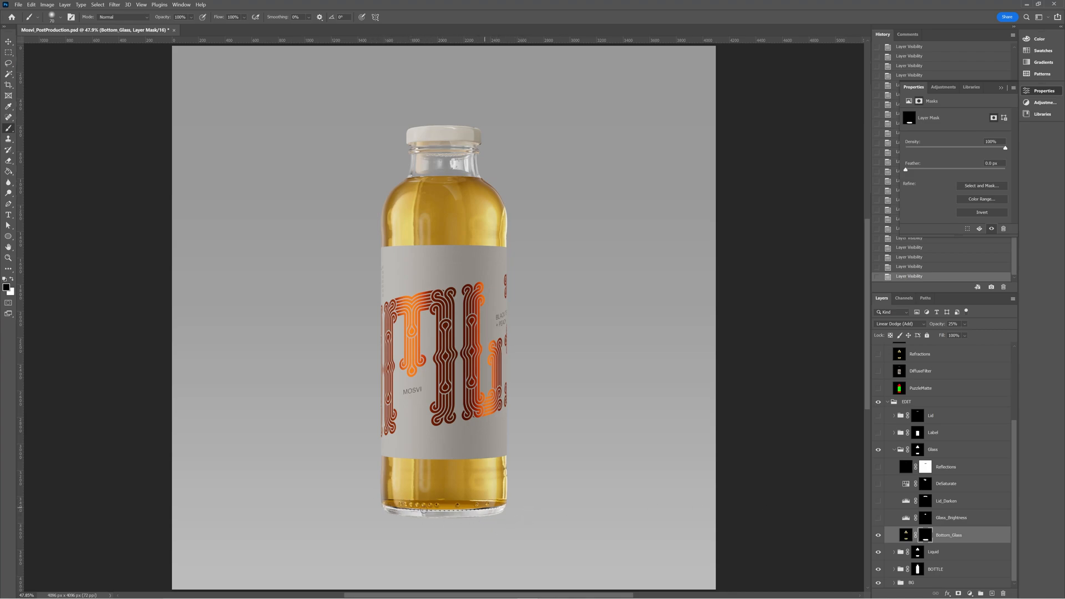
mouse_move(373, 512)
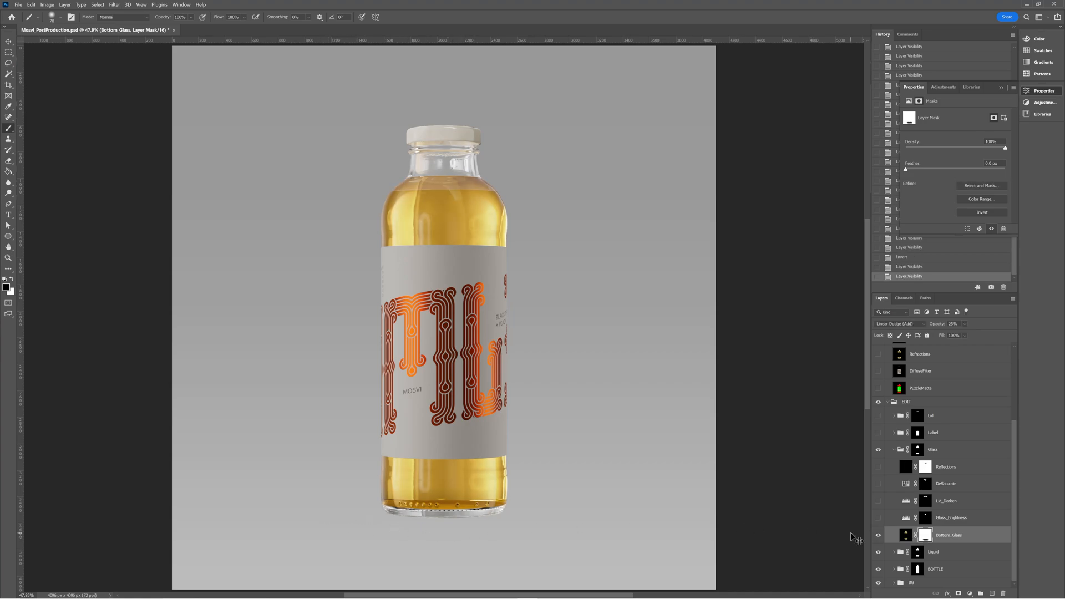
click(982, 212)
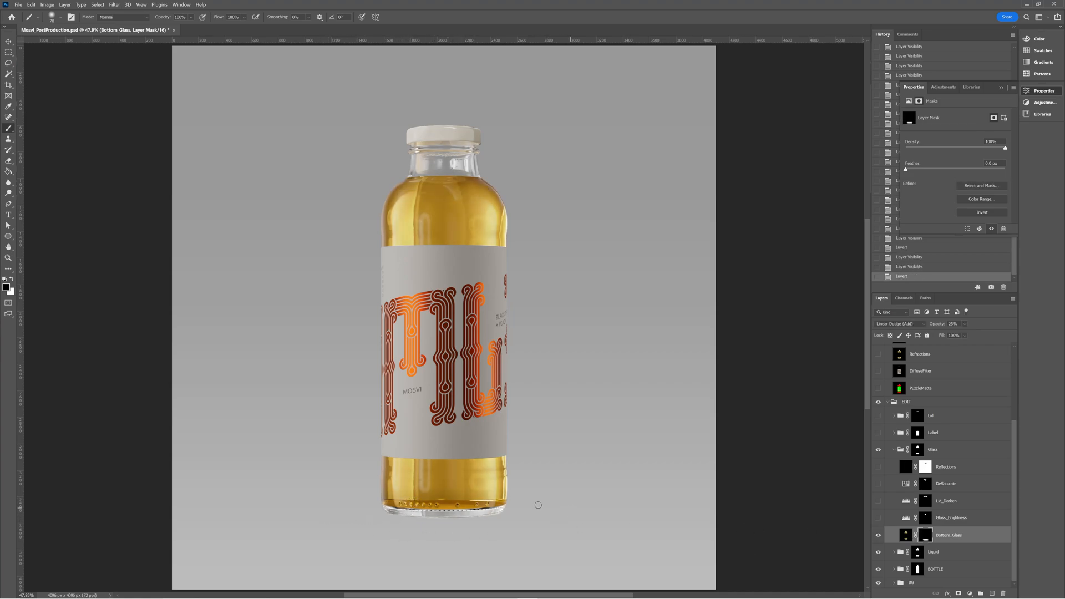
Step: Enable Glass_Brightness, load its mask as a selection to inspect it, then deselect
click(952, 517)
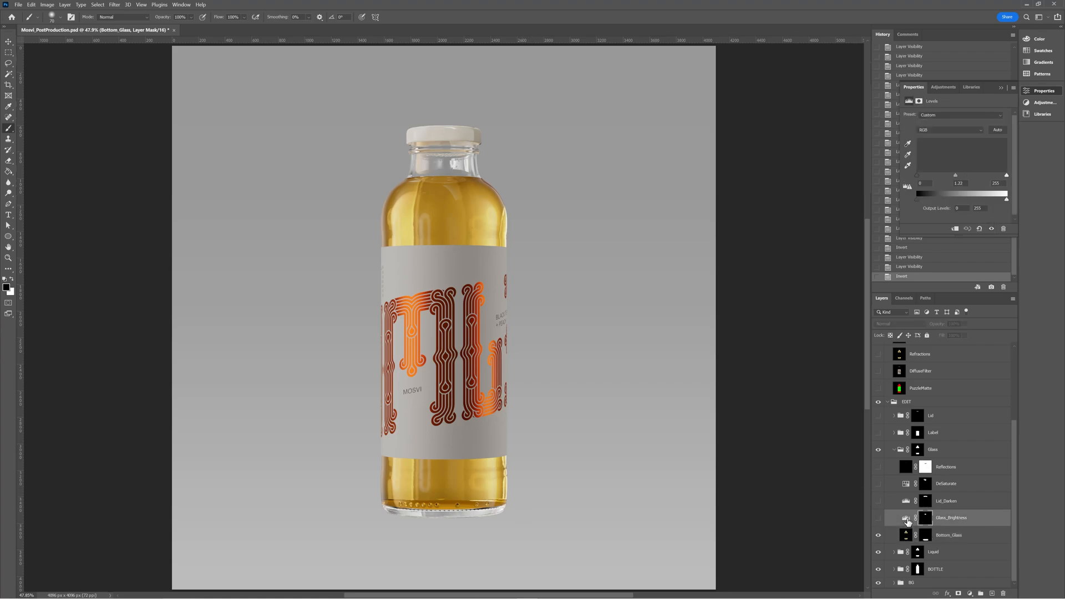
click(951, 517)
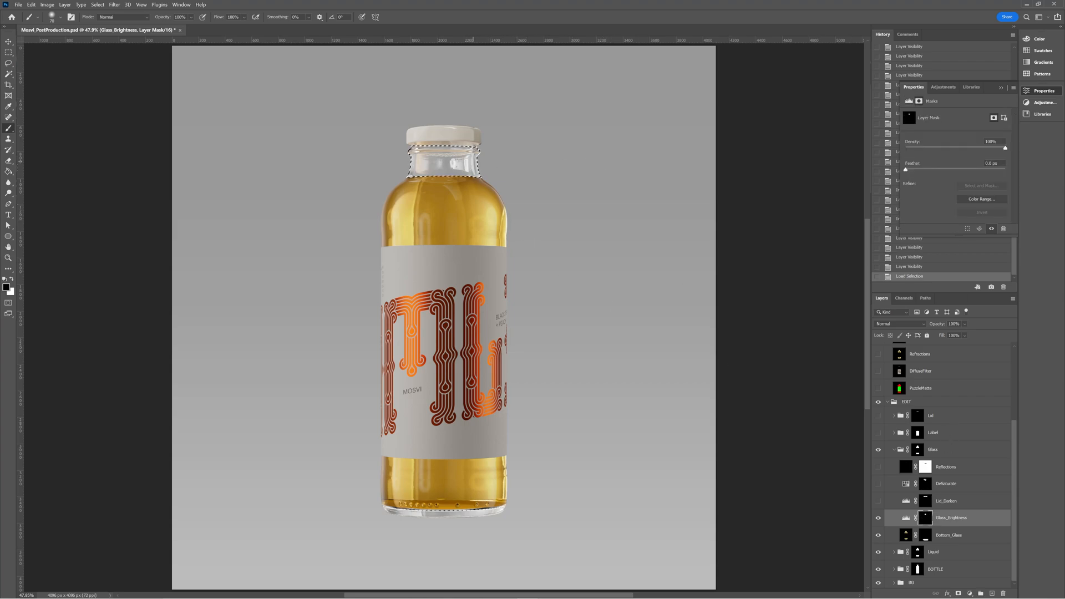
key(ctrl+d)
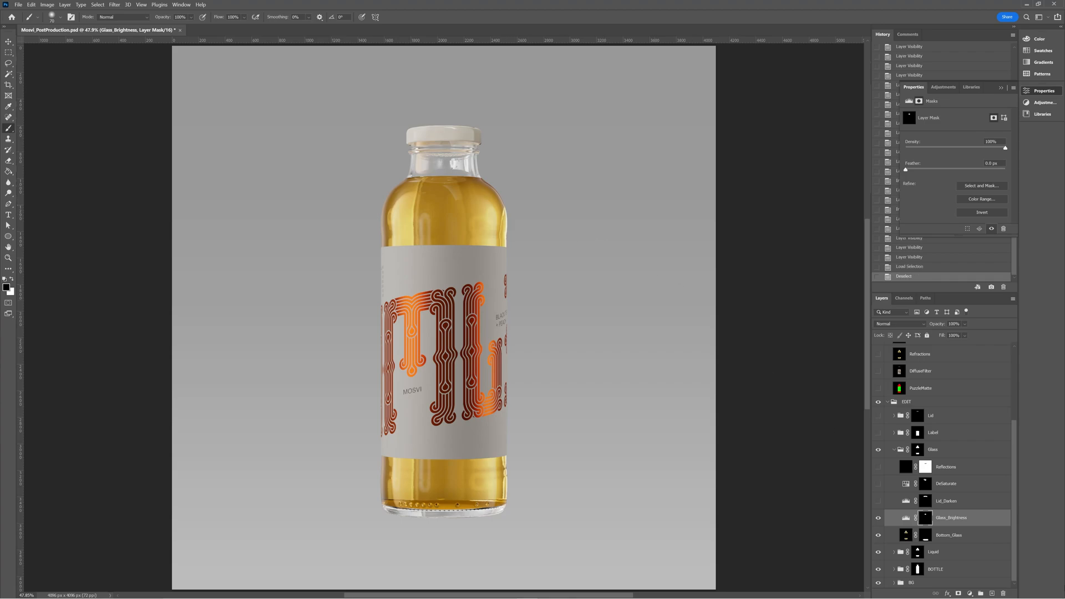
click(879, 501)
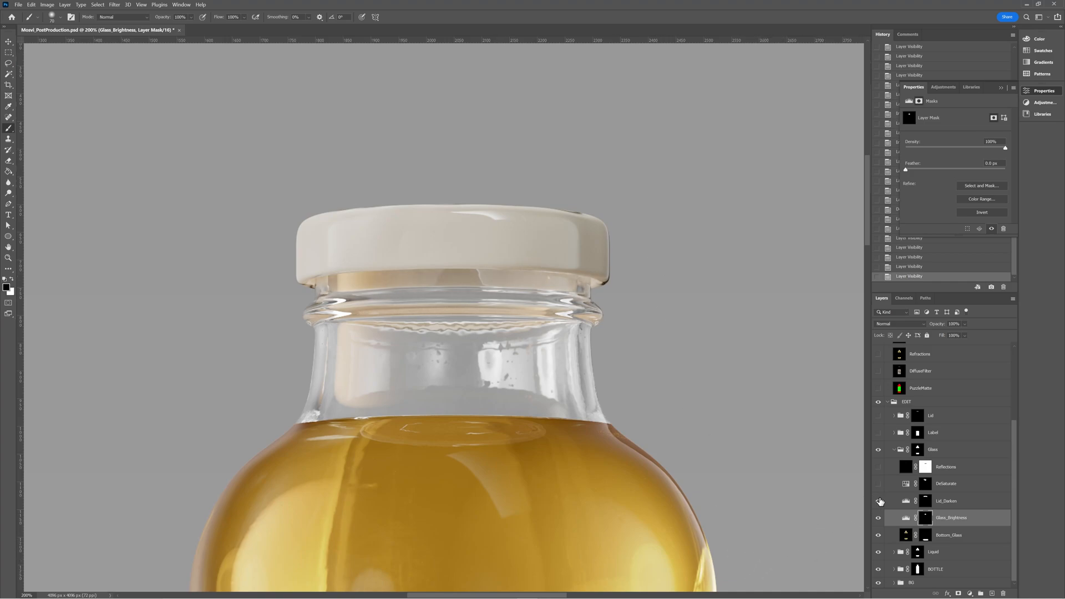
Step: Turn the Lid_Darken layer back on to darken the glass under the cap
click(946, 484)
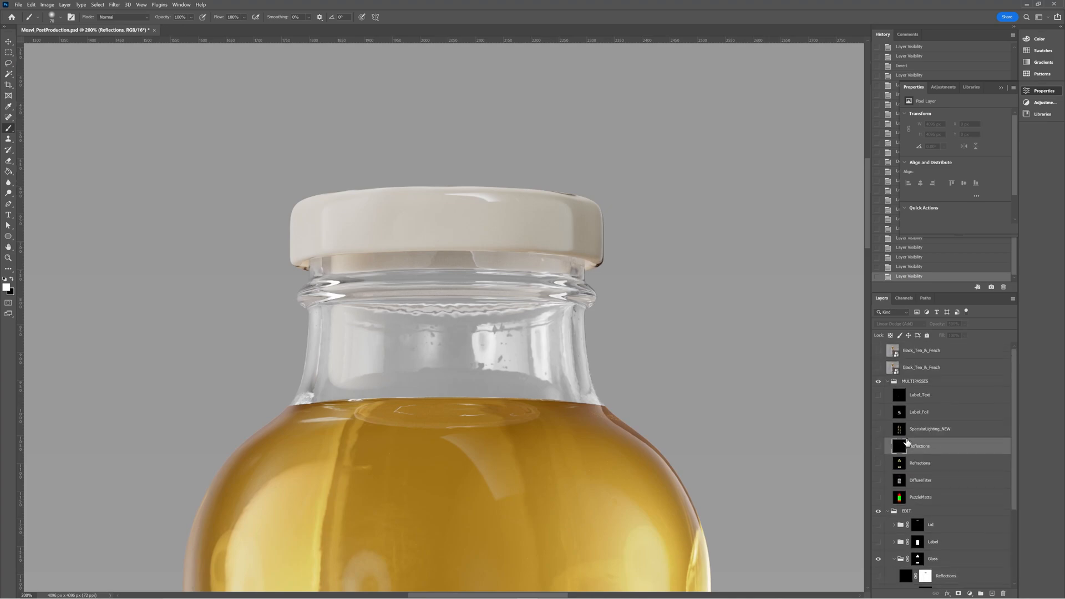
Step: Select the Reflections render pass in the MULTIPASSES group
click(894, 324)
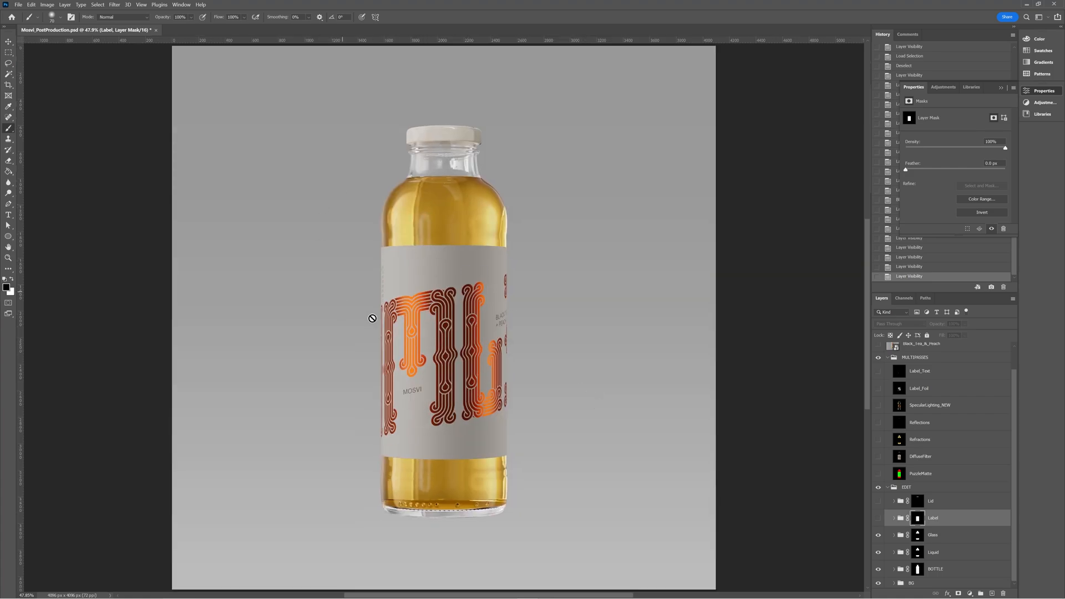
mouse_move(541, 308)
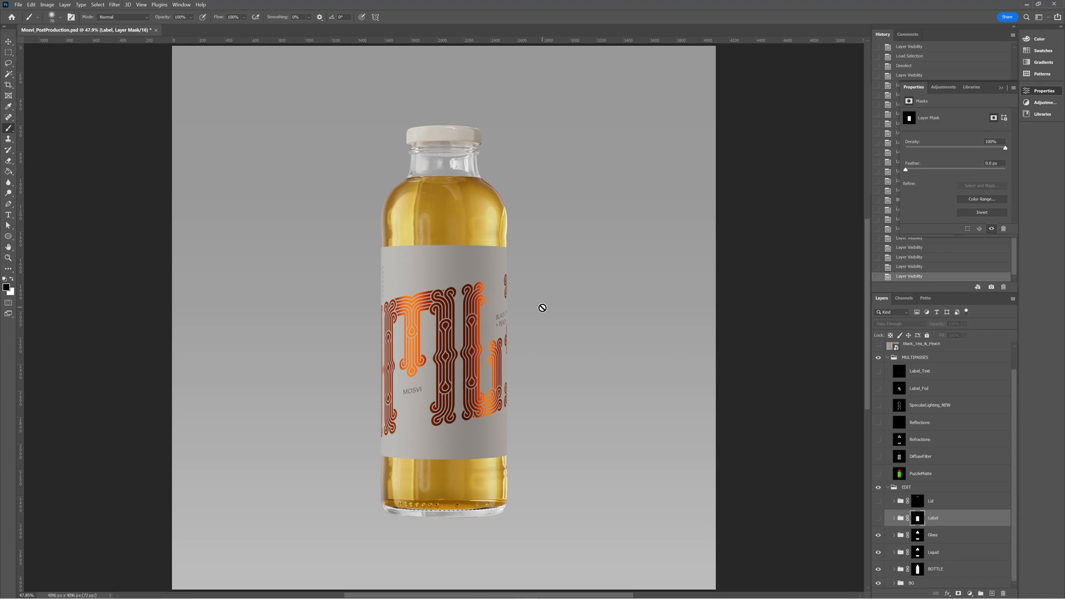
mouse_move(503, 304)
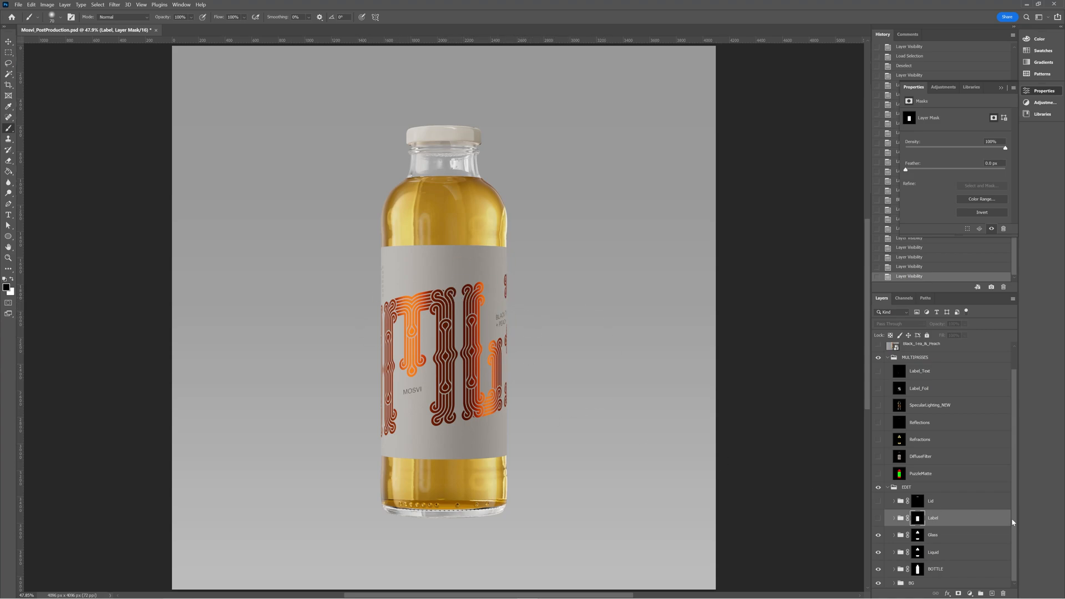
Step: Expand the Label group inside EDIT to reveal Foil_Dim, Label and Levels 3
click(893, 517)
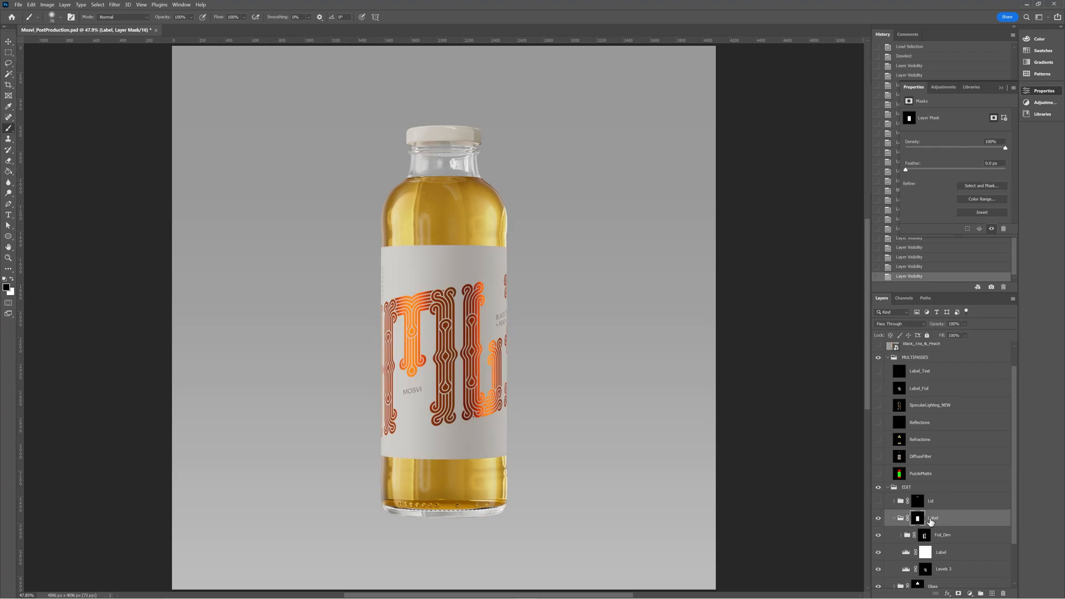
scroll(down, 3)
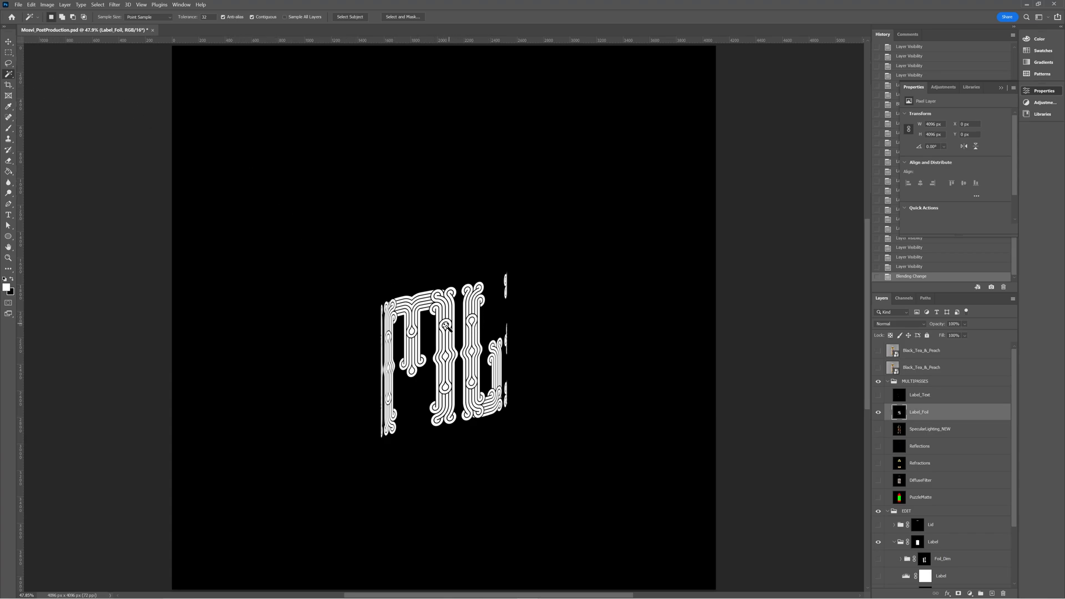
Step: Select the foil pattern on Label_Foil with the Magic Wand and extend it via Select > Similar
click(467, 347)
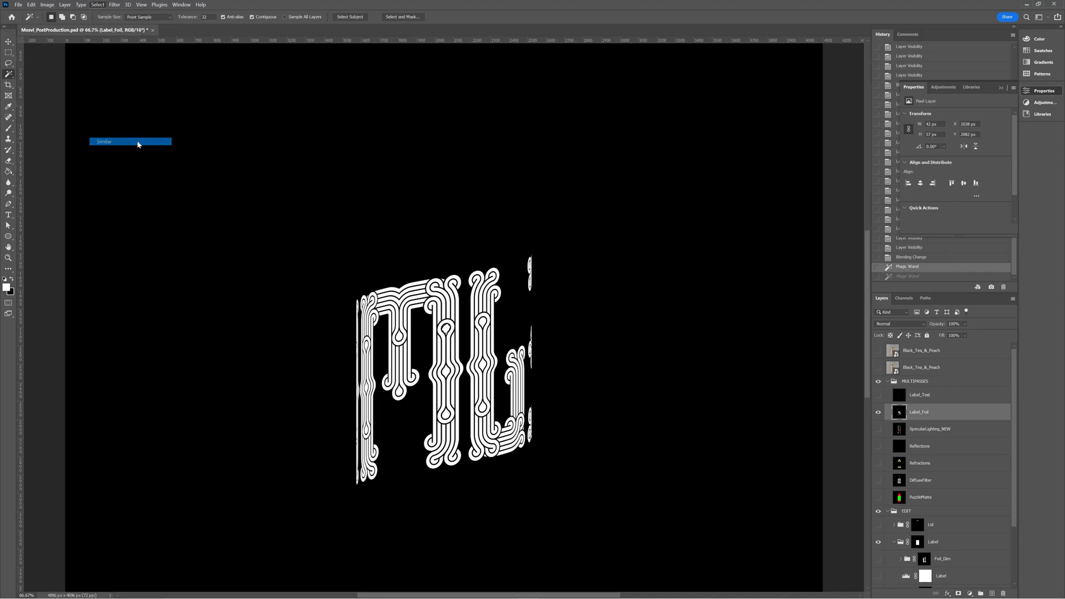
click(130, 142)
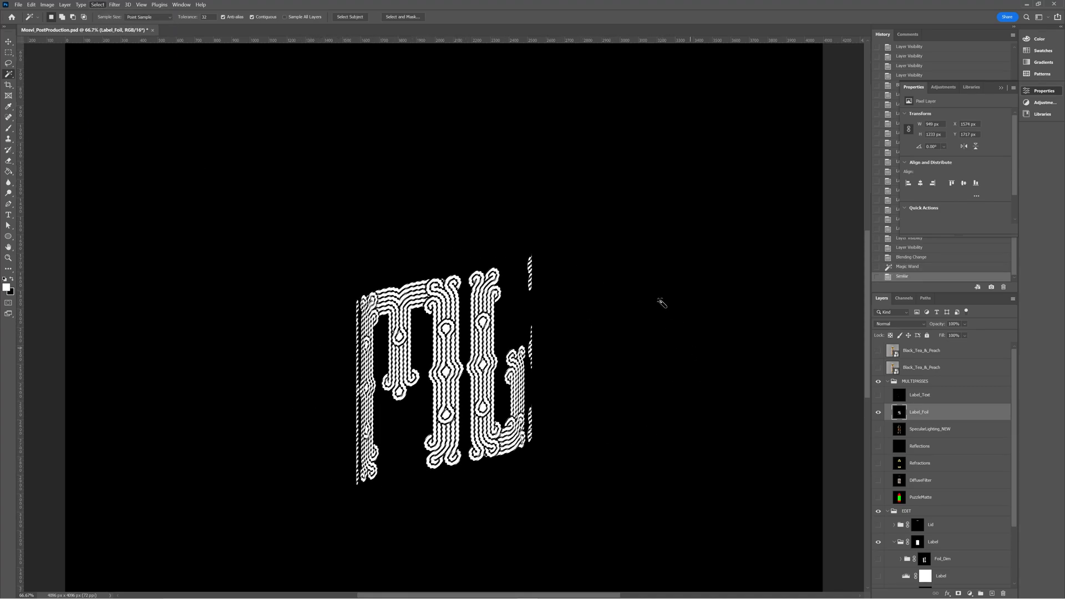
mouse_move(543, 380)
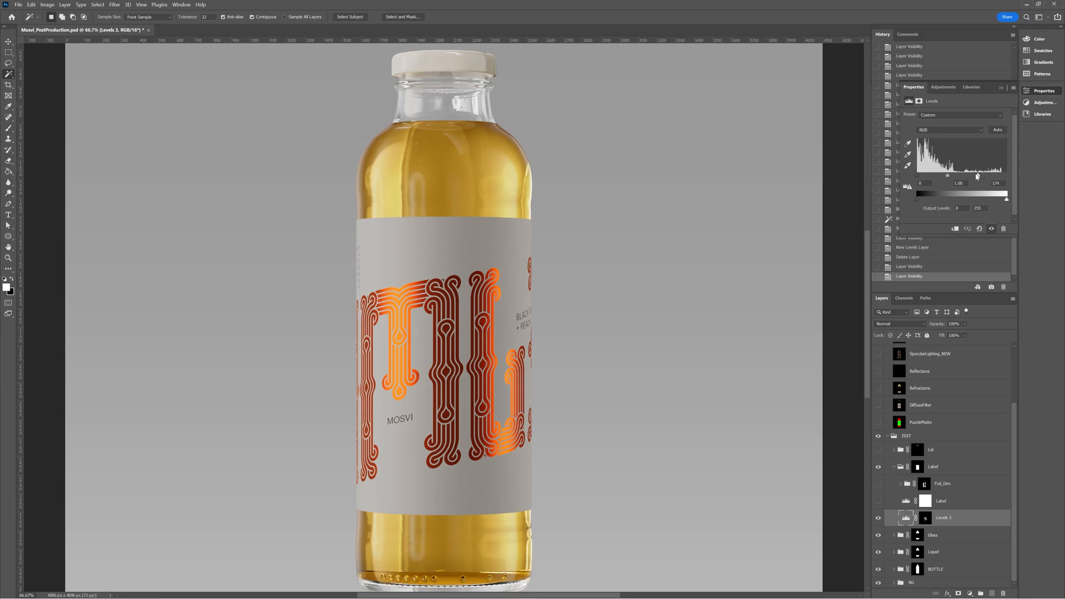
Step: Tune the Levels 2 highlight point on the foil and bring up the Foil_Dim mask options
drag(1005, 176, 998, 175)
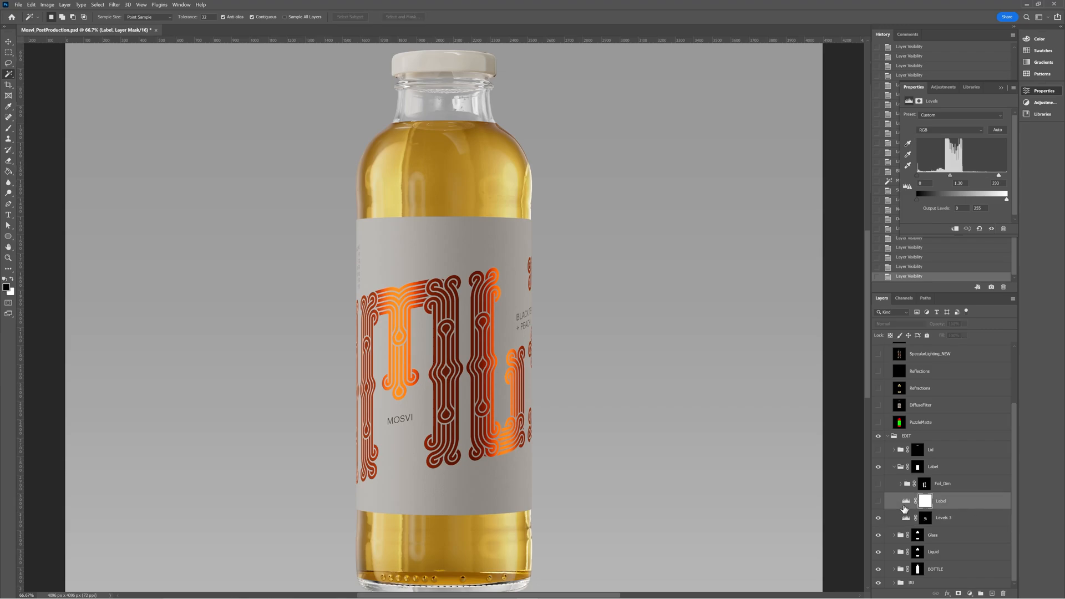
mouse_move(919, 480)
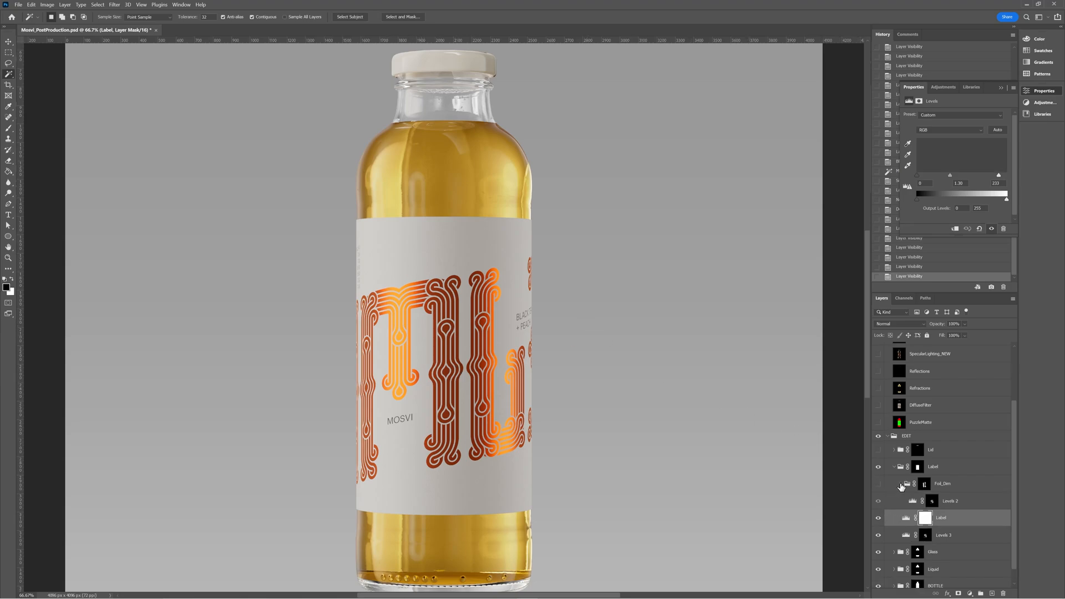
click(952, 516)
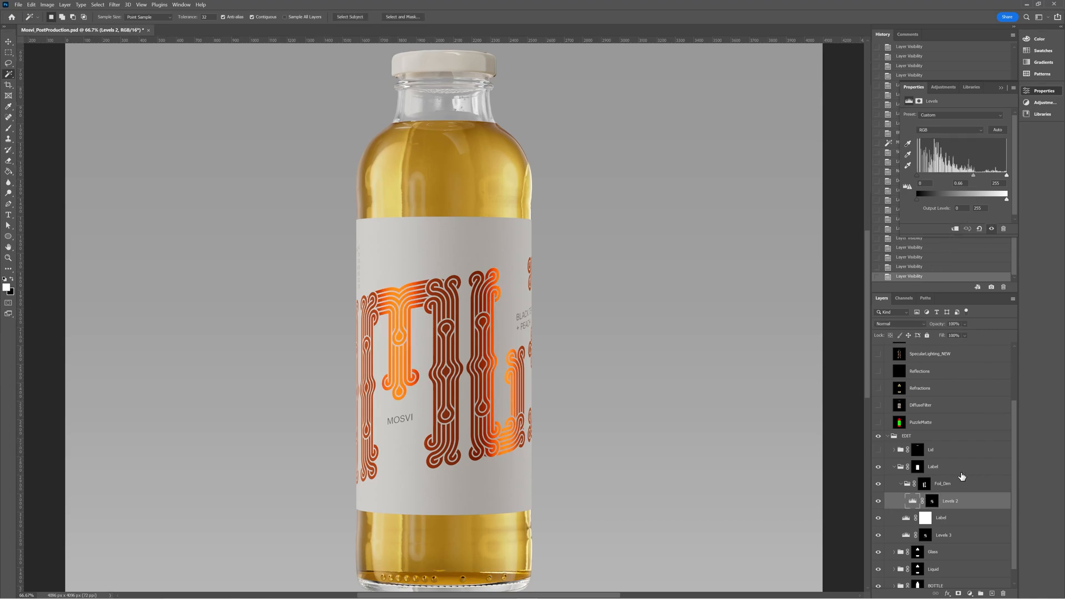
right_click(921, 484)
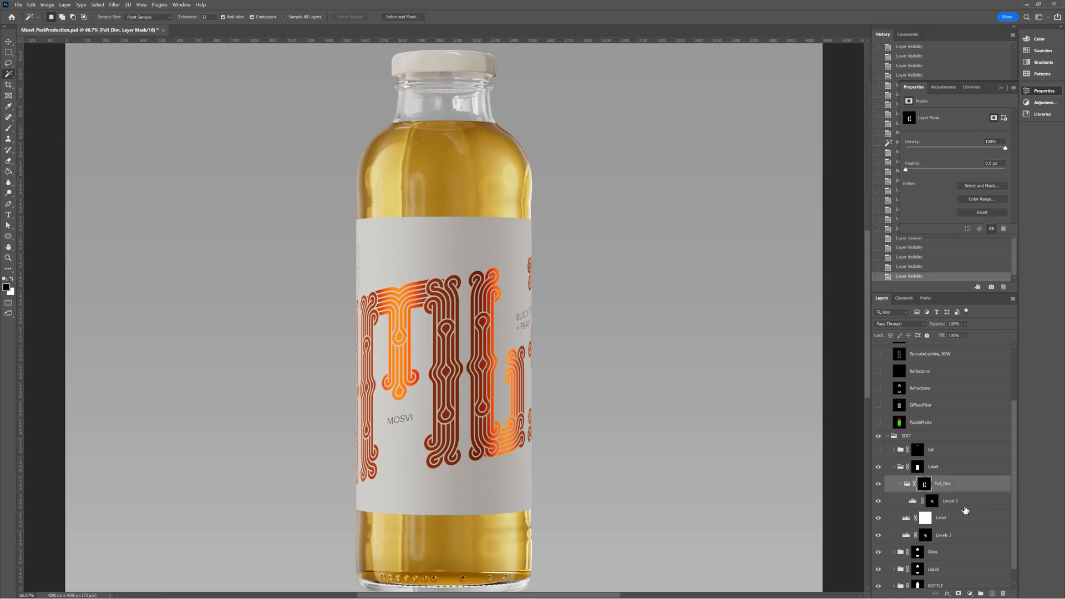
right_click(923, 484)
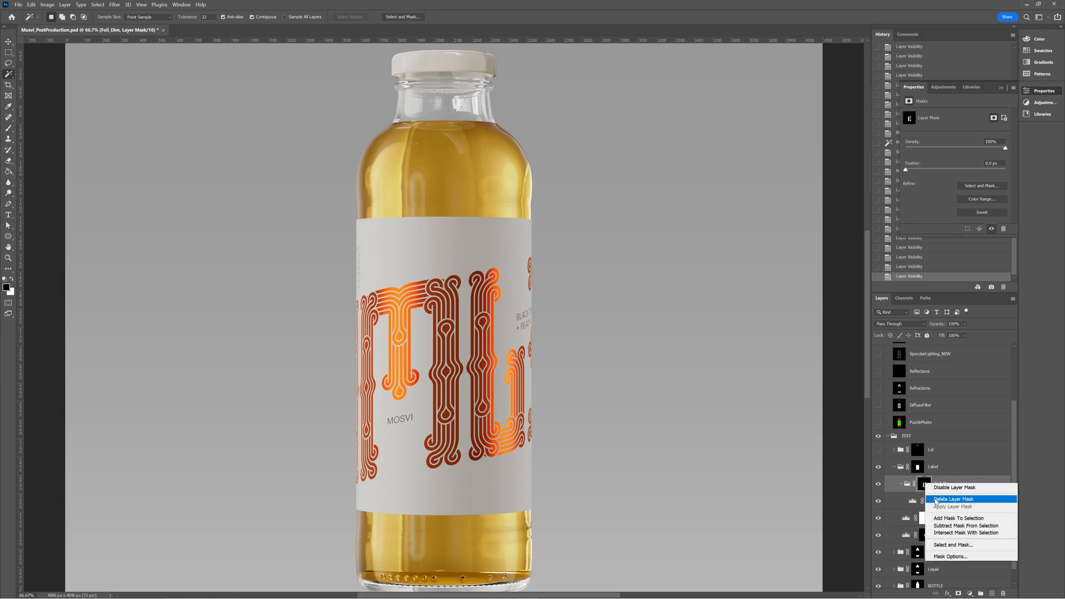
Step: Invert the Foil_Dim mask, compare the foil adjustment on and off, and collapse the Label group
click(952, 500)
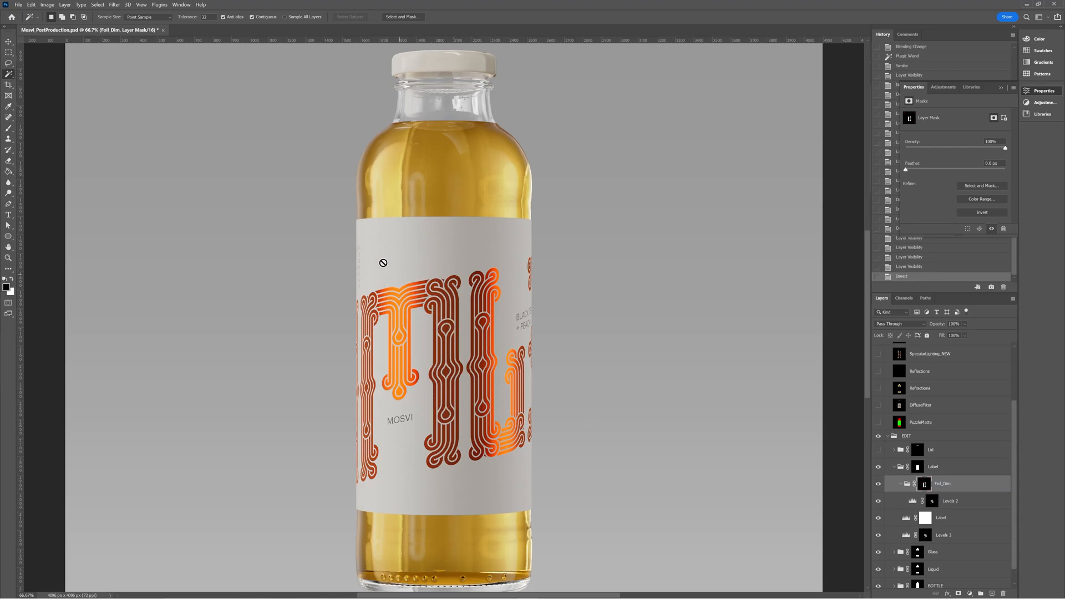
click(878, 483)
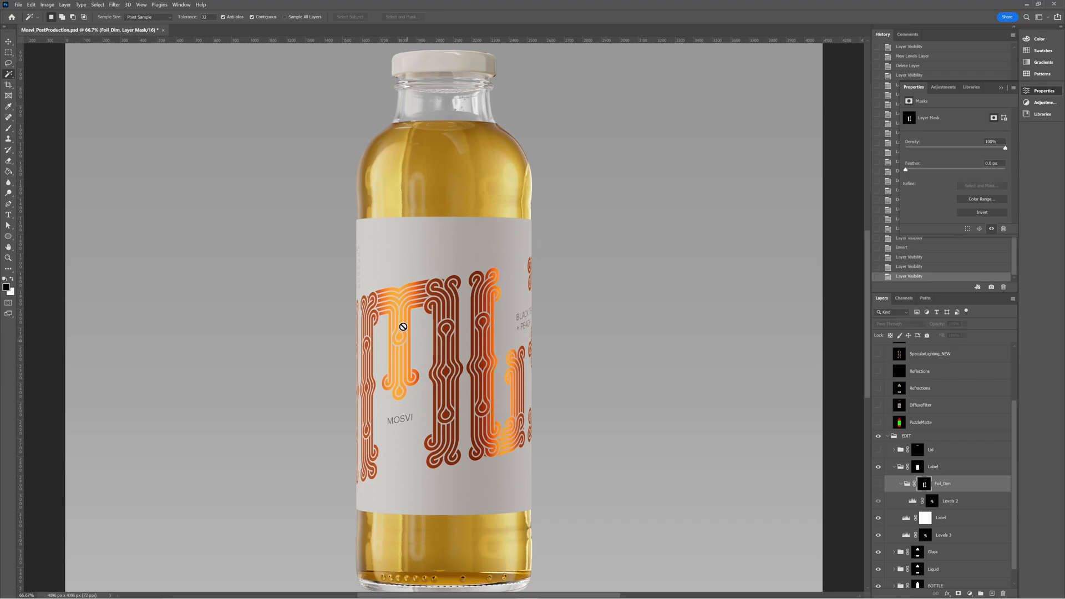
click(898, 484)
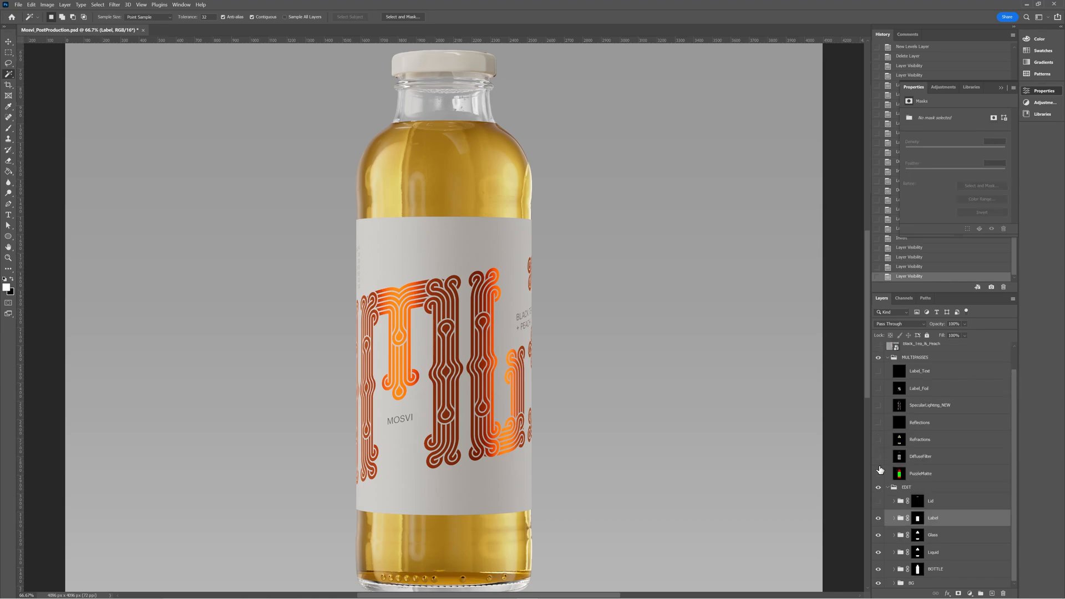
Step: Expand the Lid group to reveal the cap's Selective Color, Levels and Hue/Saturation adjustments
click(879, 473)
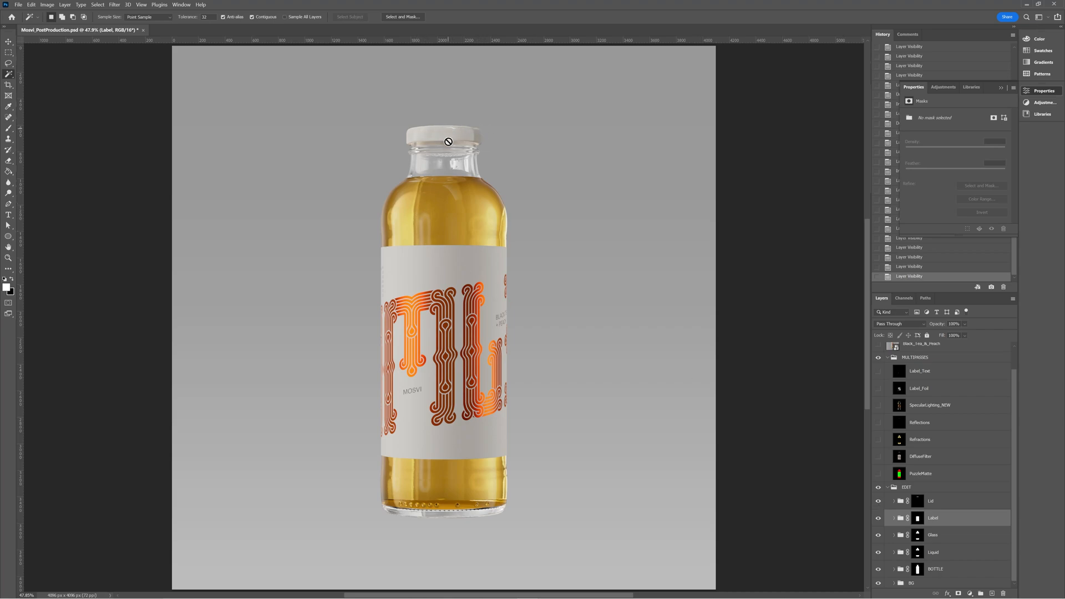
mouse_move(482, 140)
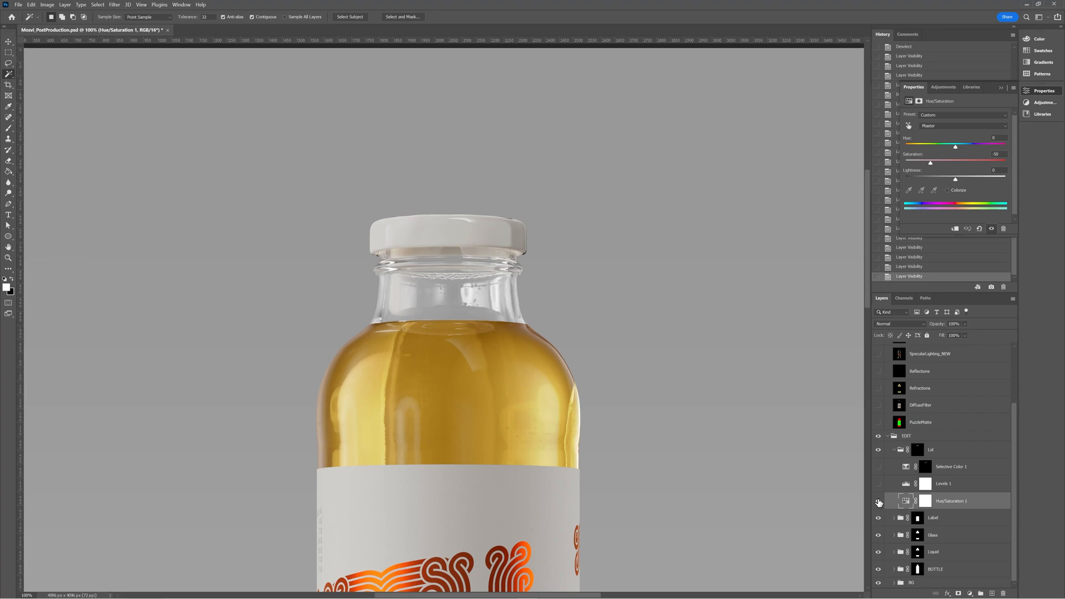
Step: Enable the cap's Hue/Saturation 1, retune Levels 1 tones, and select Selective Color 1
click(943, 484)
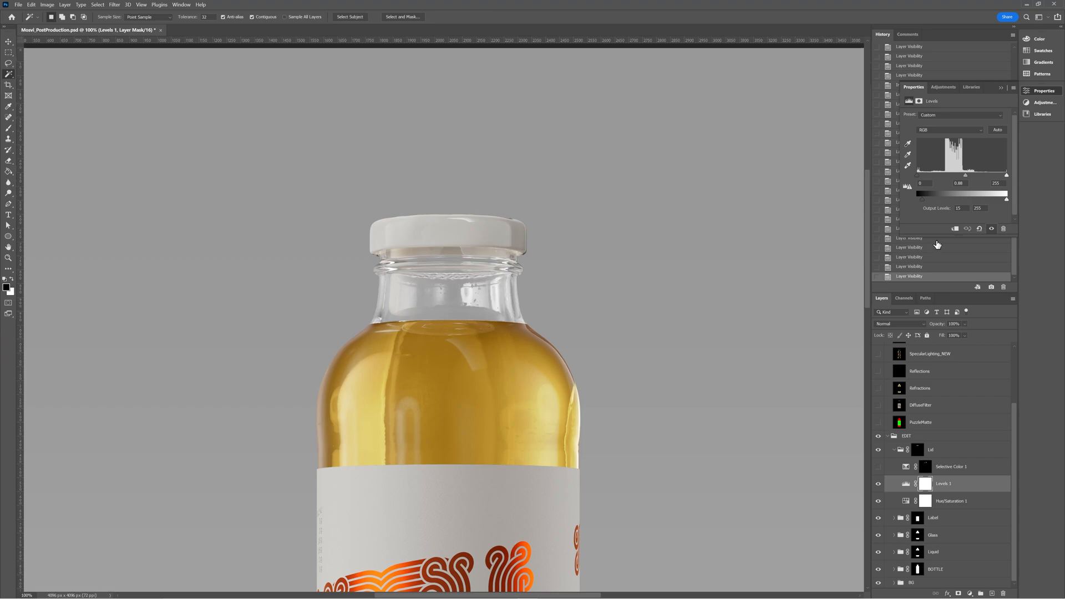
mouse_move(969, 182)
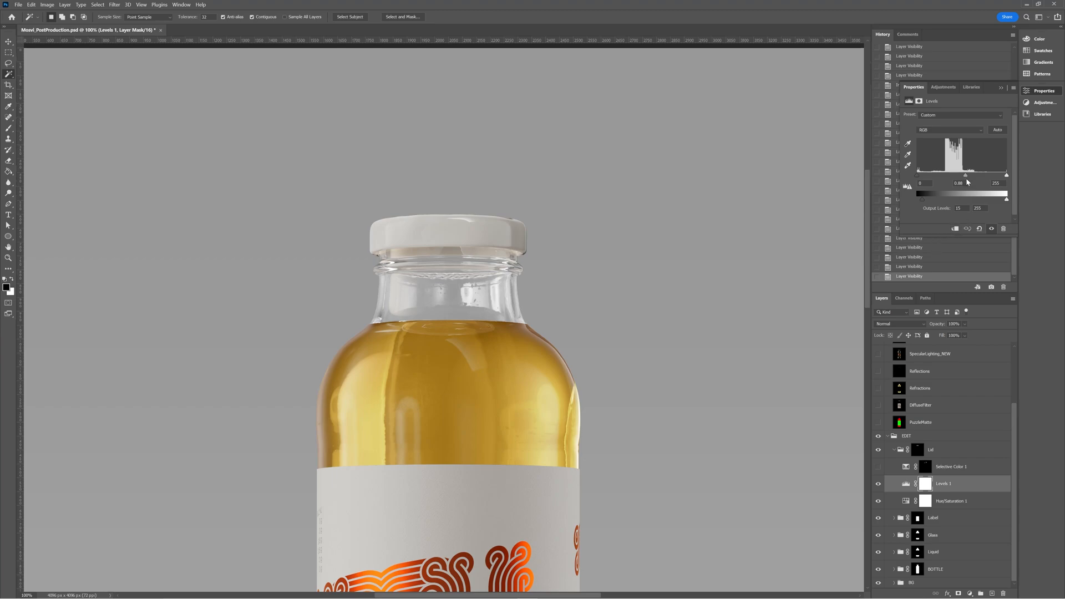
drag(965, 174, 958, 175)
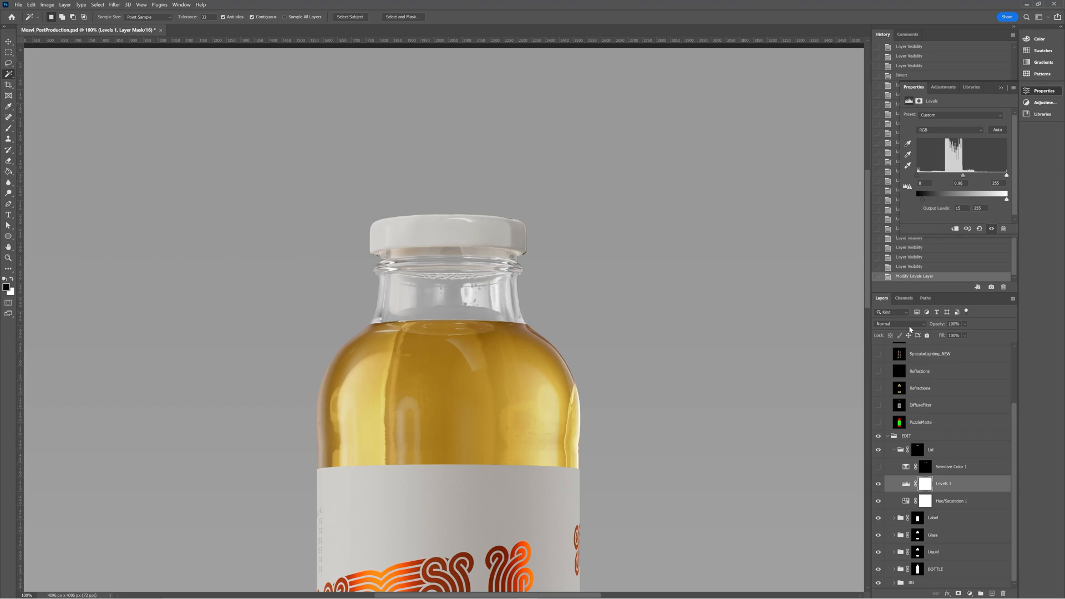
click(957, 466)
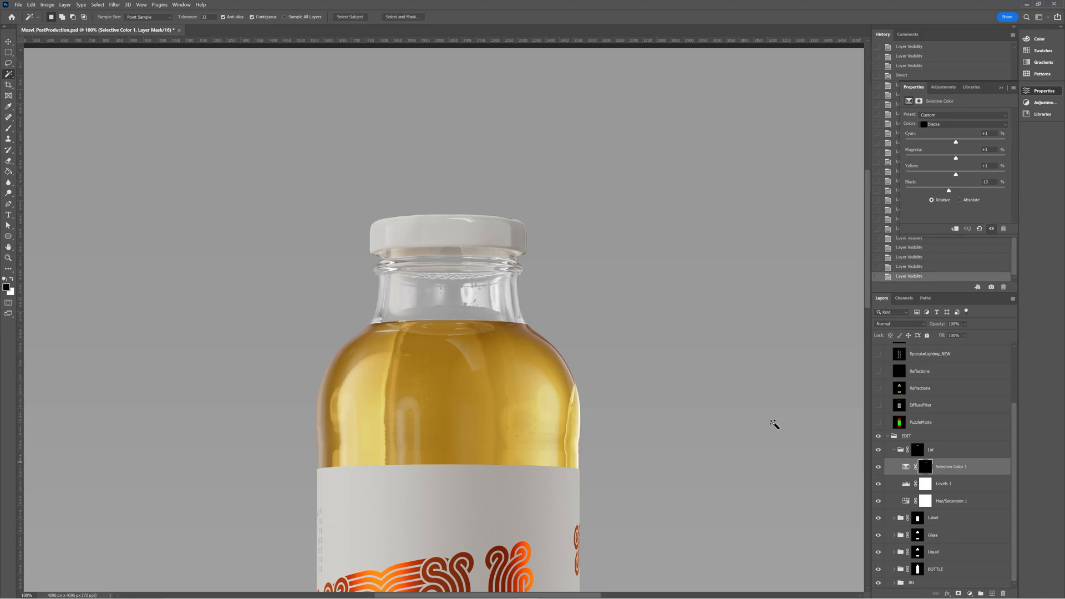
mouse_move(528, 258)
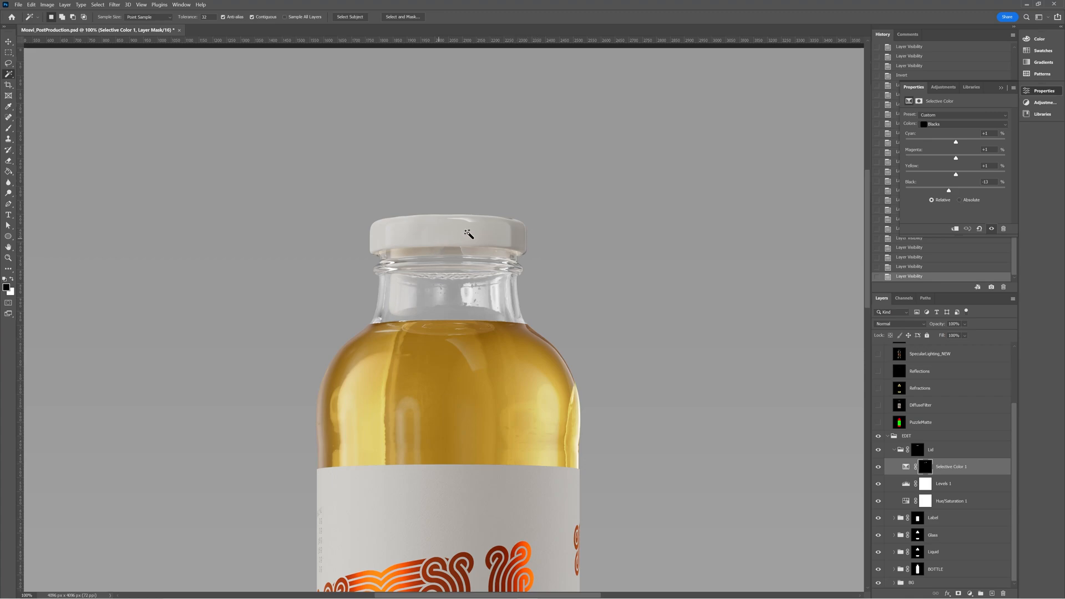
mouse_move(526, 252)
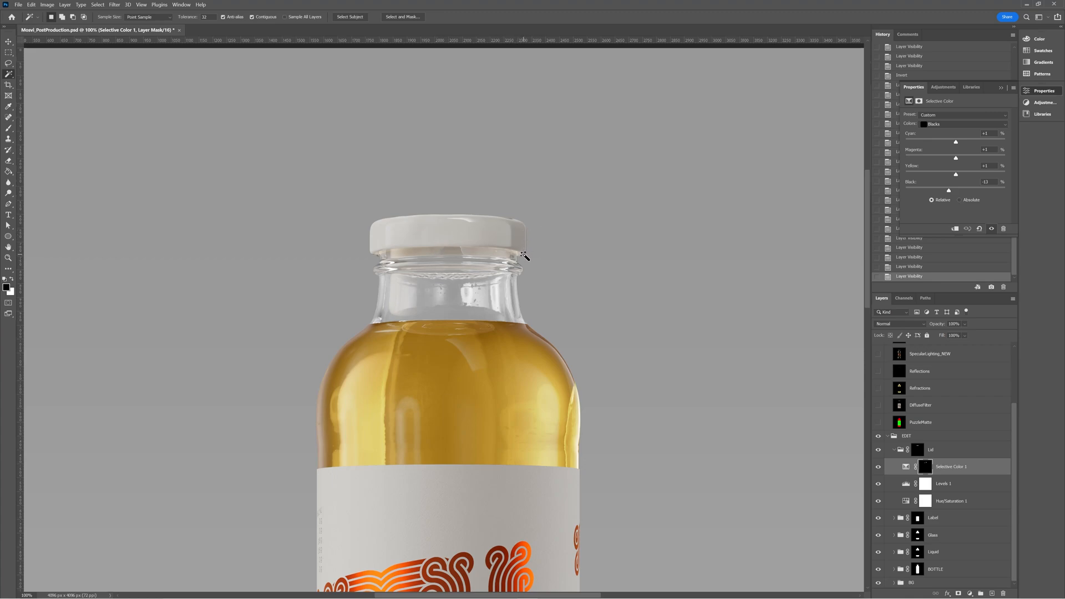
mouse_move(845, 431)
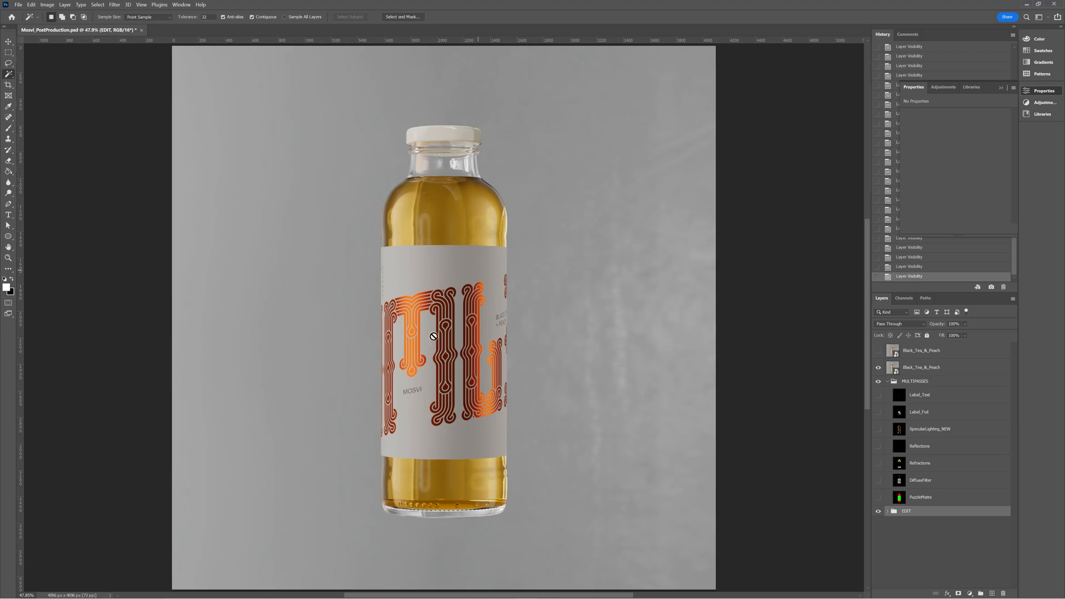
mouse_move(364, 362)
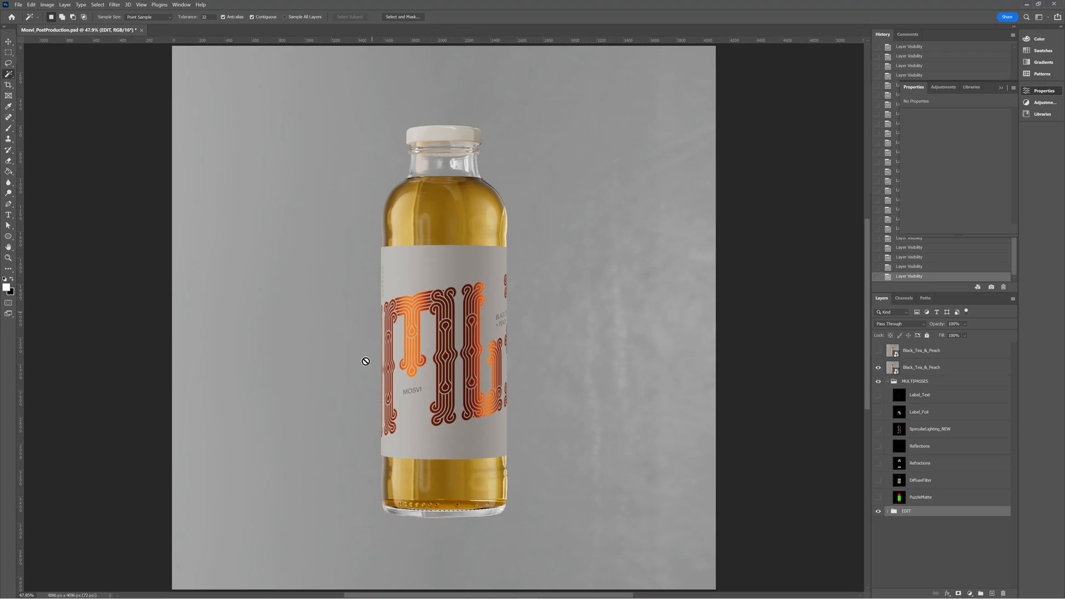
mouse_move(442, 165)
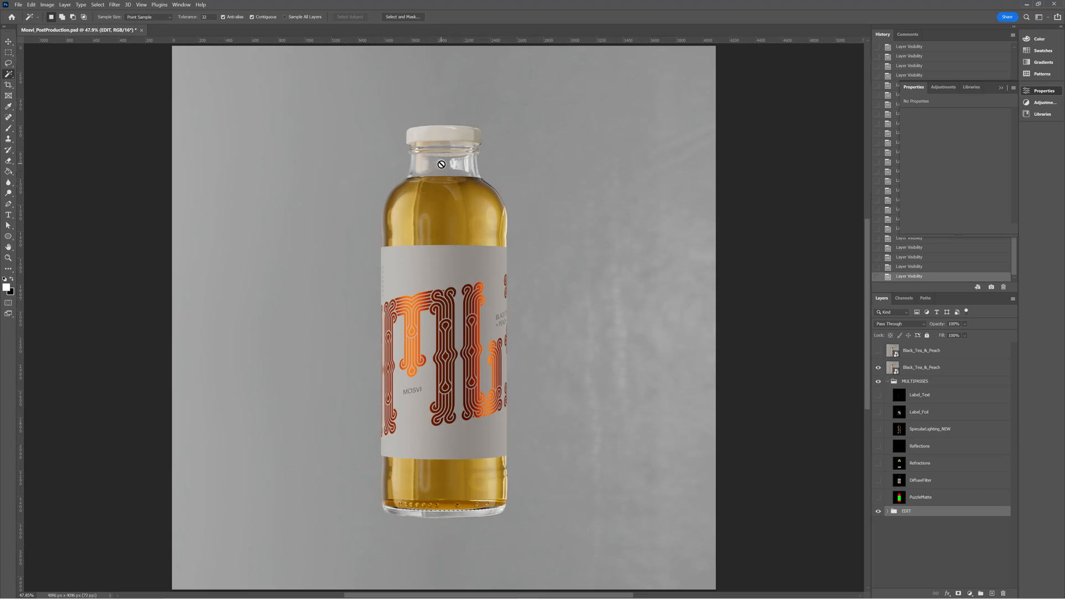
mouse_move(375, 512)
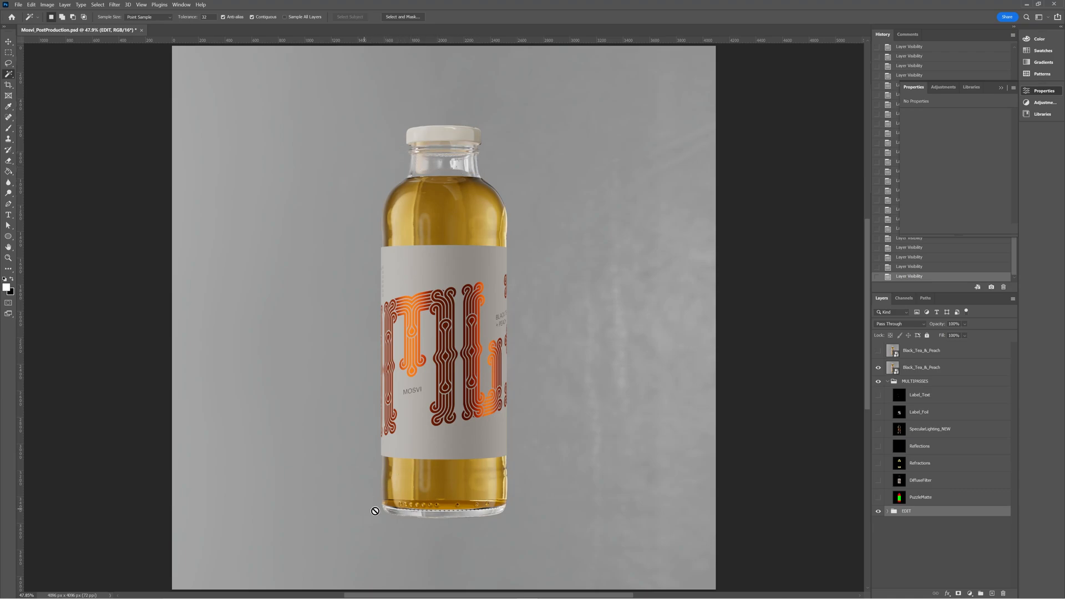
mouse_move(486, 177)
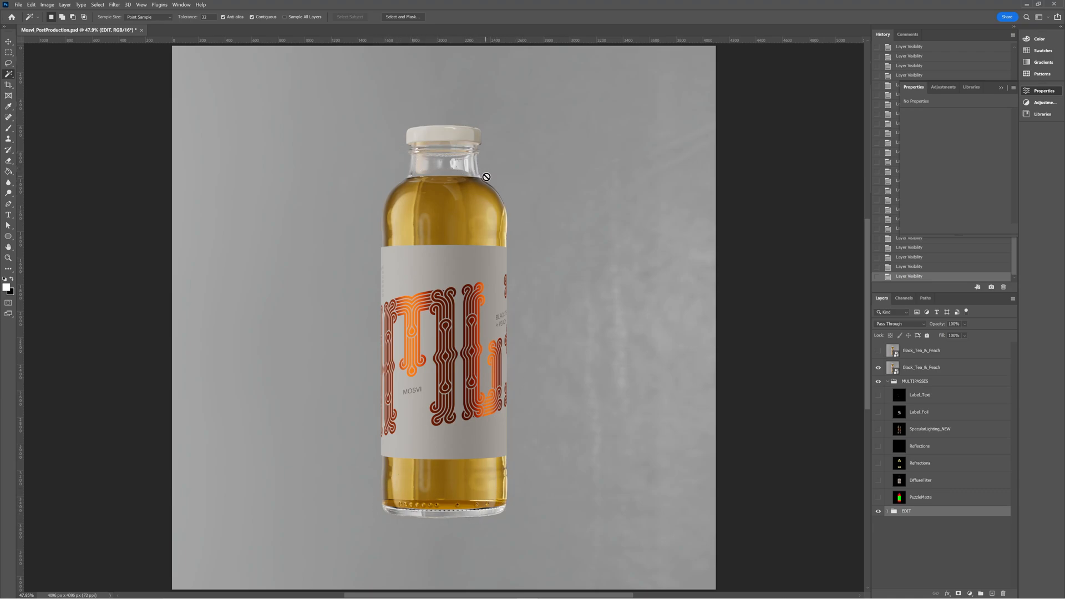
mouse_move(852, 440)
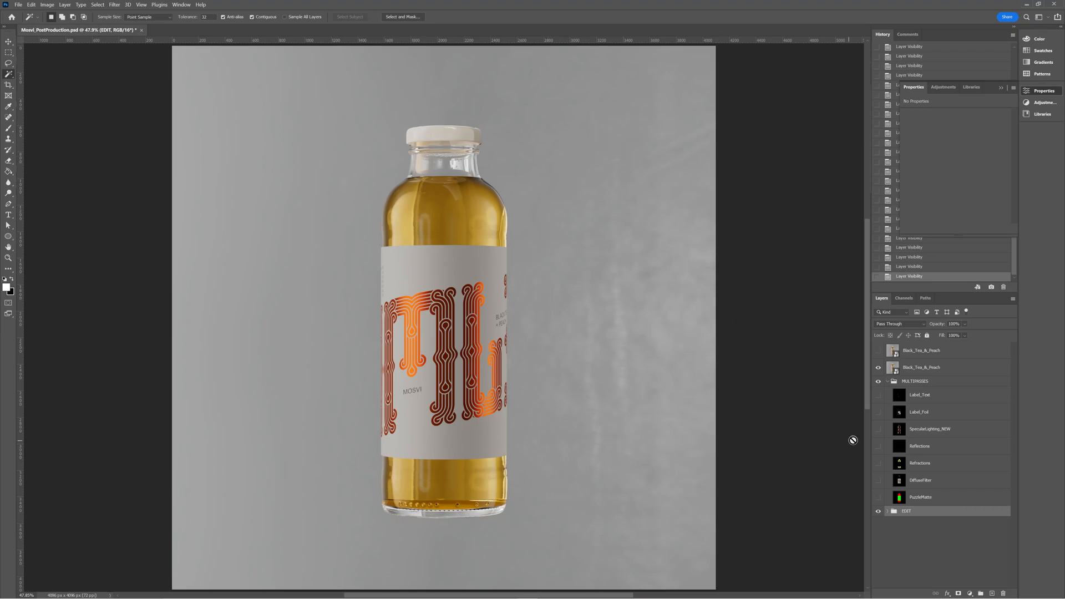
mouse_move(427, 146)
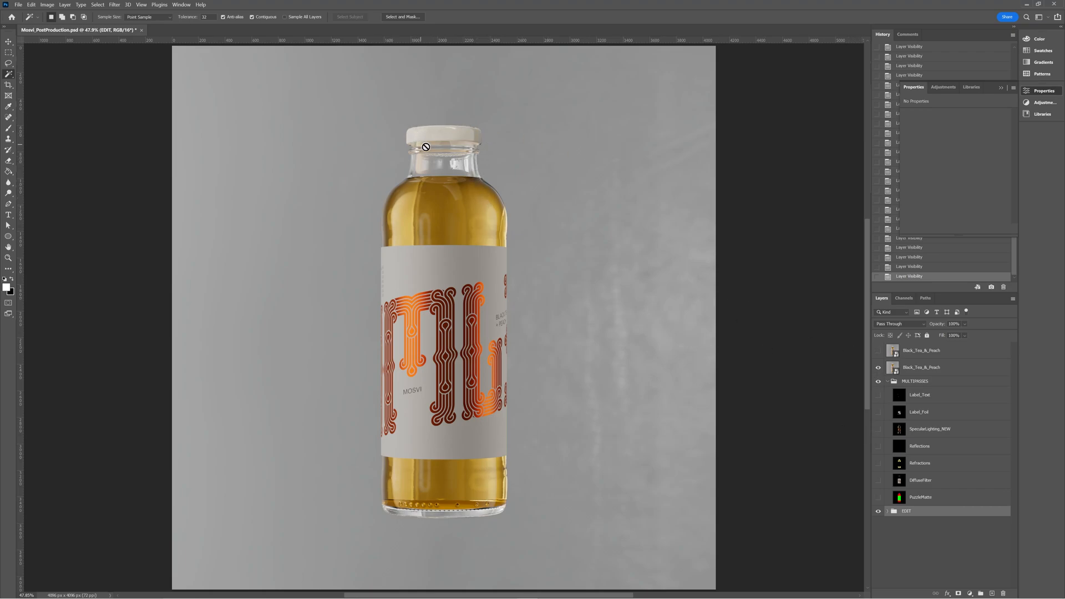